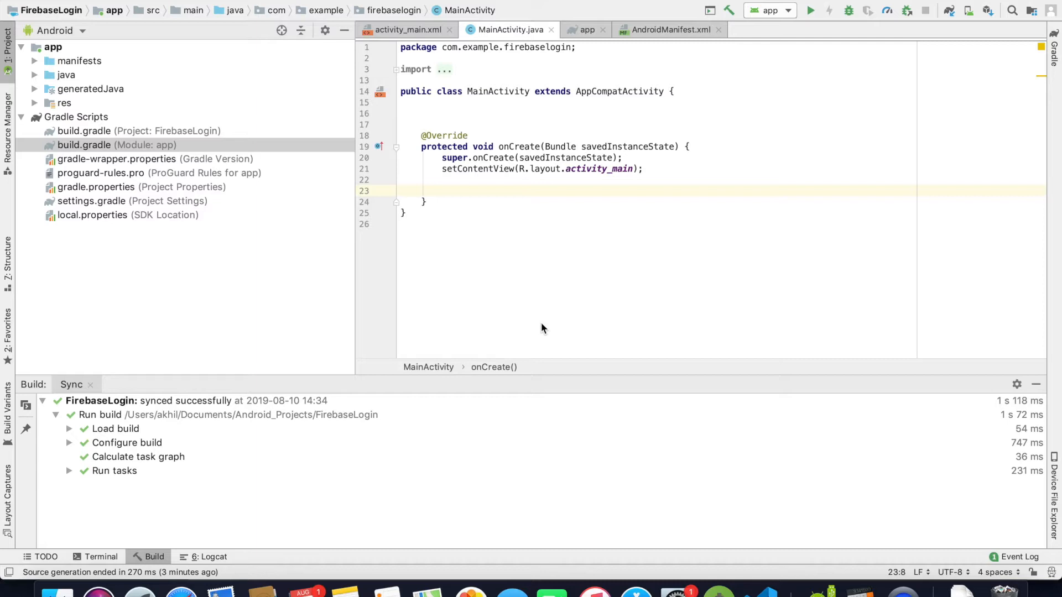
pyautogui.moveTo(485, 127)
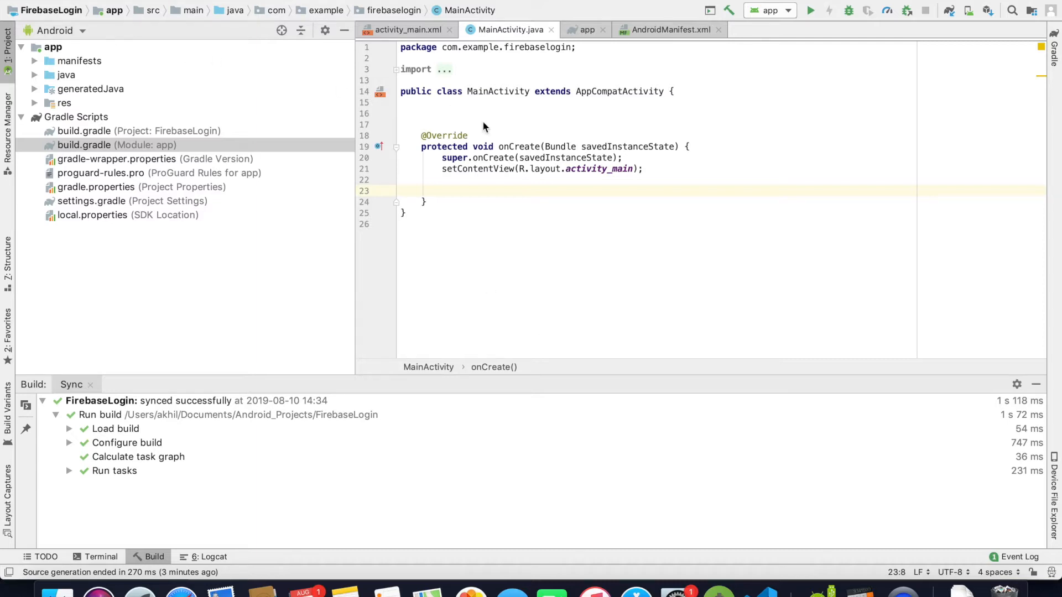
pyautogui.moveTo(542, 169)
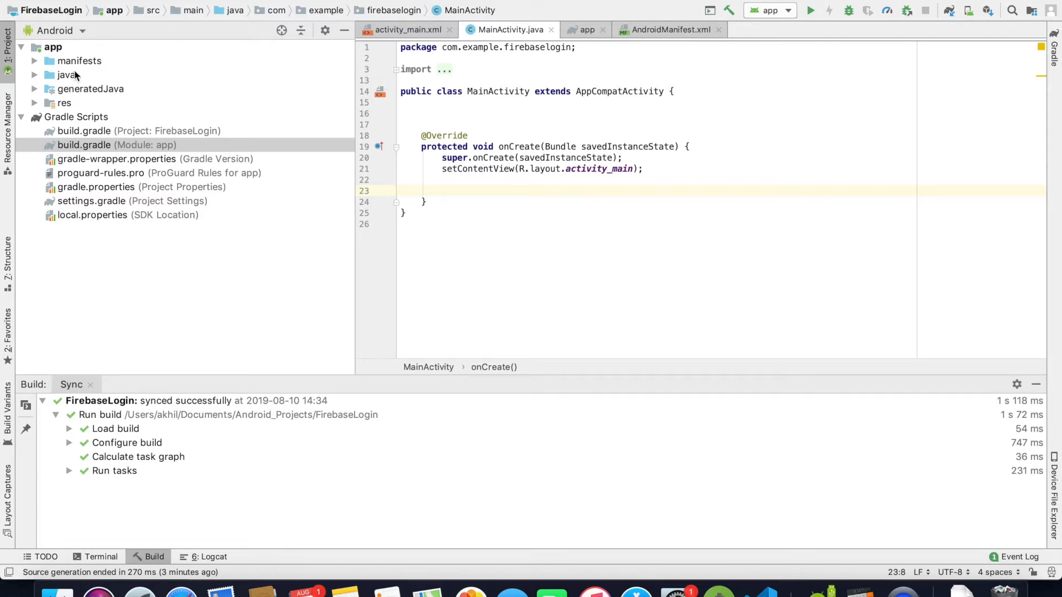
# Expand java > com.example.firebaselogin to show MainActivity, then switch to activity_main.xml.
pyautogui.click(35, 74)
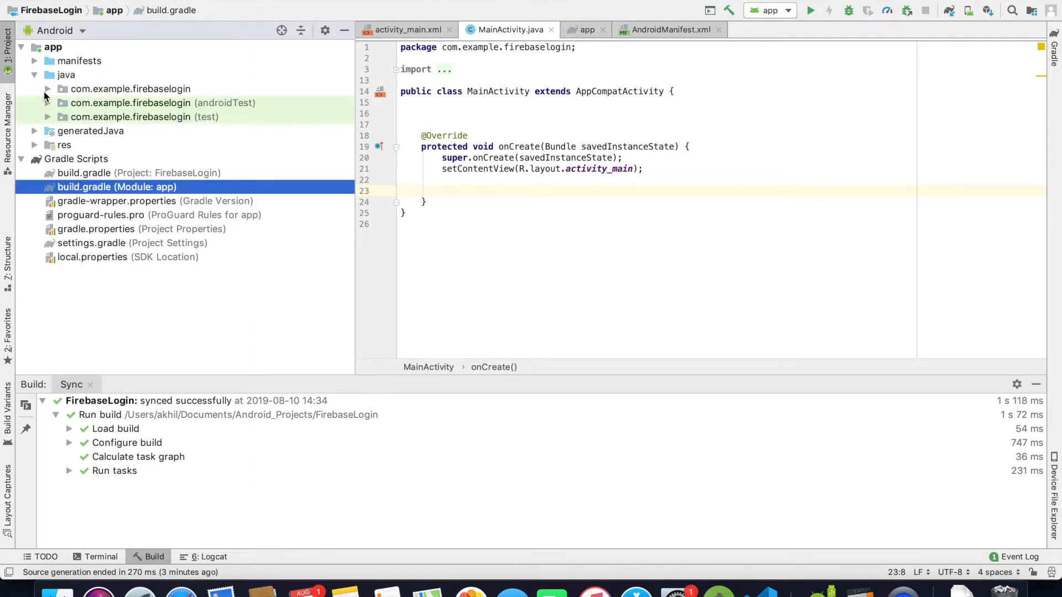
pyautogui.click(48, 88)
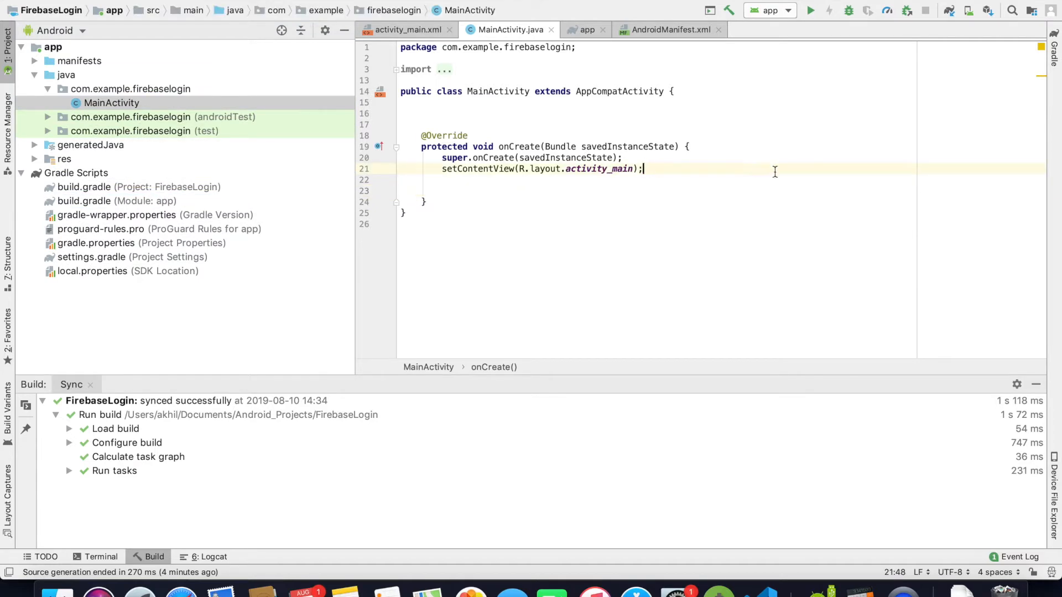
pyautogui.click(401, 29)
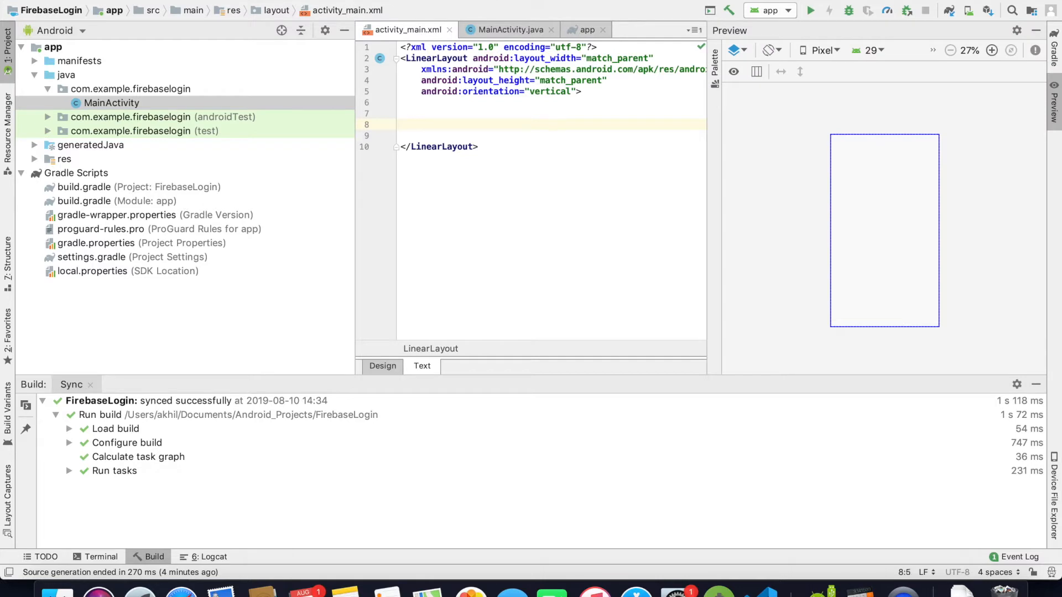
# Add an EditText with id @+id/edit_email and match_parent width.
pyautogui.write('<Te')
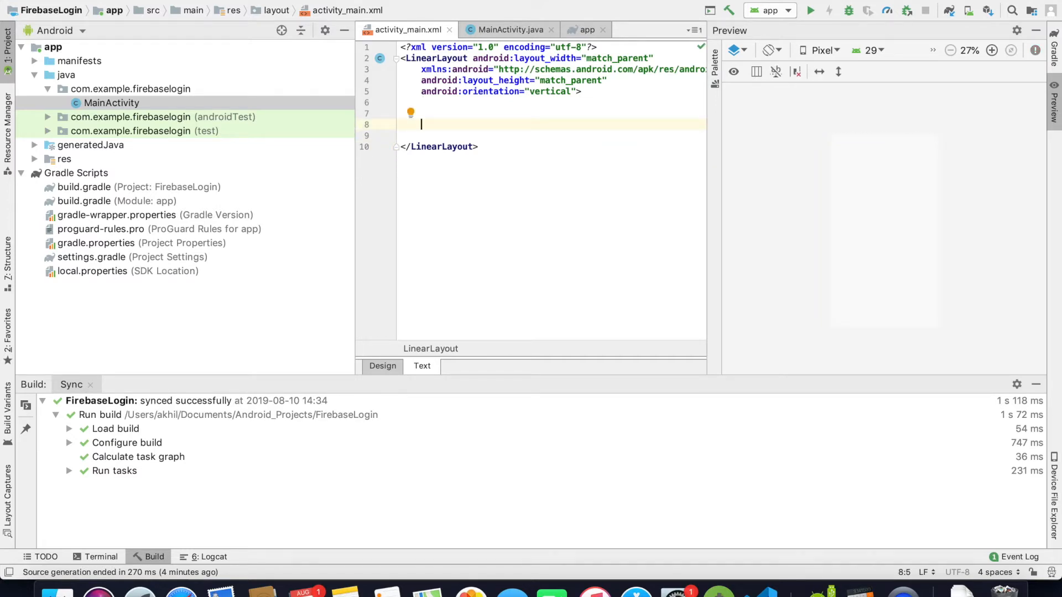
pyautogui.write('<EditText')
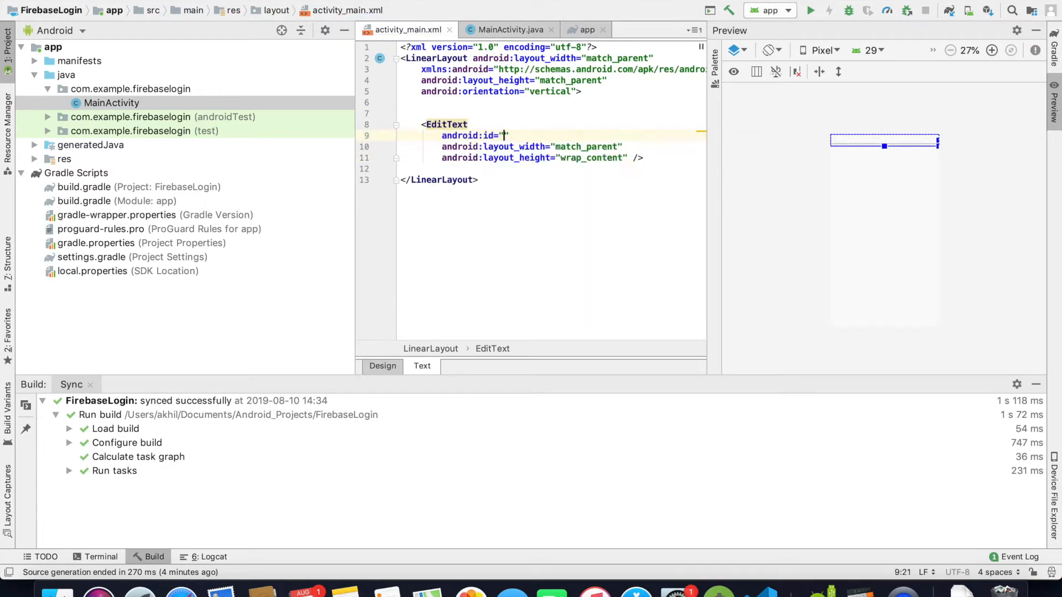
pyautogui.write('edit_eimail')
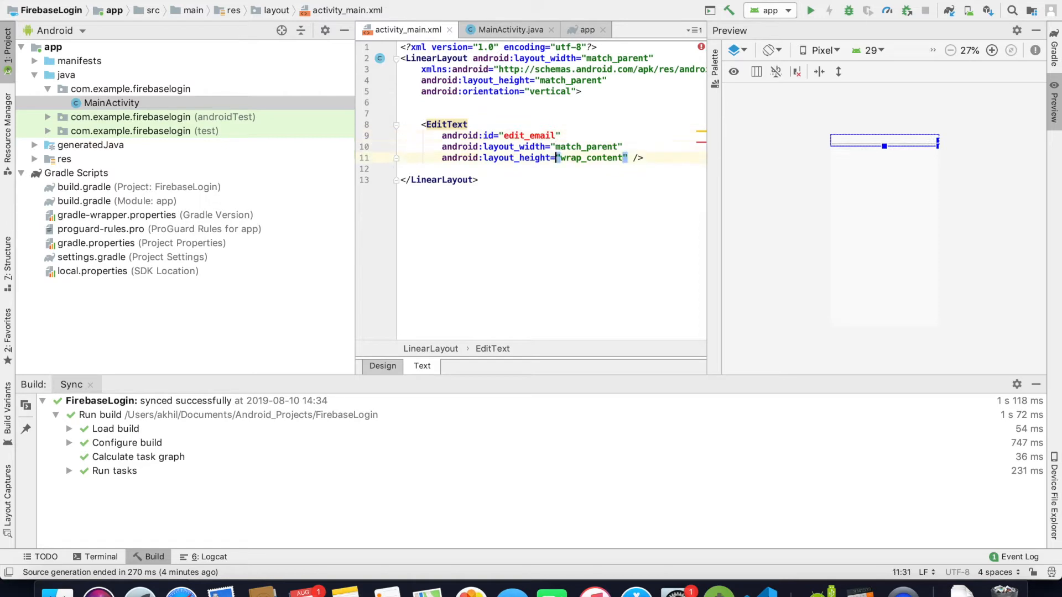
pyautogui.doubleClick(498, 135)
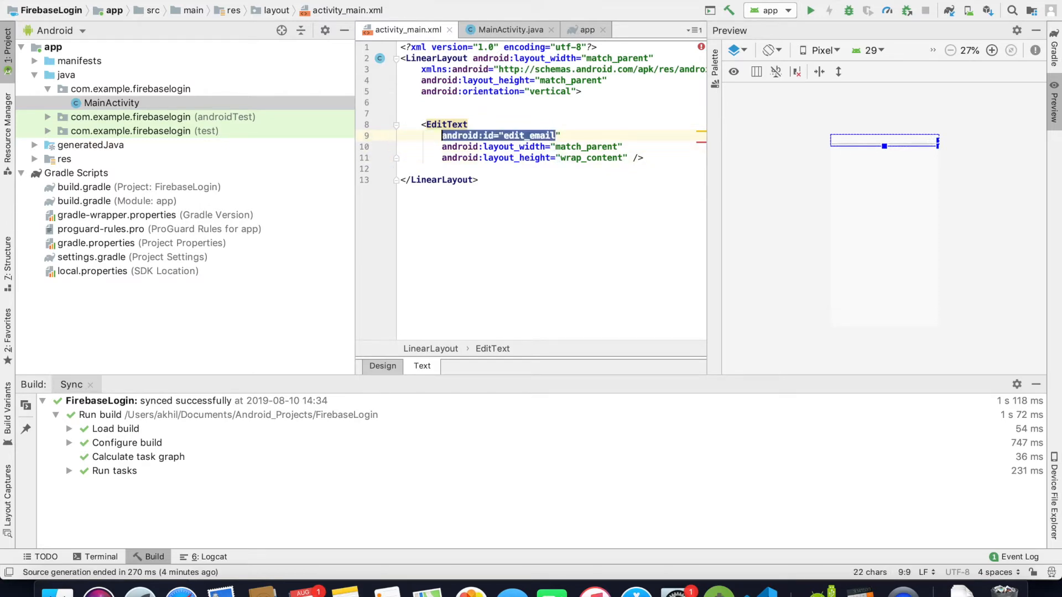
pyautogui.click(555, 136)
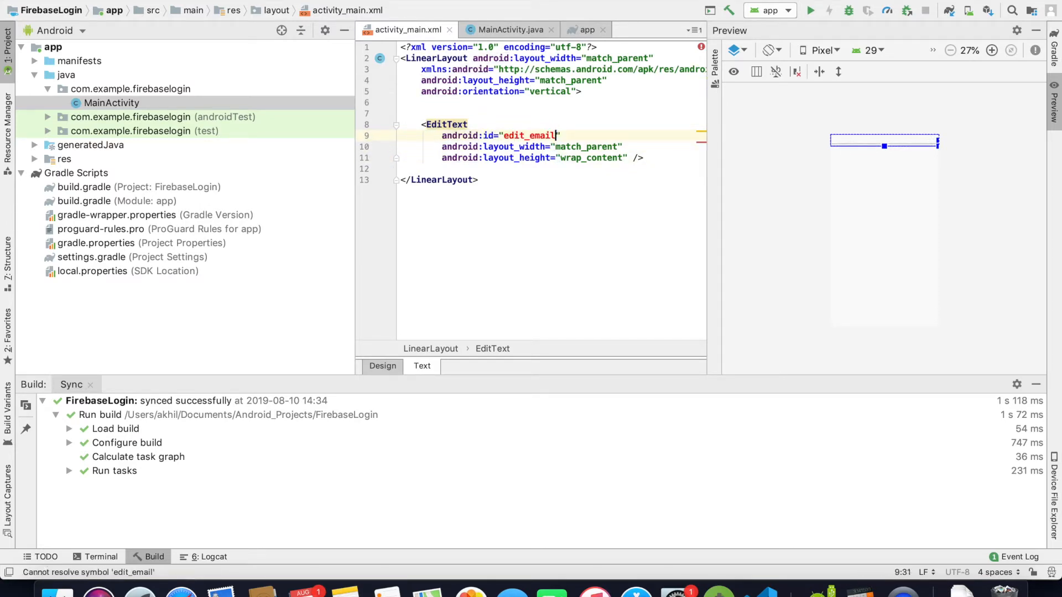
pyautogui.doubleClick(528, 135)
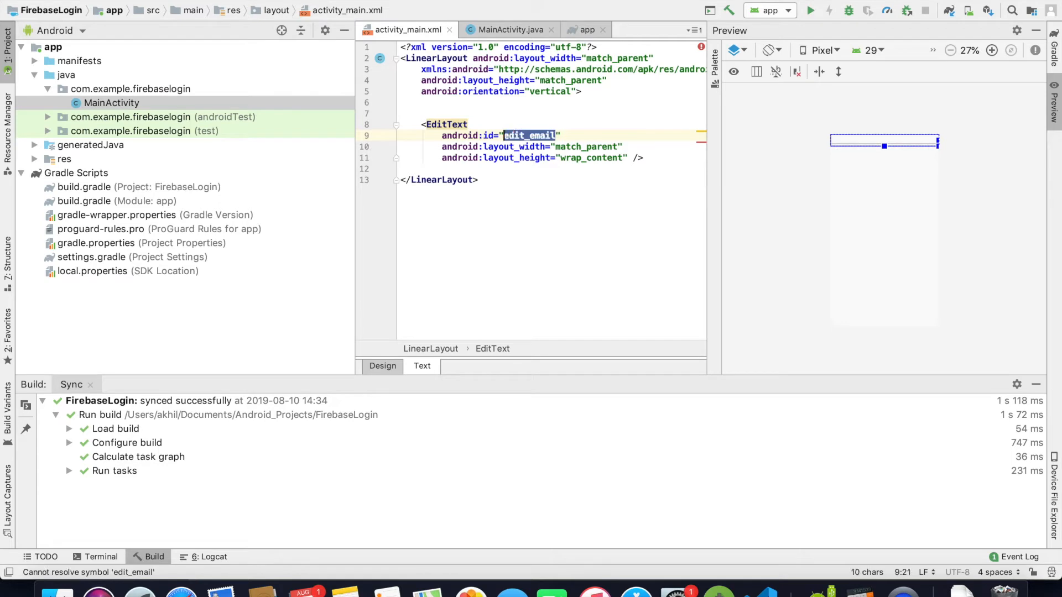
pyautogui.press('Backspace')
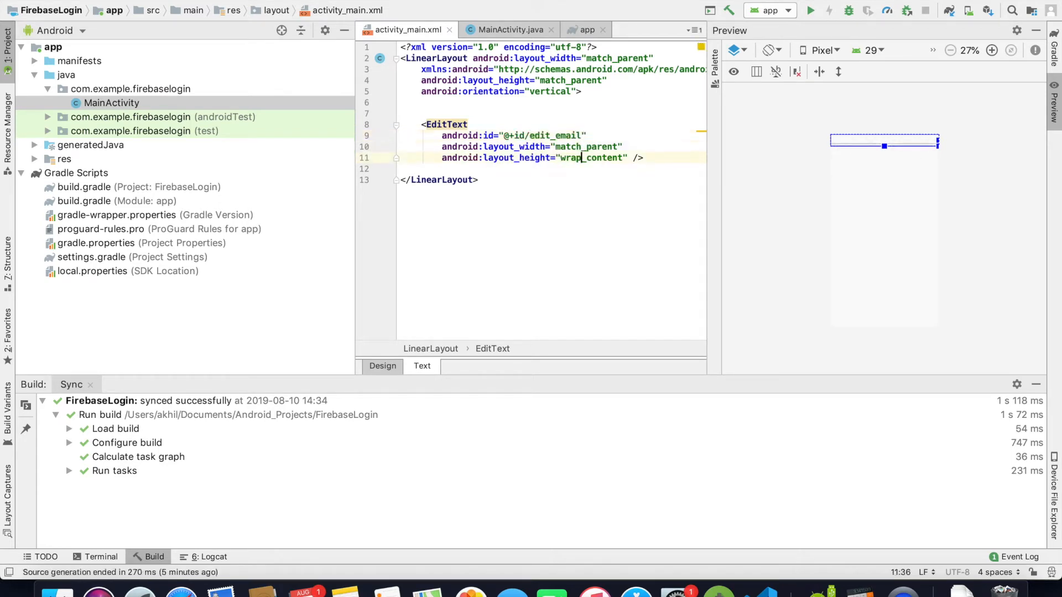
pyautogui.write('pl/>')
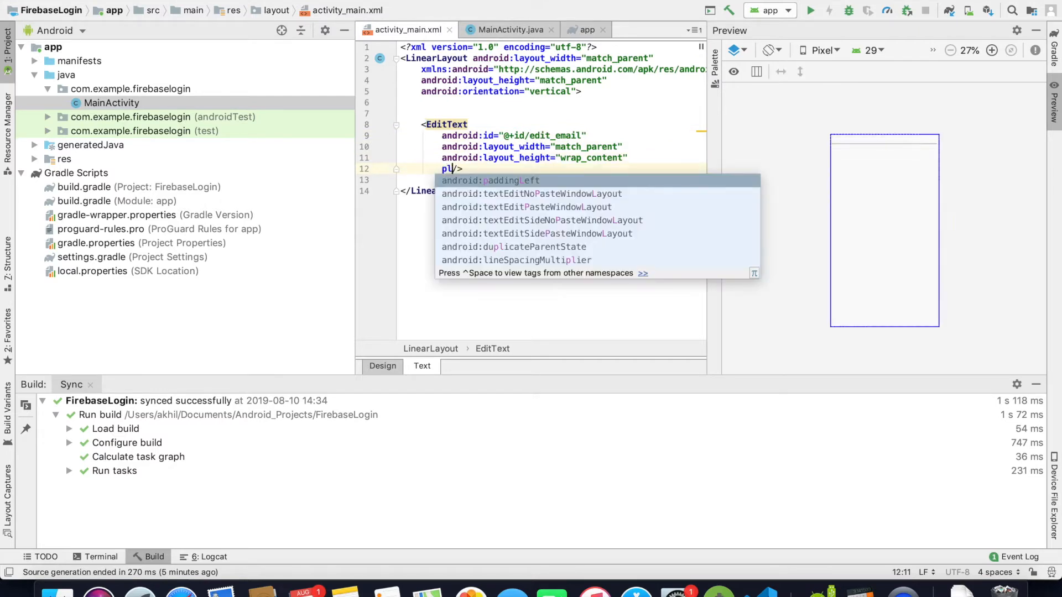
pyautogui.write('la')
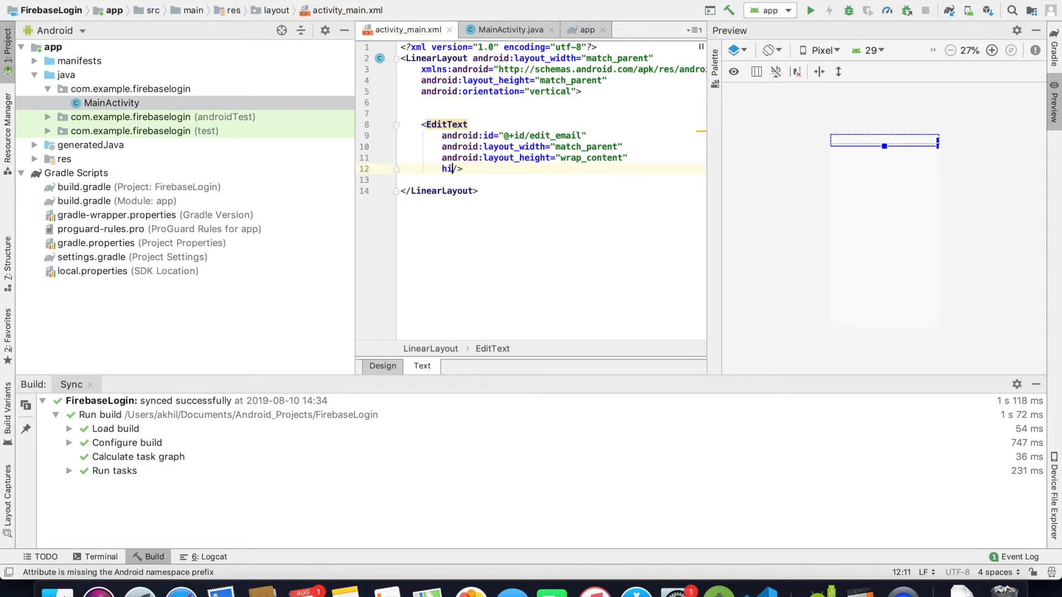
# Give the email field the hint 'Enter Email ID' and begin a second EditText.
pyautogui.write('android:hint=""')
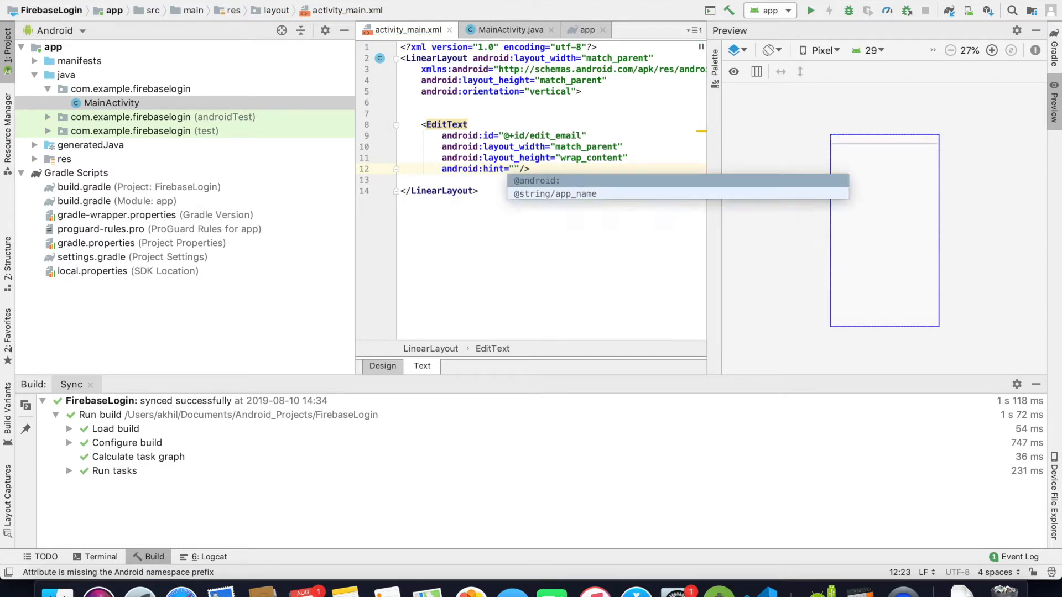
pyautogui.write('Enter')
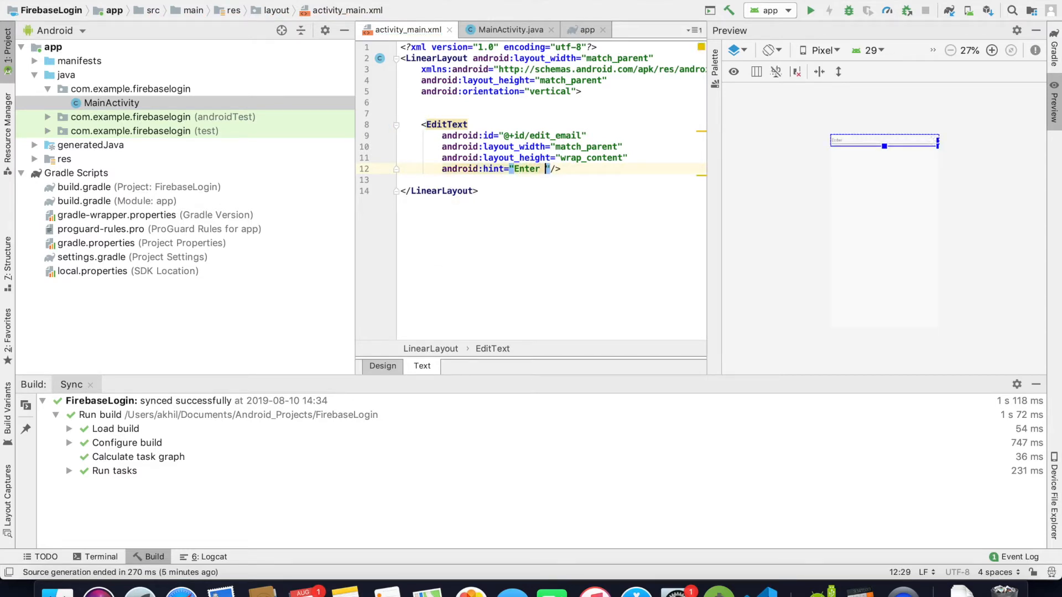
pyautogui.write('Email ID')
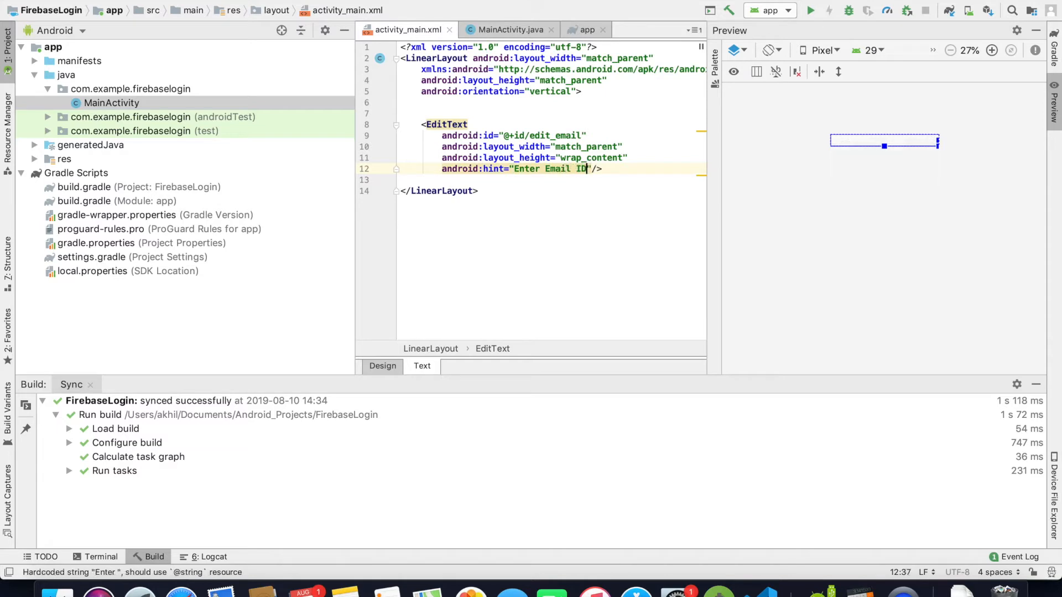
pyautogui.press('enter')
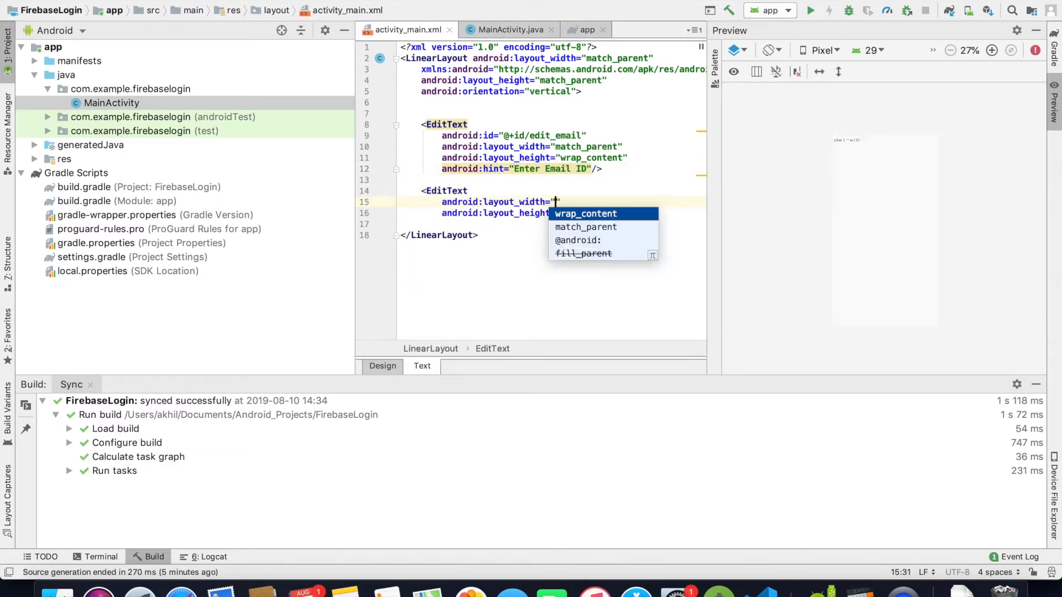
# Give the second EditText the id @+id/edit_password.
pyautogui.click(585, 227)
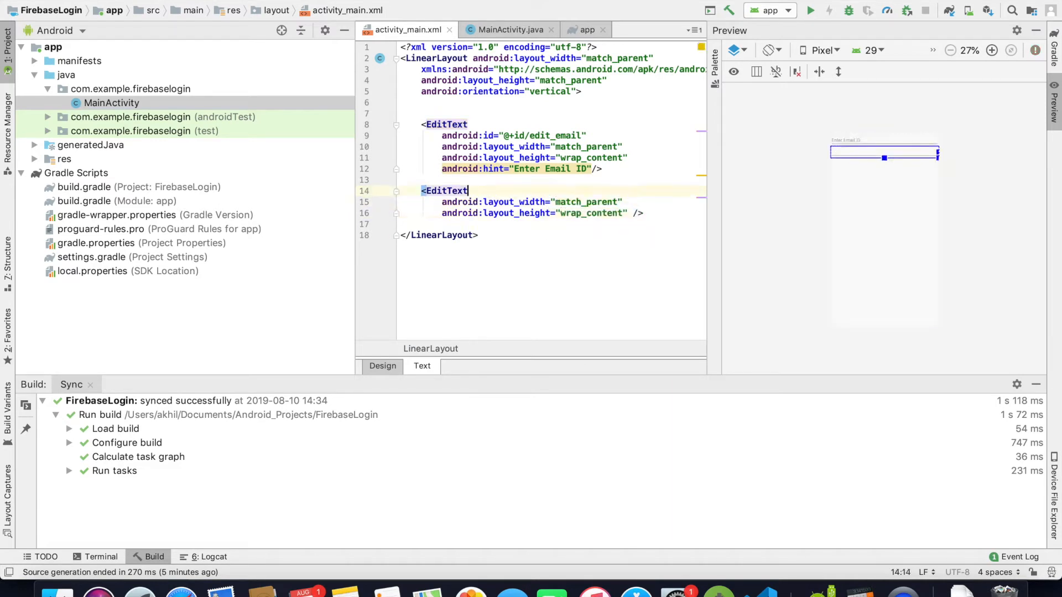
pyautogui.write('android:id="@+id/')
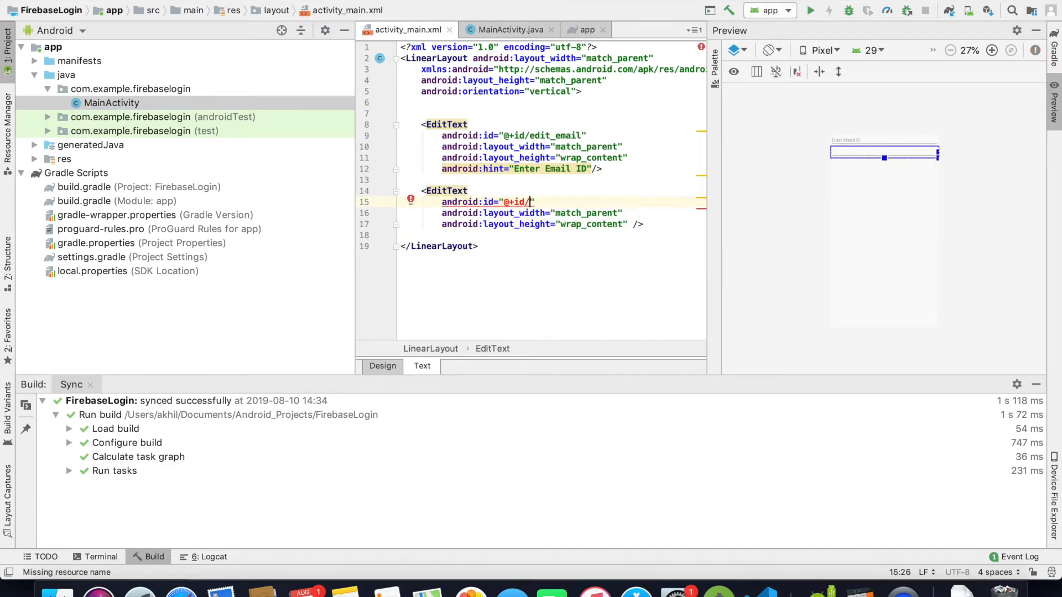
pyautogui.write('edit_P')
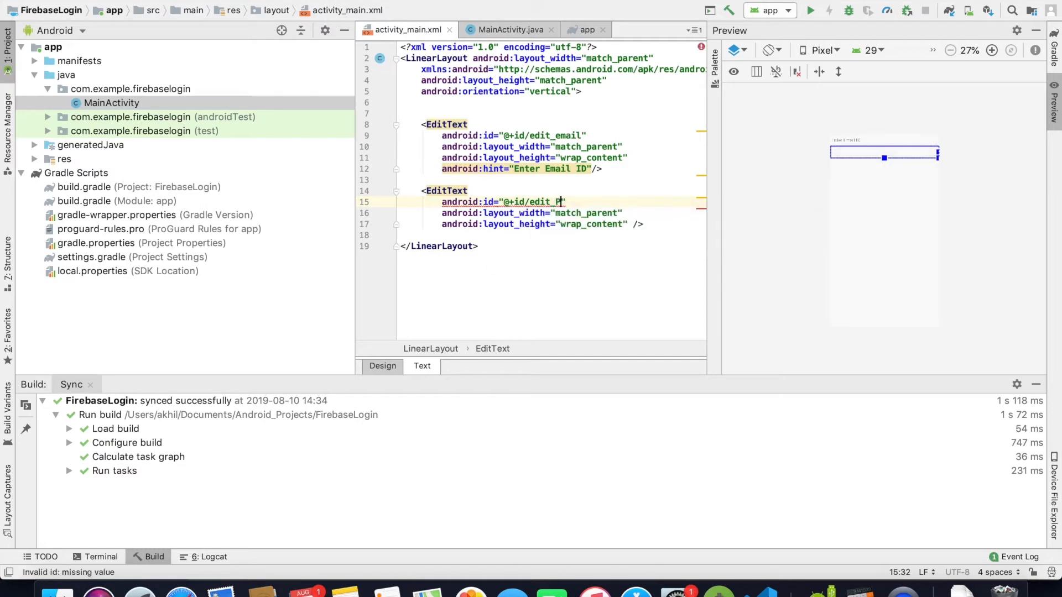
pyautogui.write('asswr')
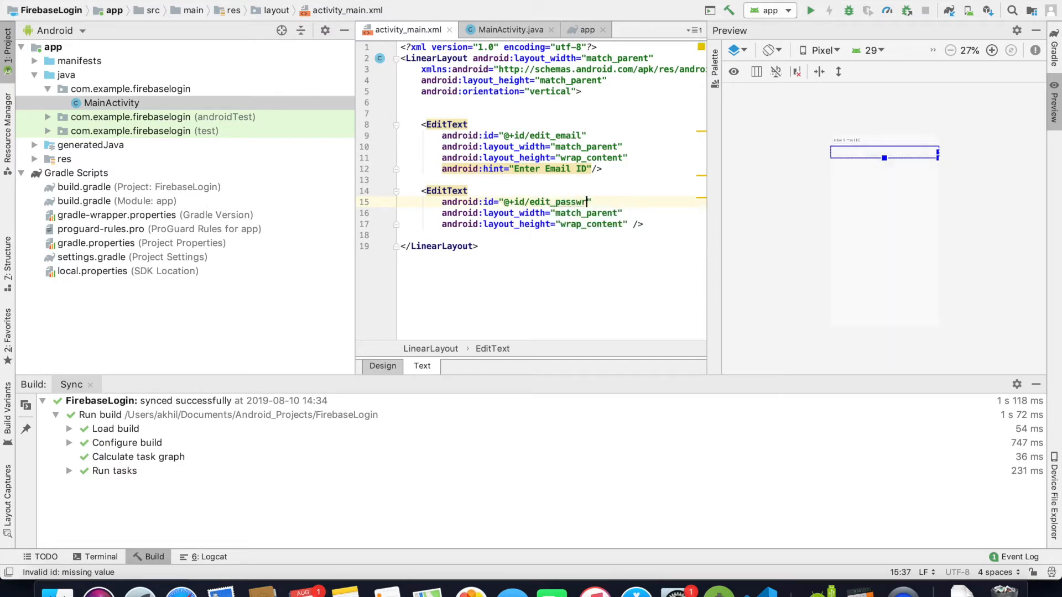
pyautogui.write('d"')
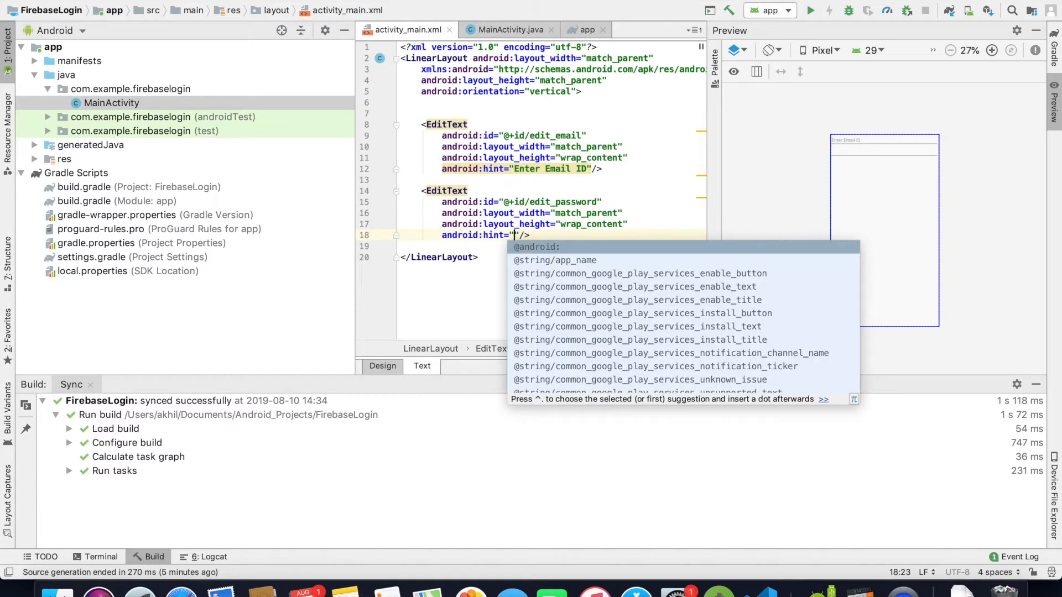
# Add hint 'Enter password' with textPassword input type, and textEmailAddress for email.
pyautogui.write('Enter password')
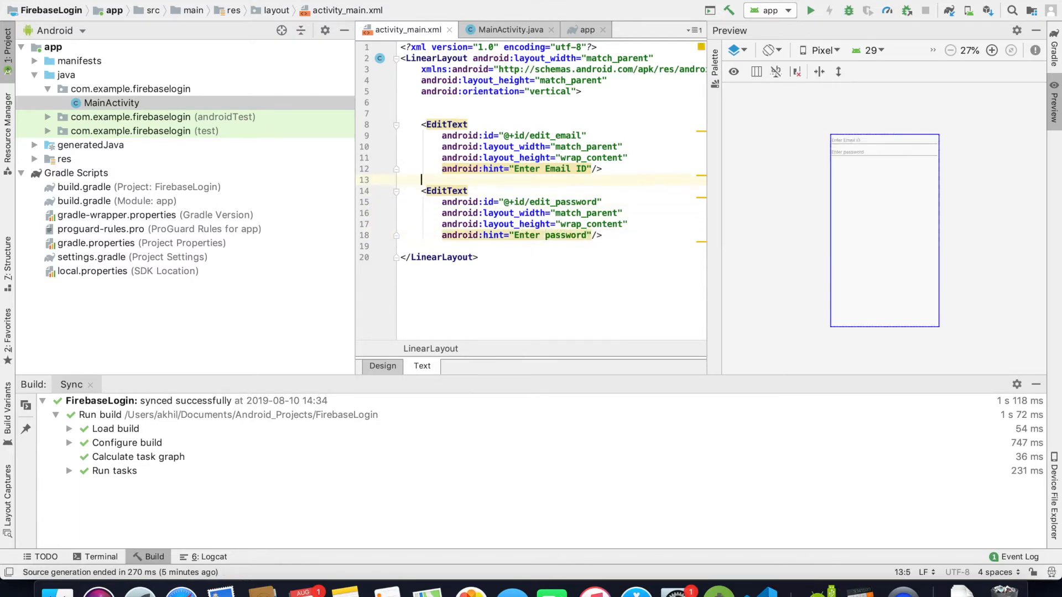
pyautogui.write('inputType=""/>')
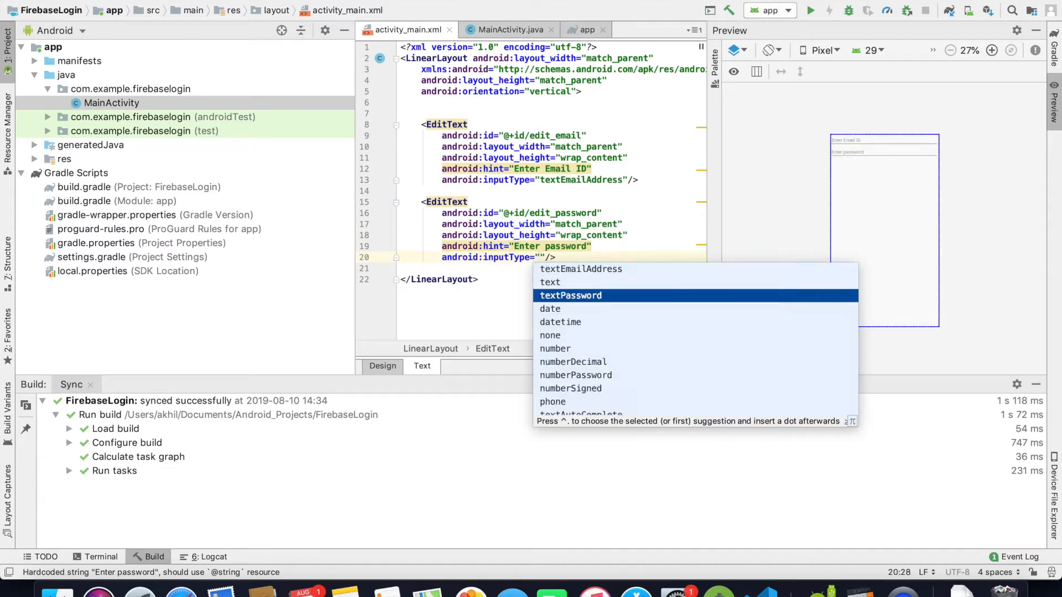
pyautogui.click(571, 296)
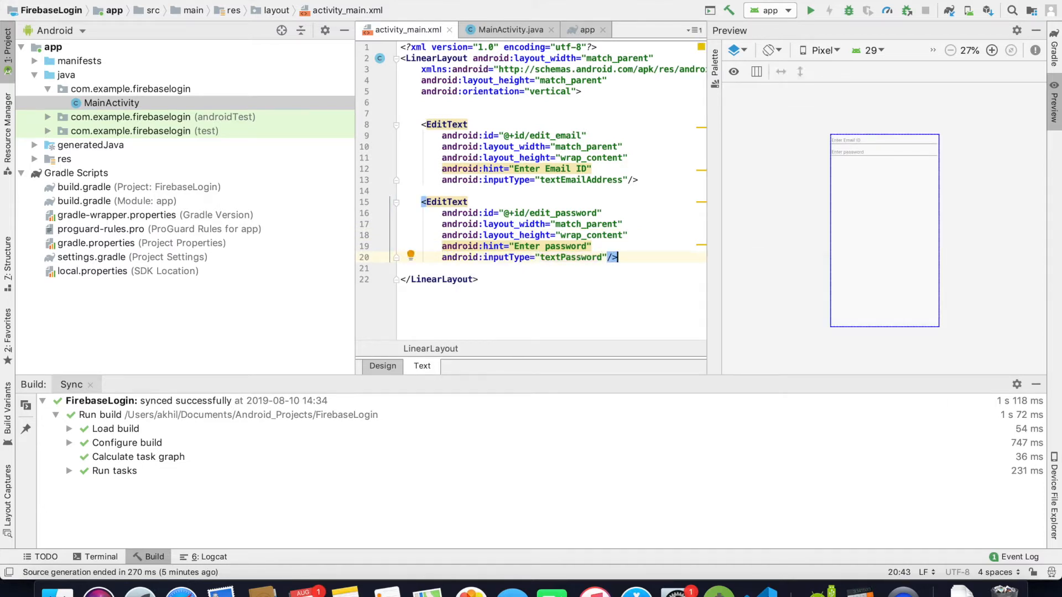
# Add a match_parent Button with id btn_register and text 'Register'.
pyautogui.write('<Bu')
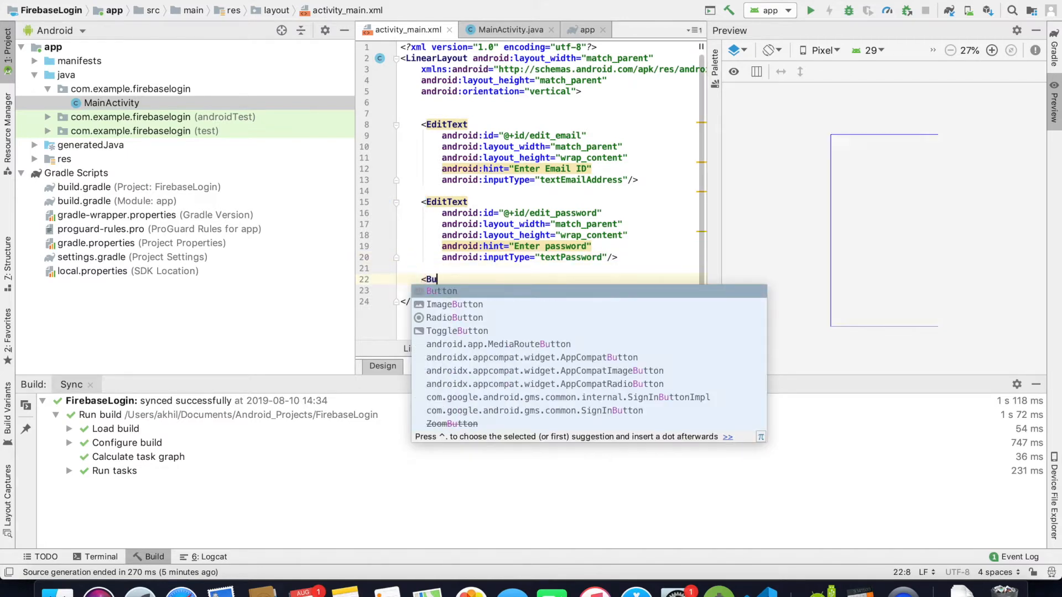
pyautogui.click(440, 290)
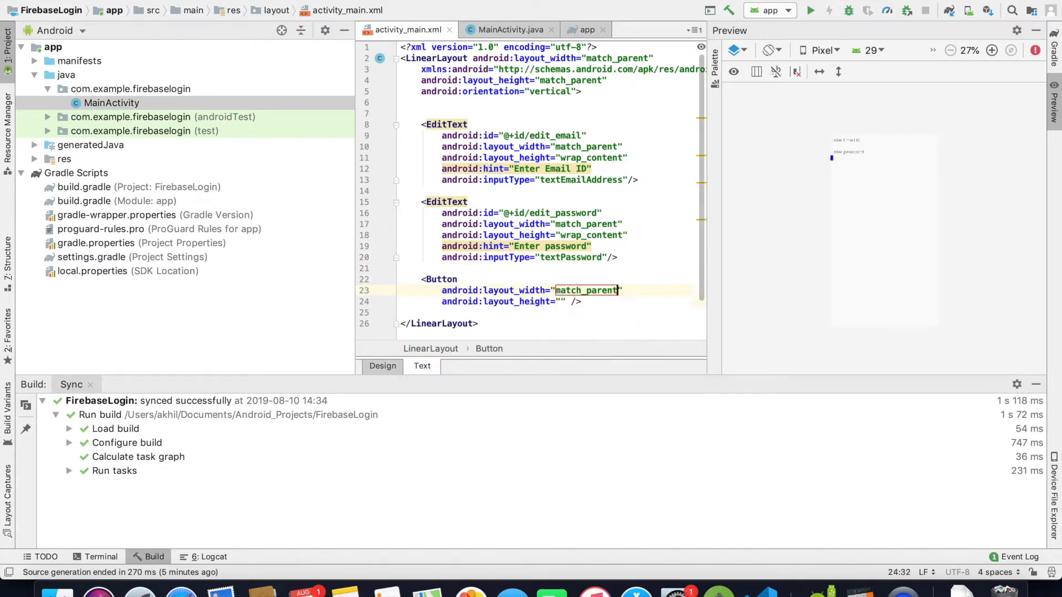
pyautogui.write('id:id="@+id/btn_')
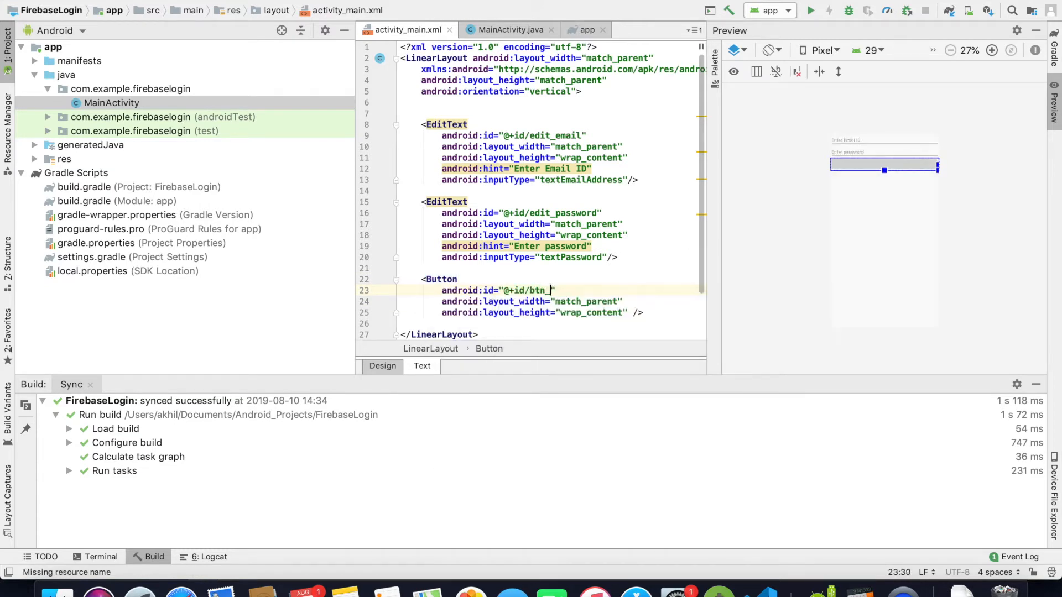
pyautogui.write('register')
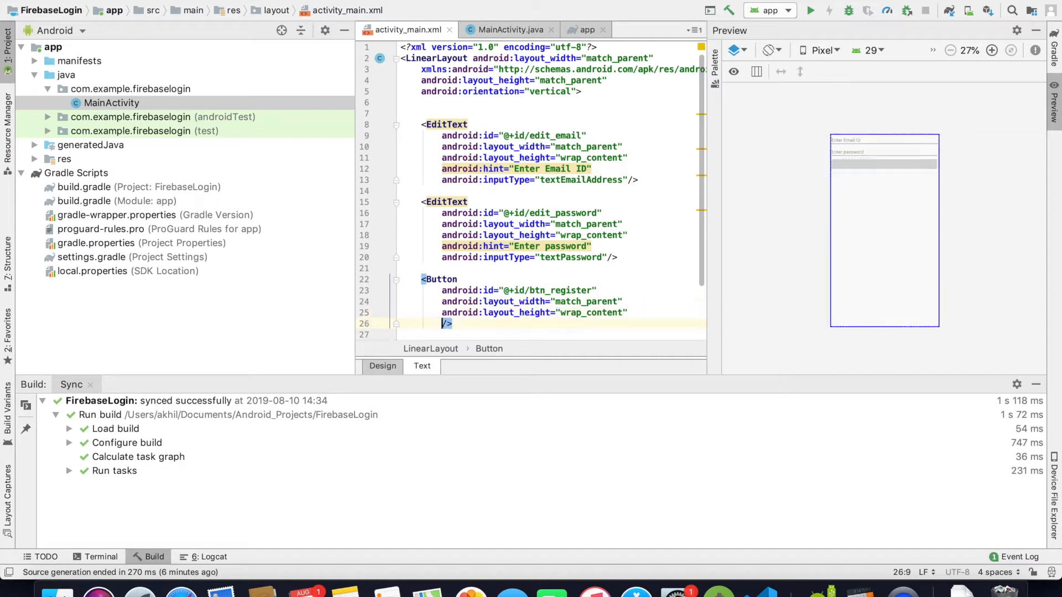
pyautogui.write('tt')
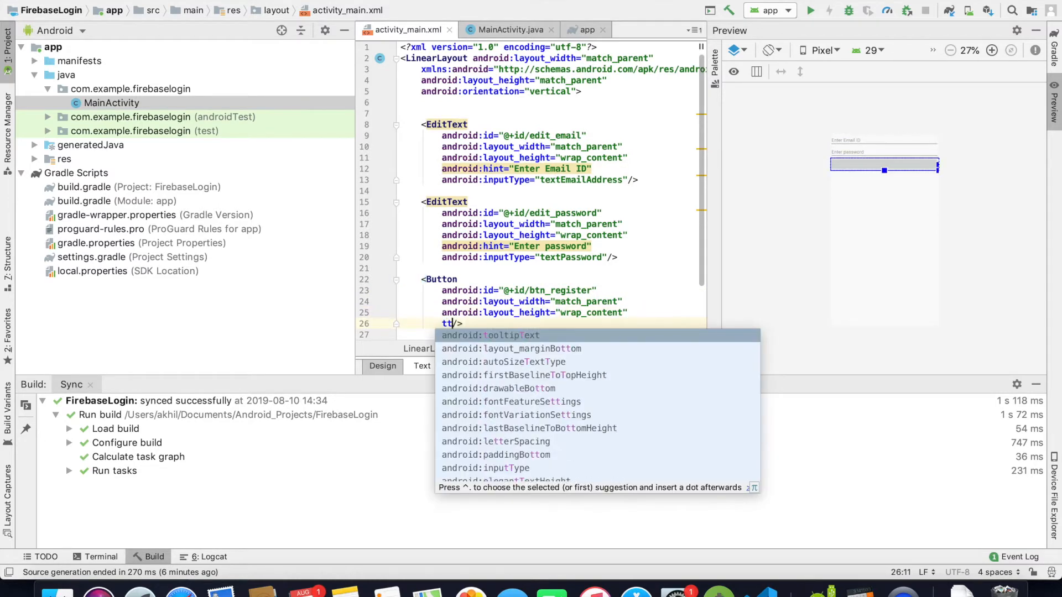
pyautogui.write('text="R')
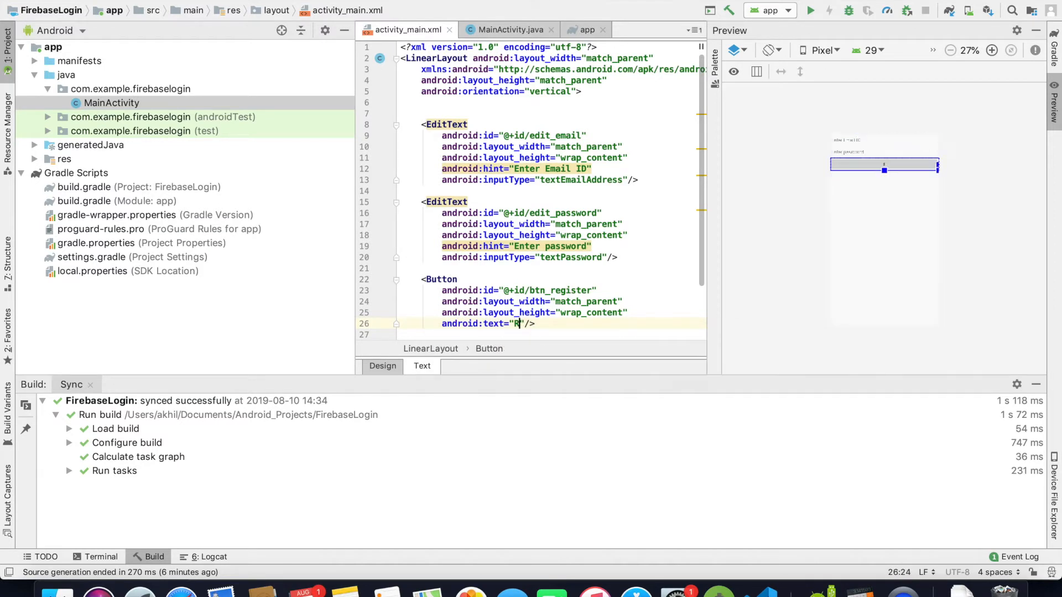
pyautogui.write('egister')
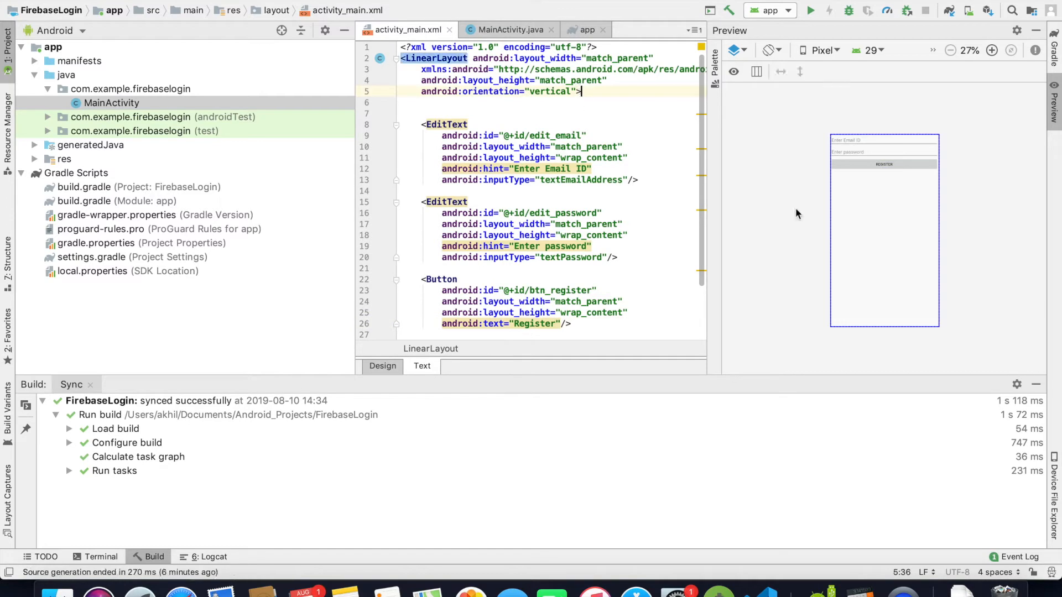
# Add android:padding="20dp" to the root LinearLayout and zoom the preview in.
pyautogui.write('android:padding="">')
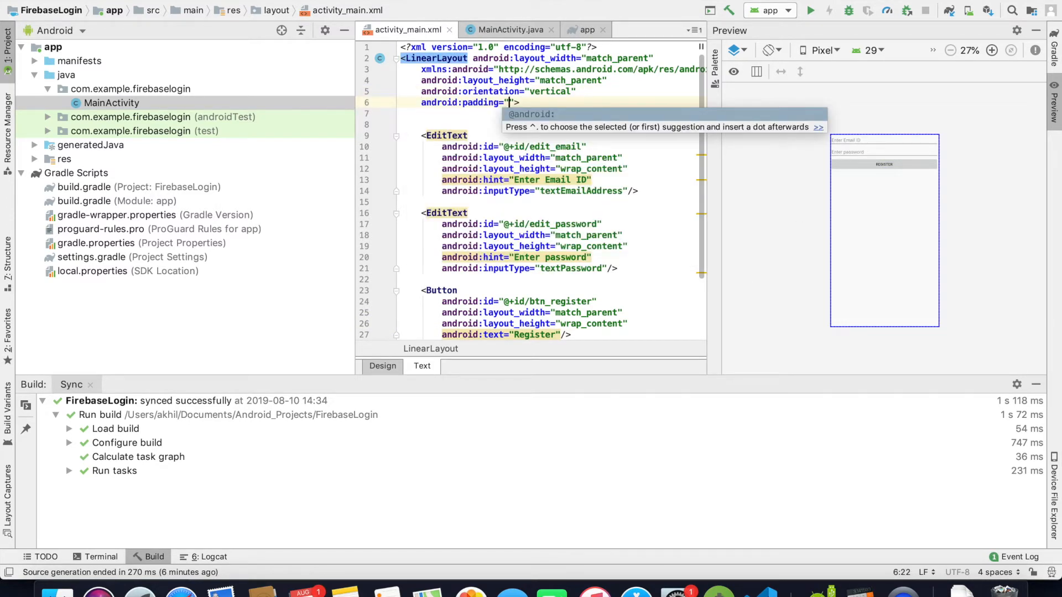
pyautogui.write('20dp')
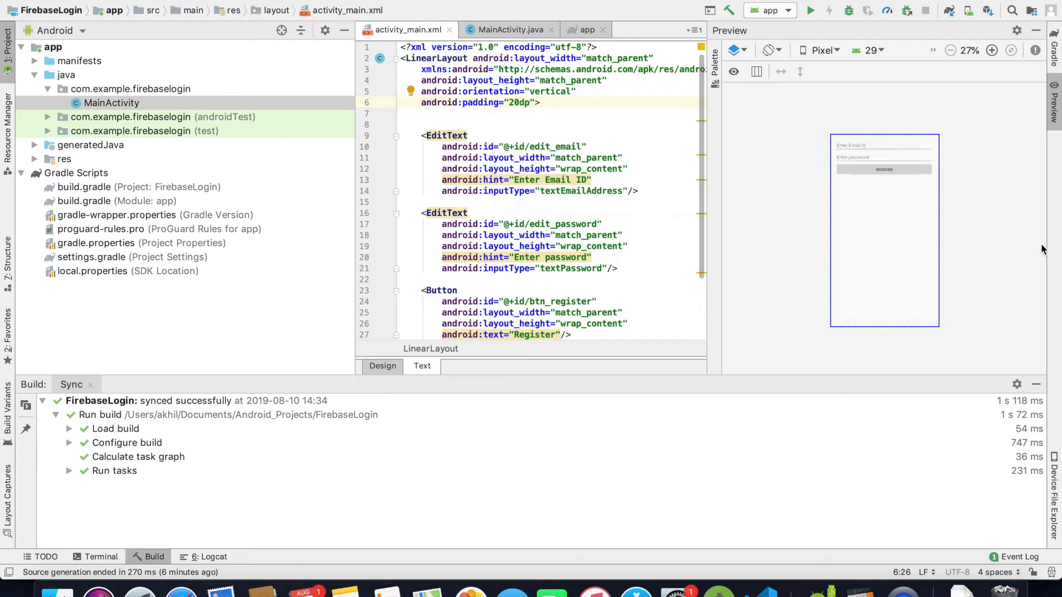
pyautogui.click(992, 51)
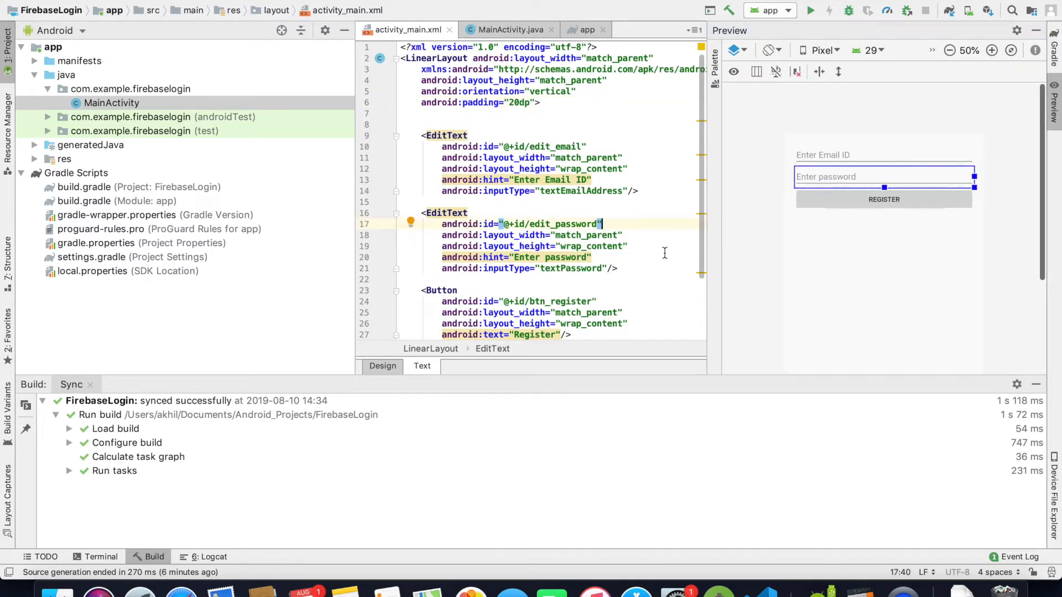
pyautogui.scroll(-3)
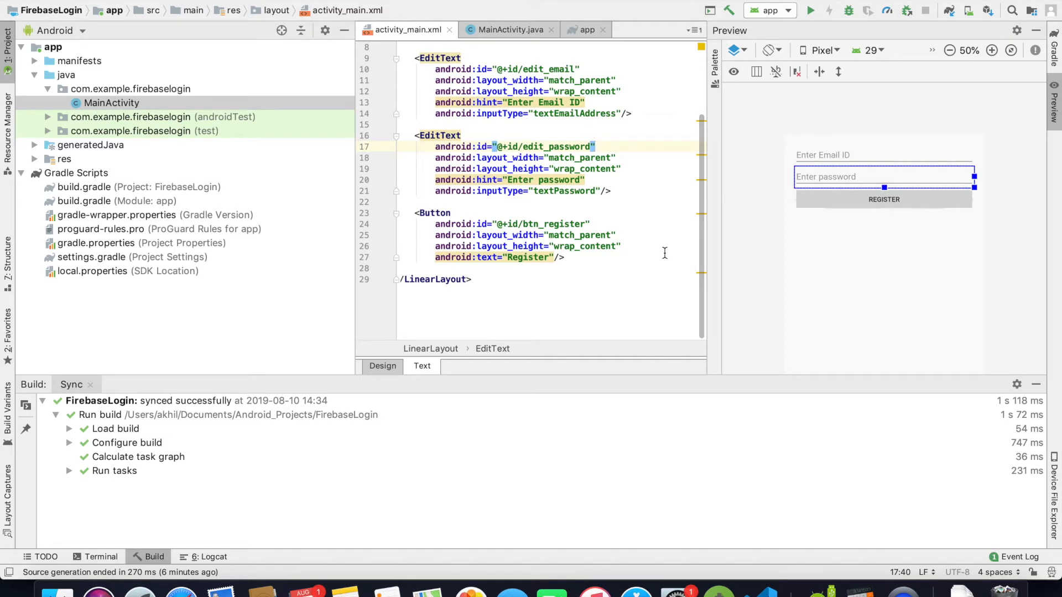
pyautogui.moveTo(423, 66)
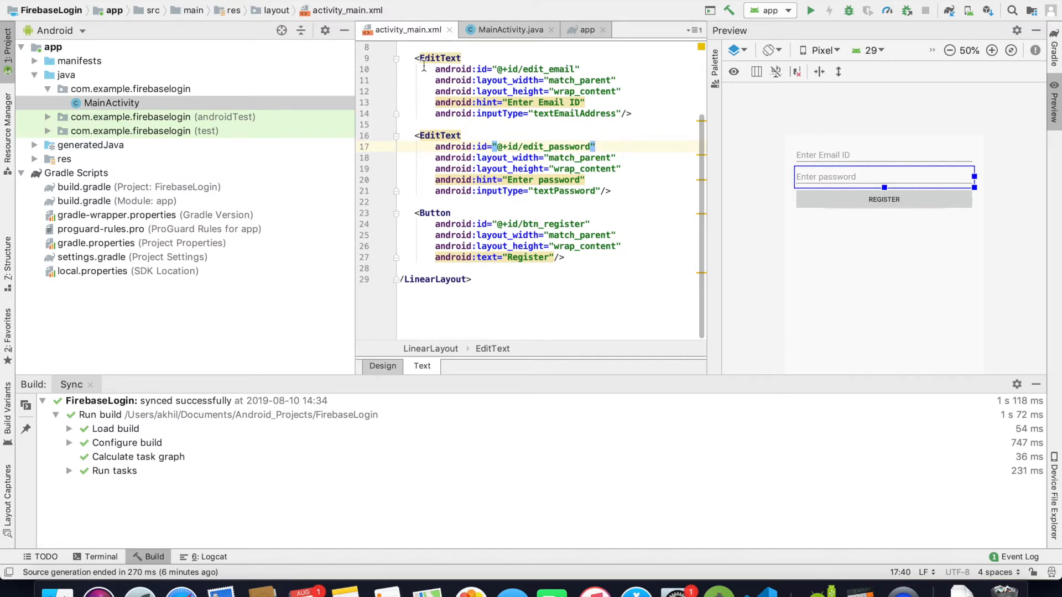
# In MainActivity.java declare EditText editEmail, editPassword and Button btnRegister.
pyautogui.click(509, 29)
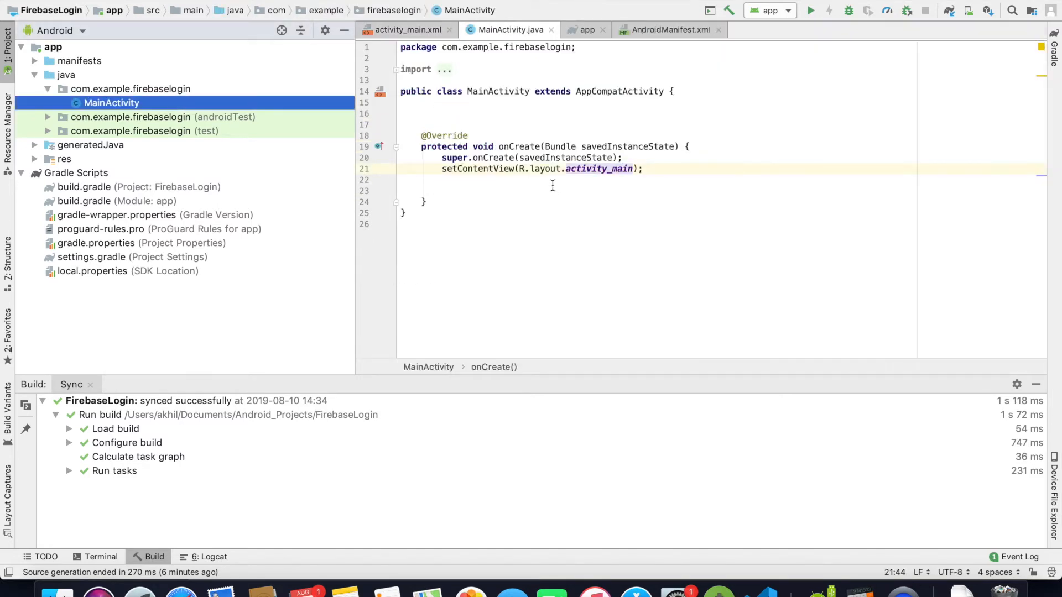
pyautogui.write('EditText edi')
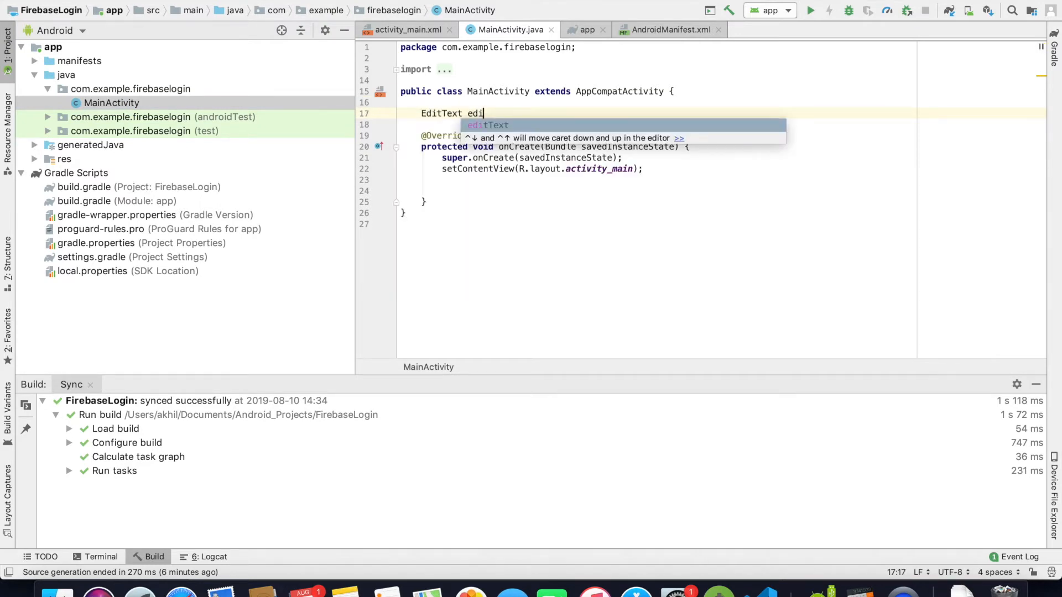
pyautogui.write('tEmail')
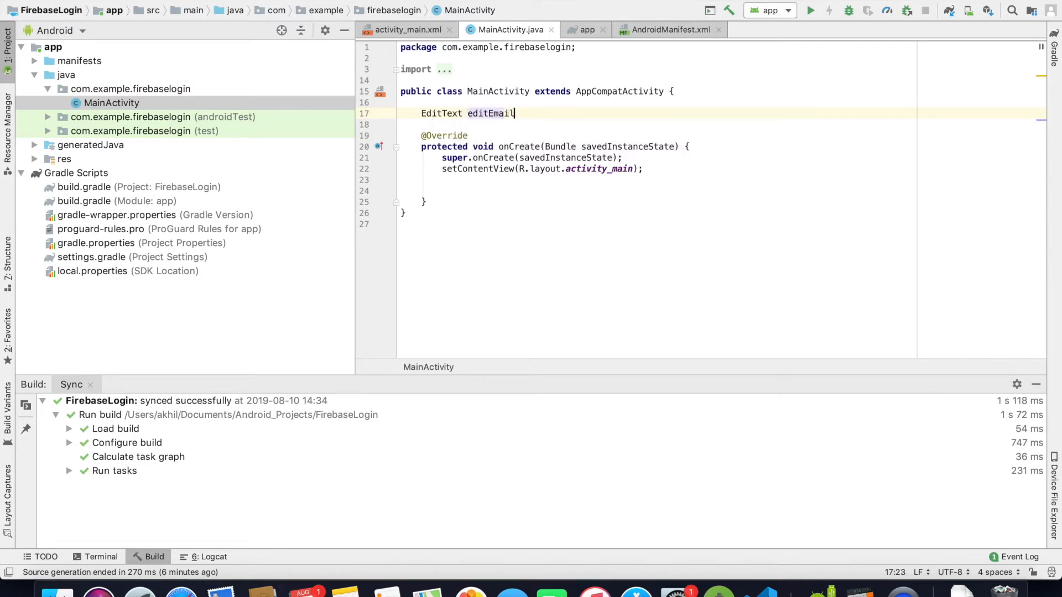
pyautogui.write(';')
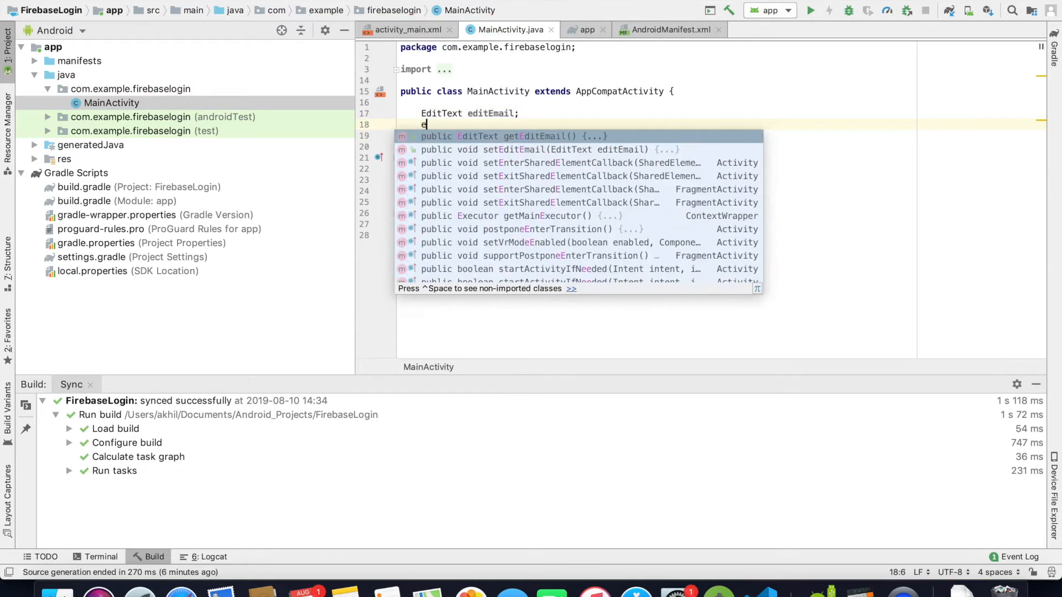
pyautogui.write('Extr')
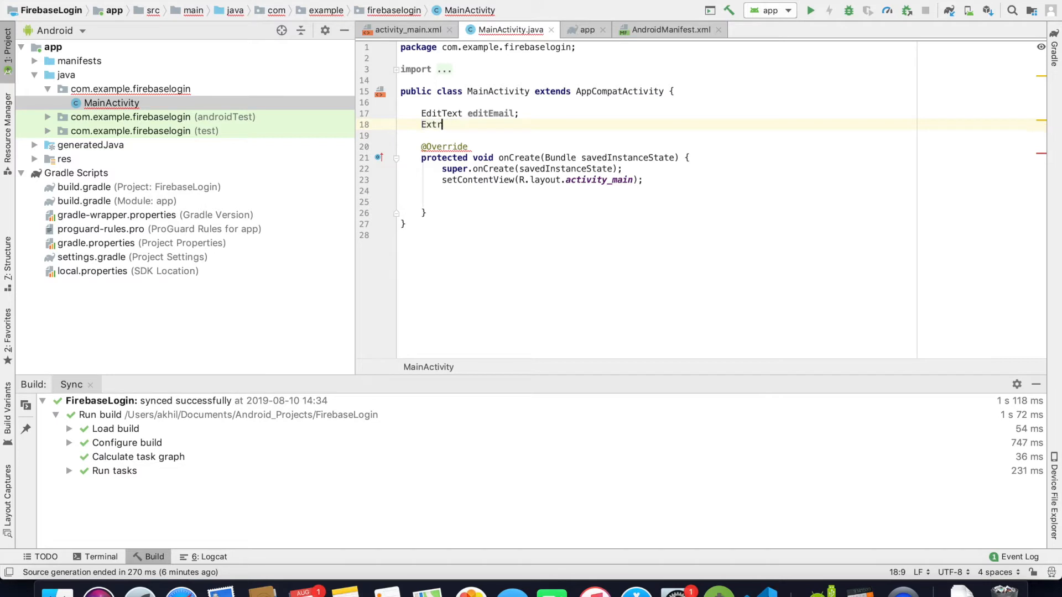
pyautogui.write('EditText')
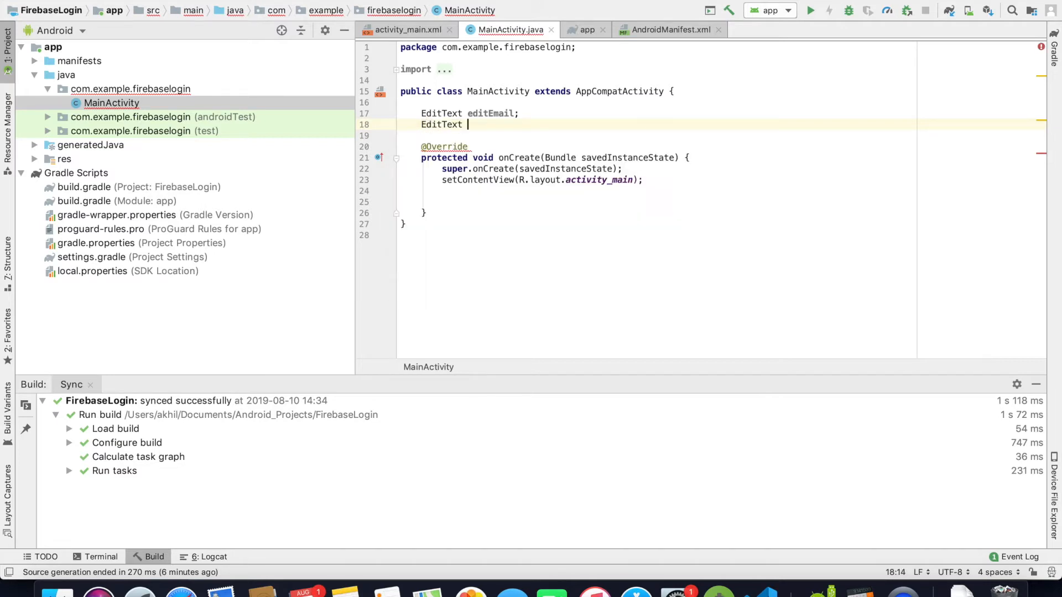
pyautogui.write('editPass')
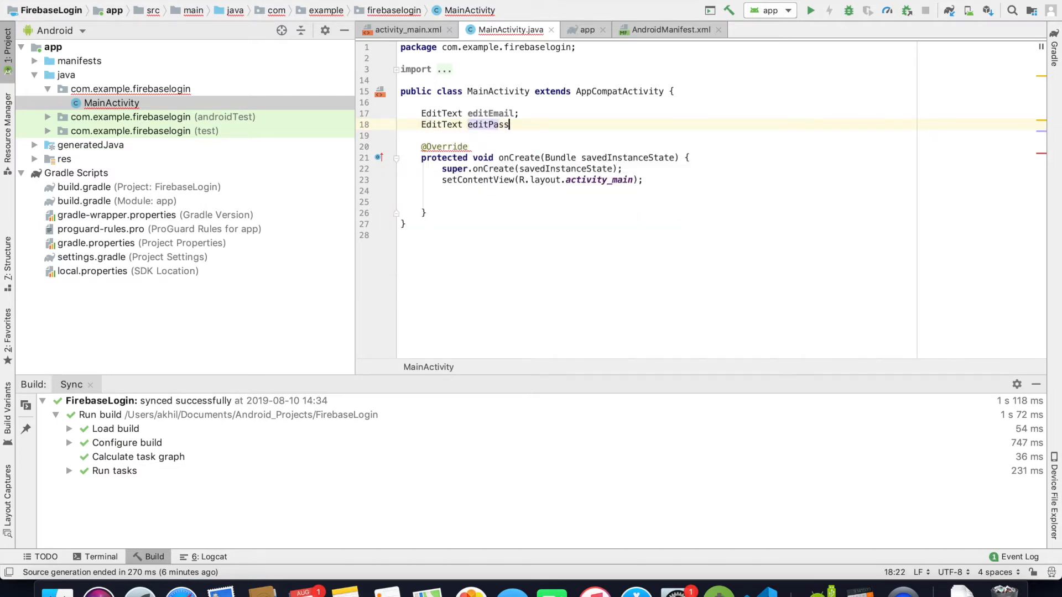
pyautogui.write('word;')
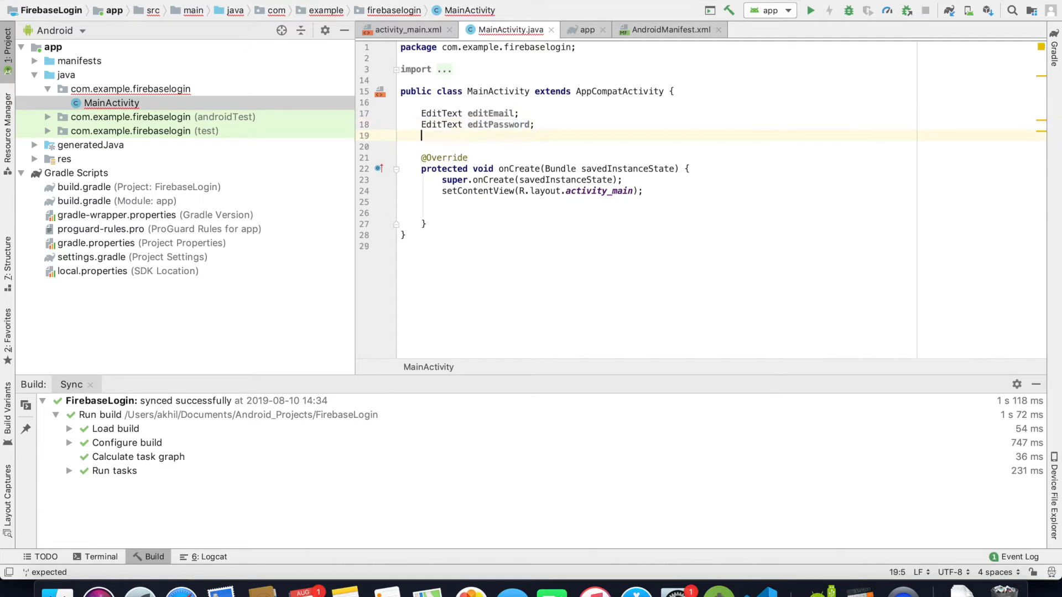
pyautogui.write('Button b')
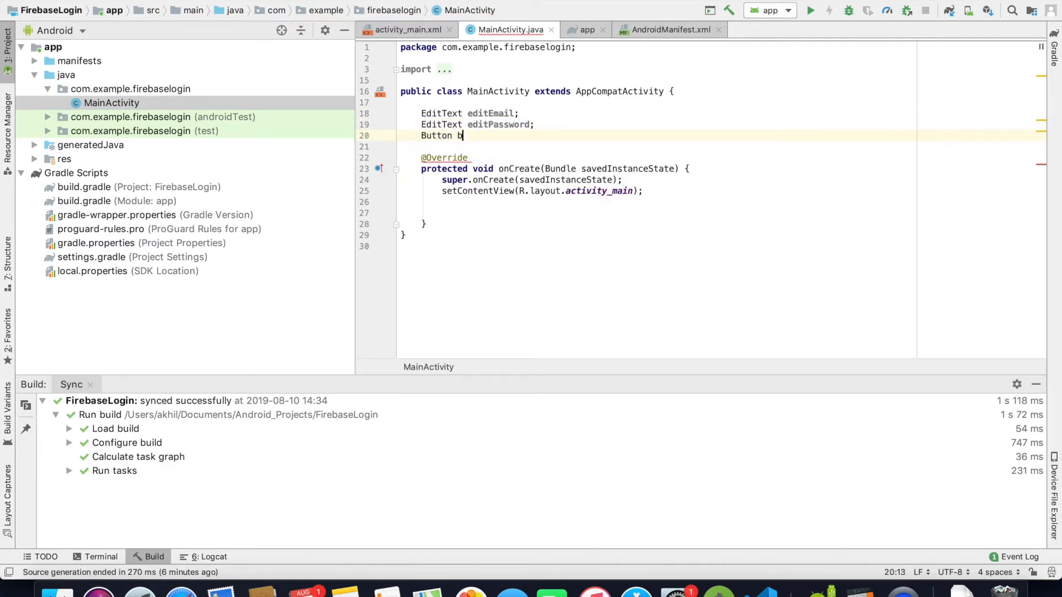
pyautogui.write('btnRegi')
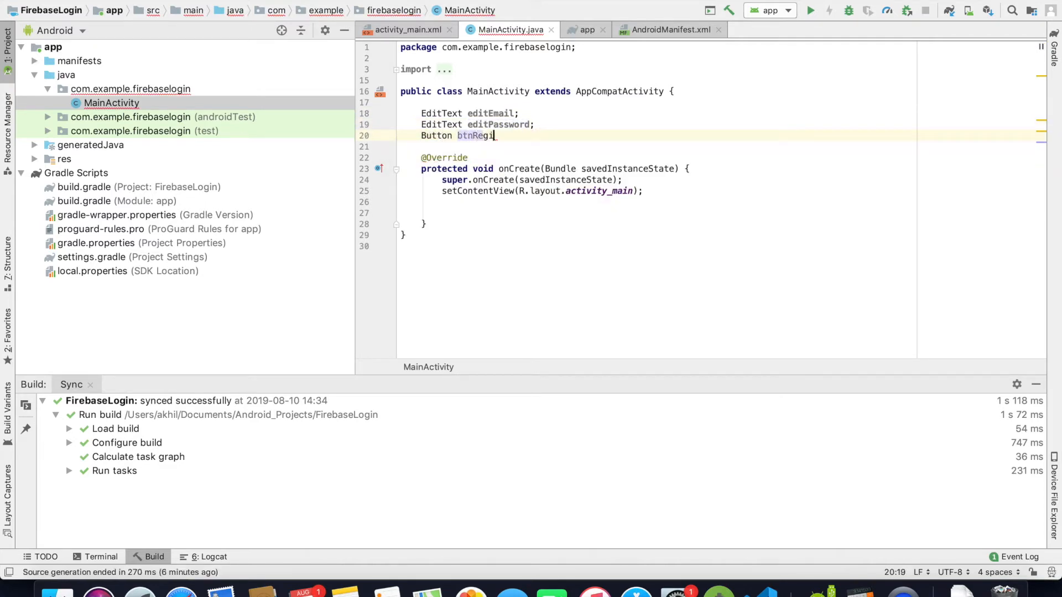
pyautogui.write('s')
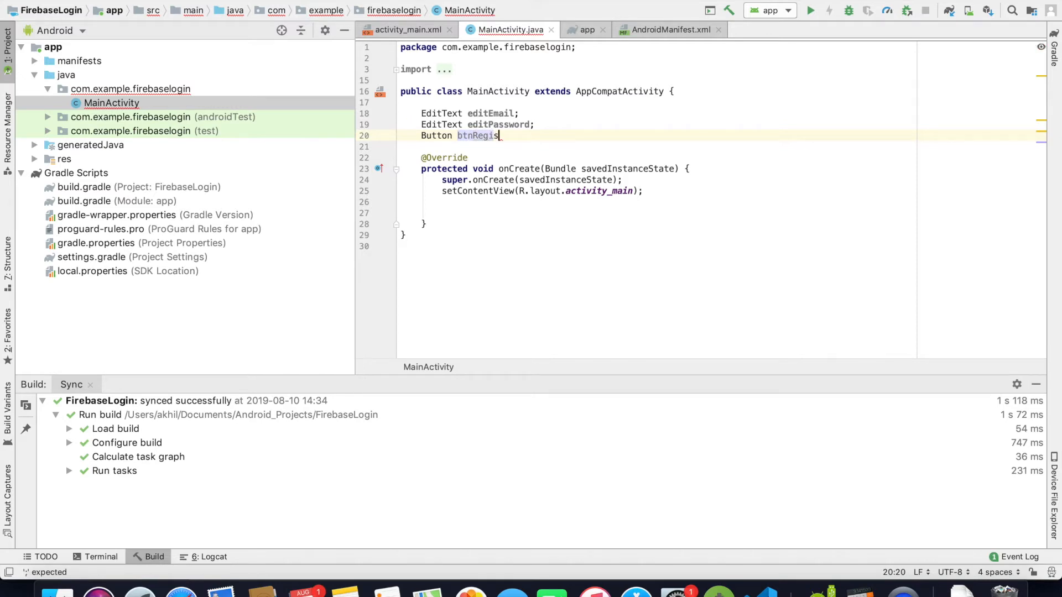
pyautogui.write('ter;')
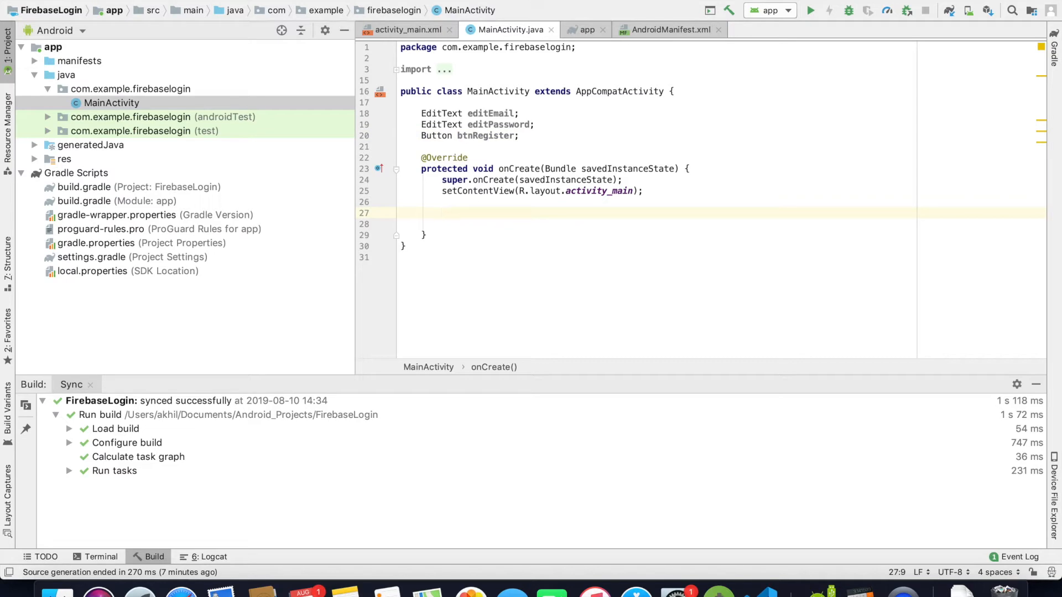
# Bind editEmail, editPassword and btnRegister with findViewById to edit_email, edit_password, btn_register.
pyautogui.write('editEmail=')
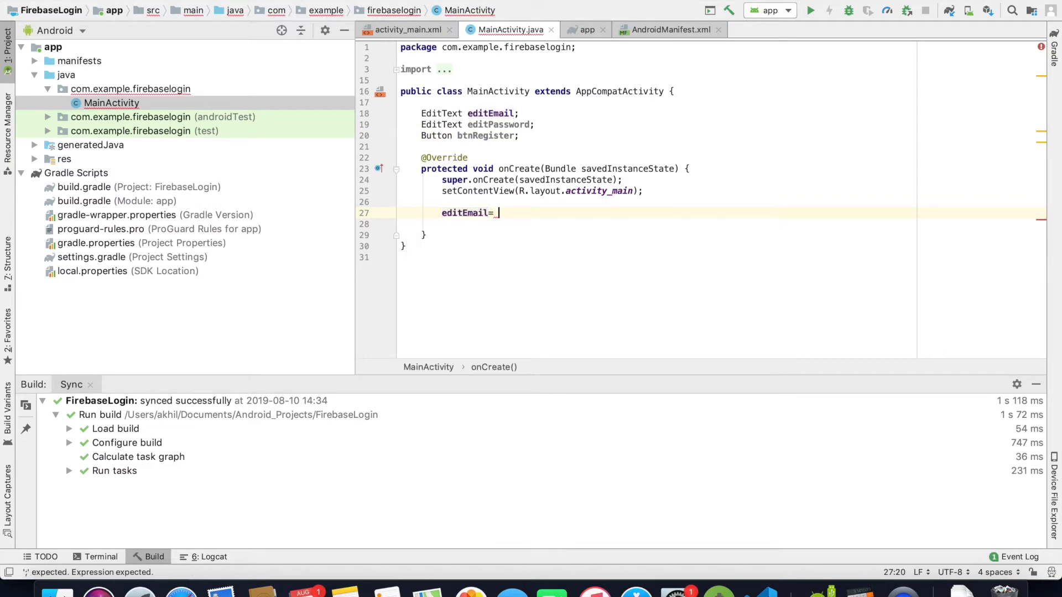
pyautogui.write('findViewById(R.di.e')
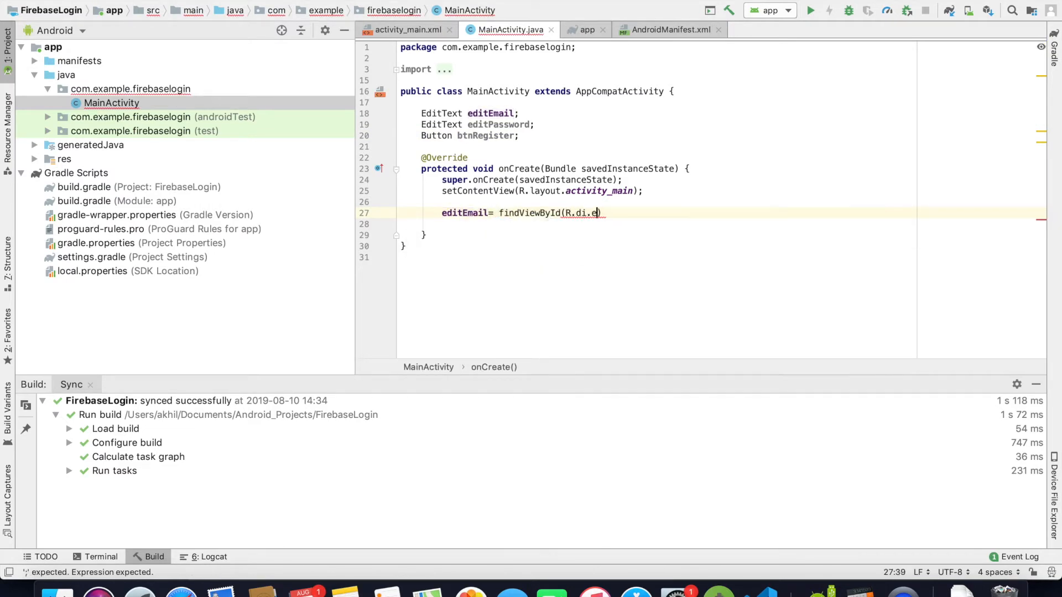
pyautogui.press('Backspace')
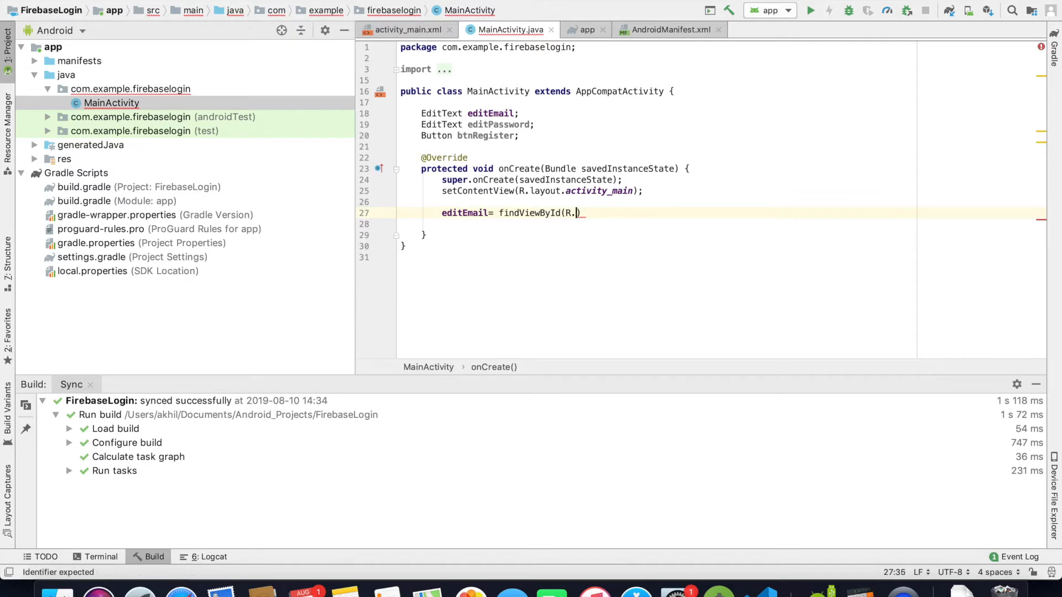
pyautogui.write('id.edit_email')
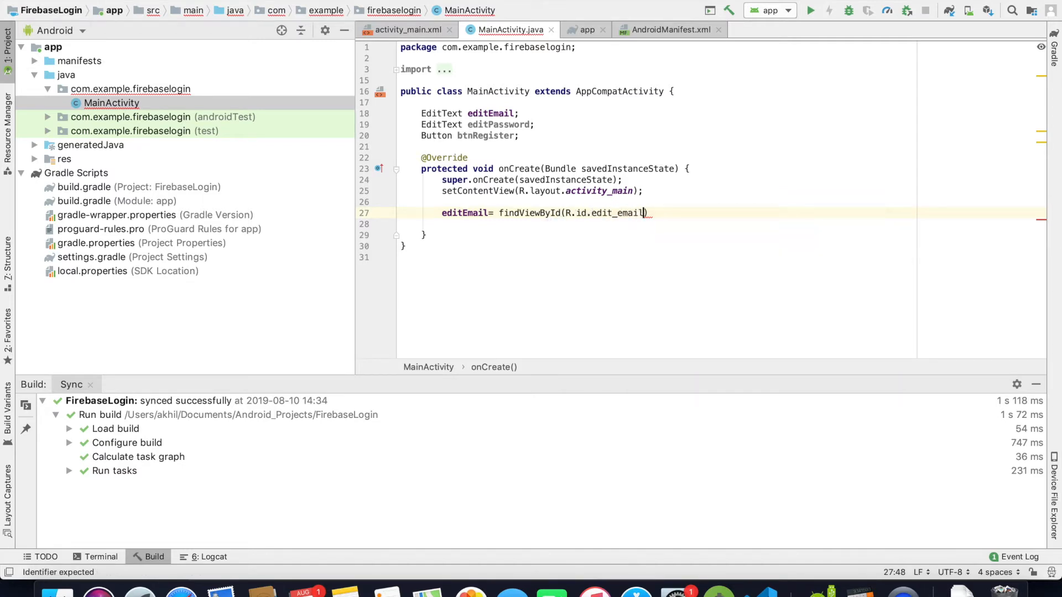
pyautogui.write('editPassword = findViewById(')
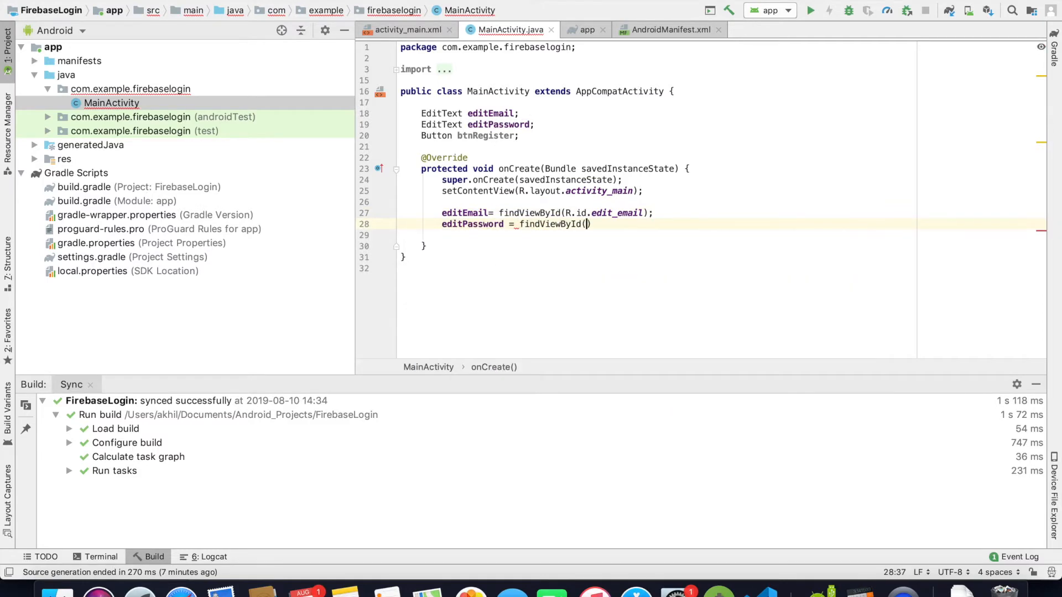
pyautogui.write('R,')
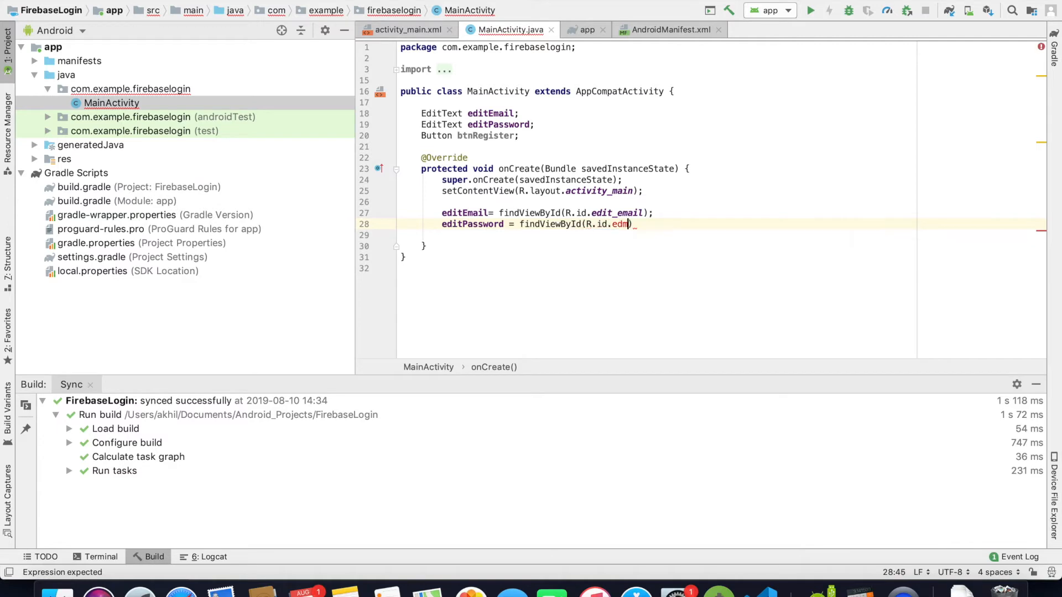
pyautogui.write('edit_password')
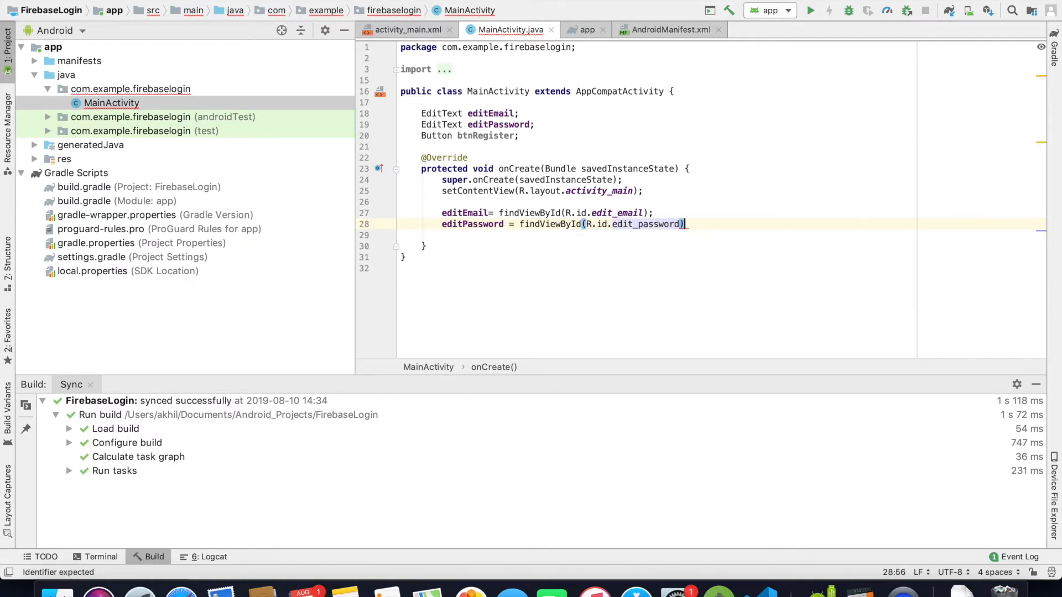
pyautogui.write('btnRegister = findViewById(')
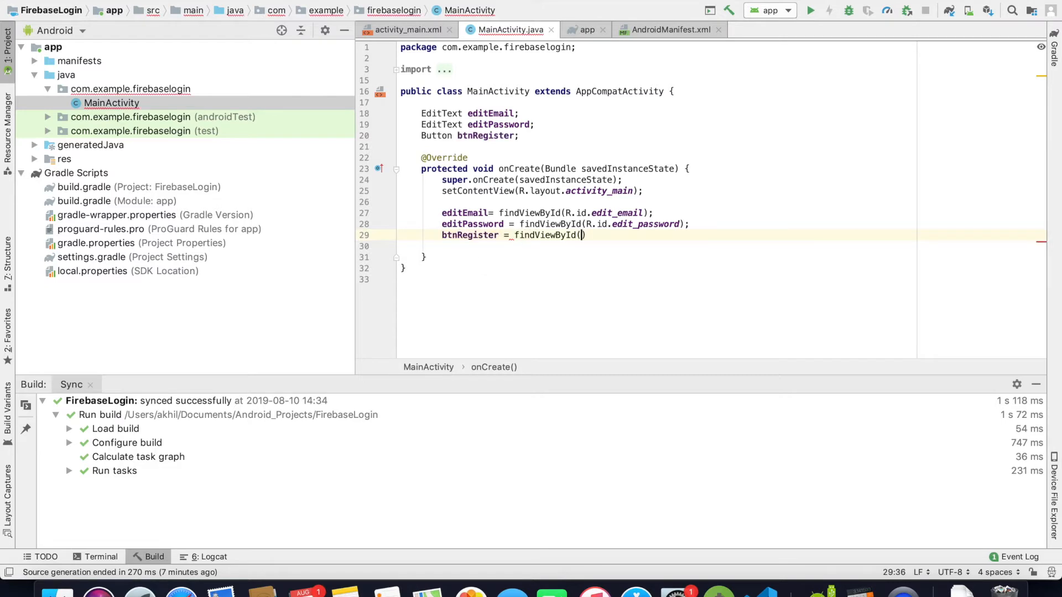
pyautogui.write('R.id.btn_register')
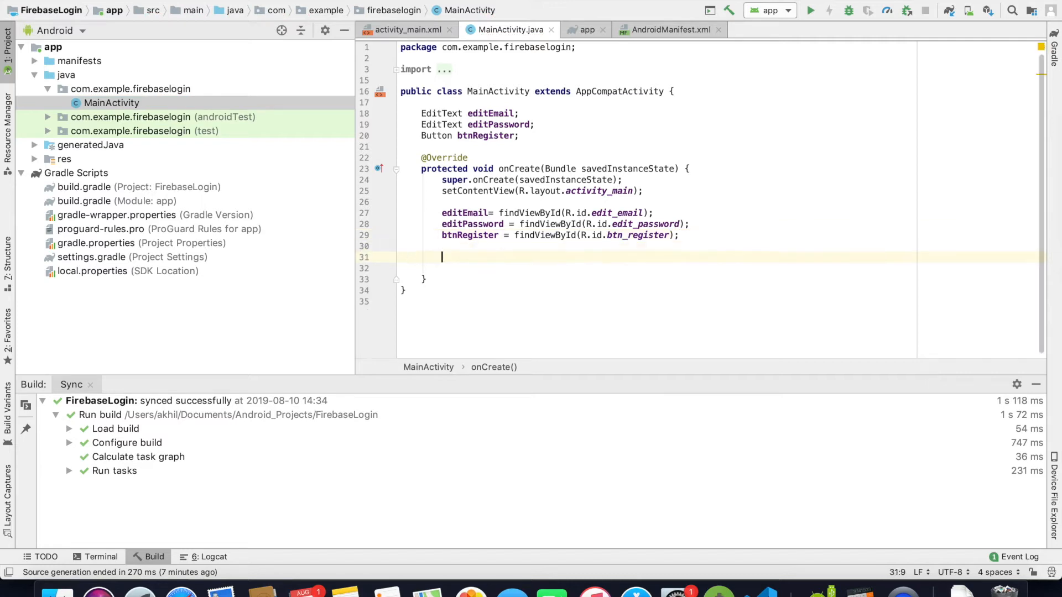
pyautogui.write('btnRegister')
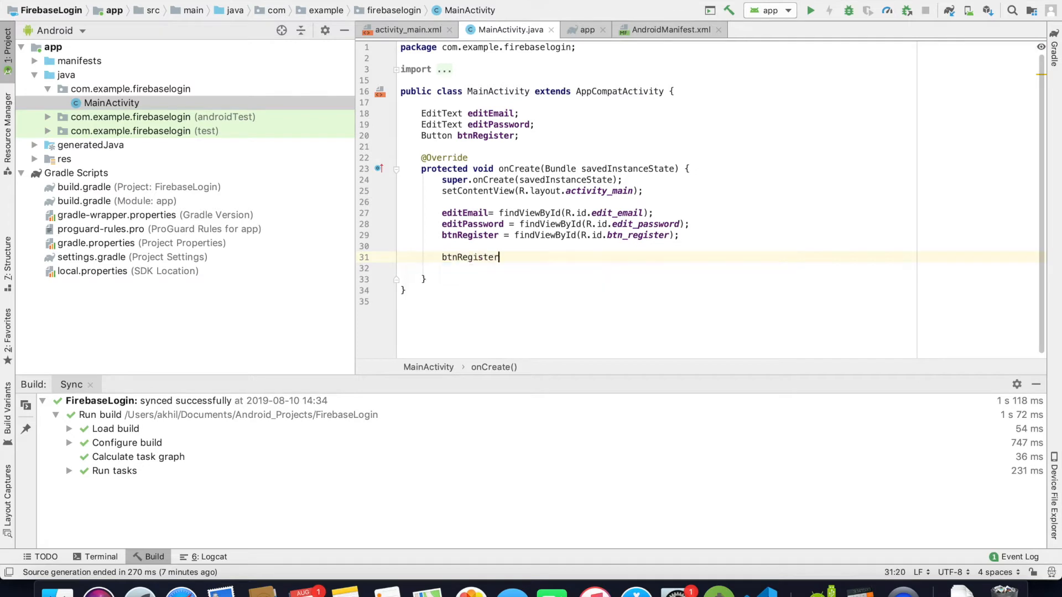
# Type btnRegister.setOnClickListener and insert a View.OnClickListener from autocomplete.
pyautogui.write('.seton')
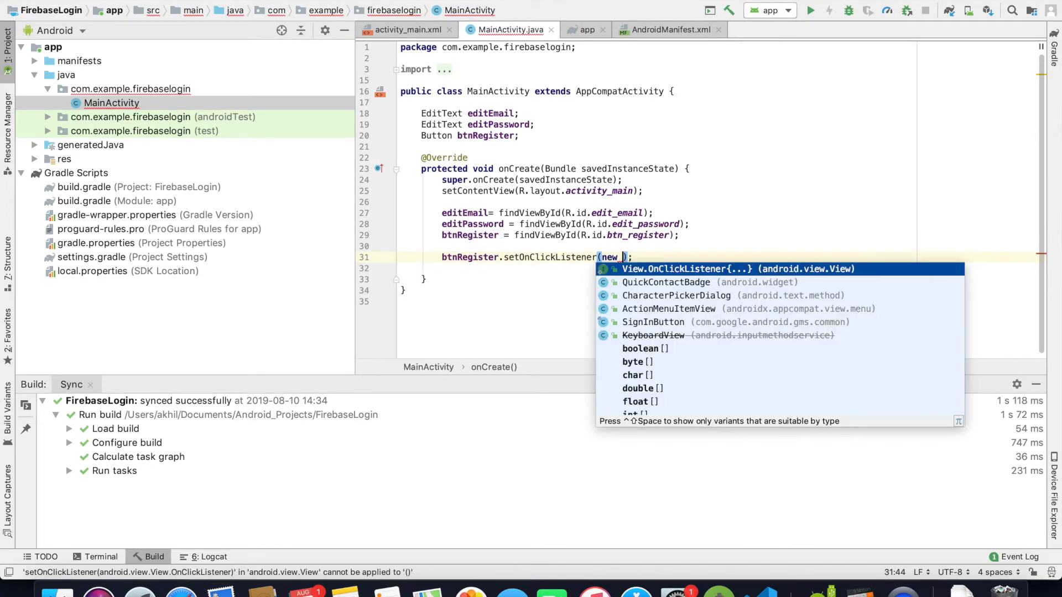
pyautogui.click(727, 269)
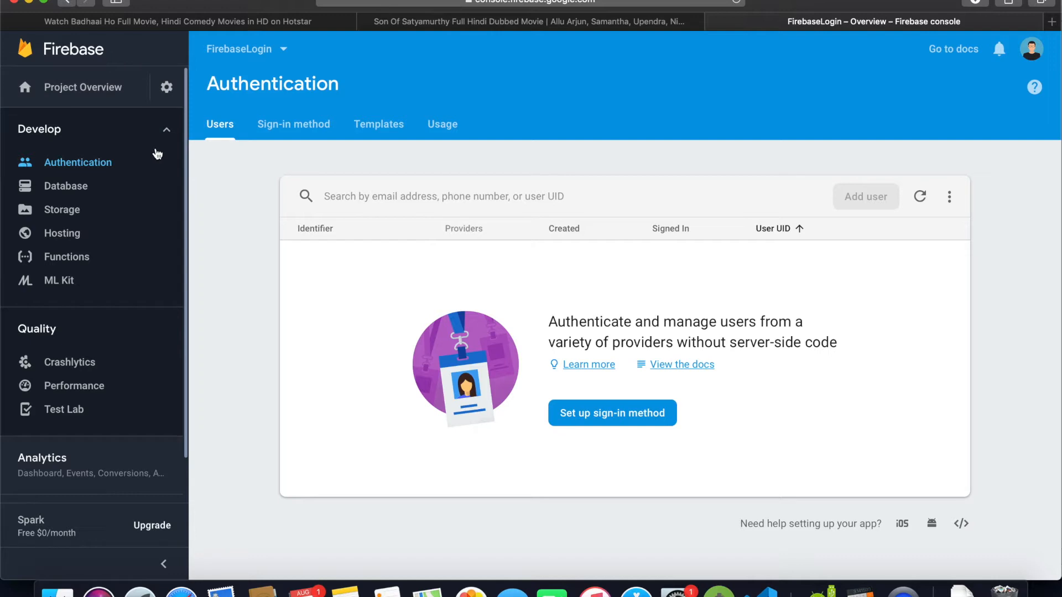
pyautogui.moveTo(158, 153)
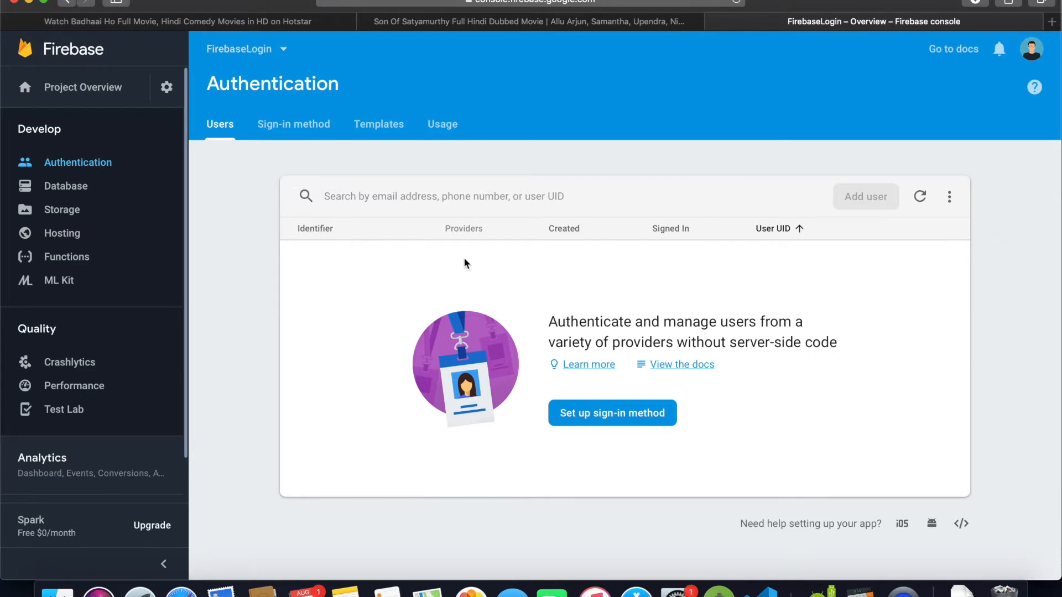
pyautogui.moveTo(92, 167)
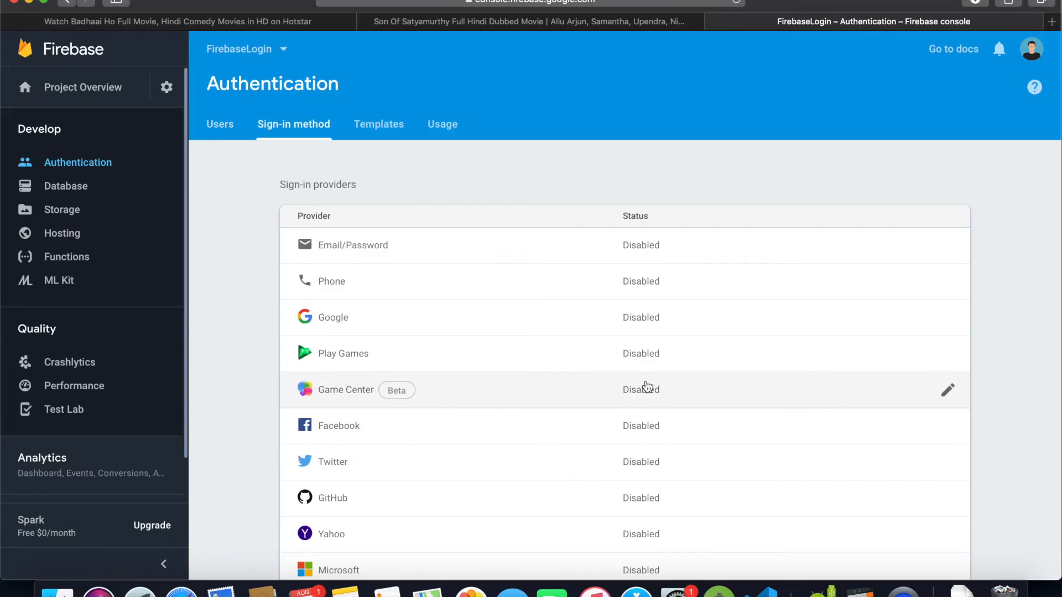
pyautogui.moveTo(598, 262)
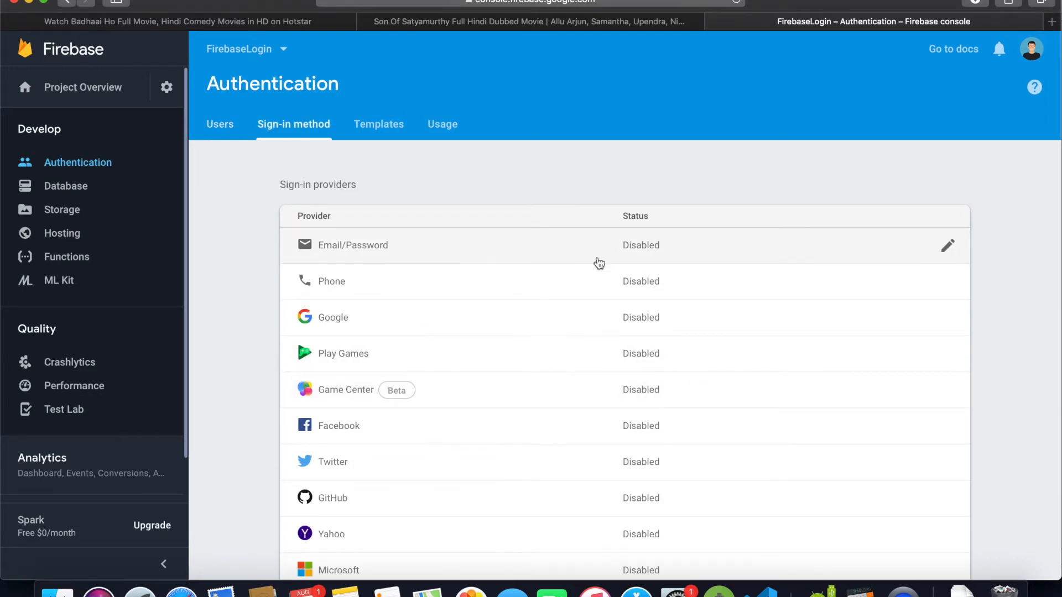
# Enable and save the Email/Password provider, then go to Project Overview.
pyautogui.click(948, 245)
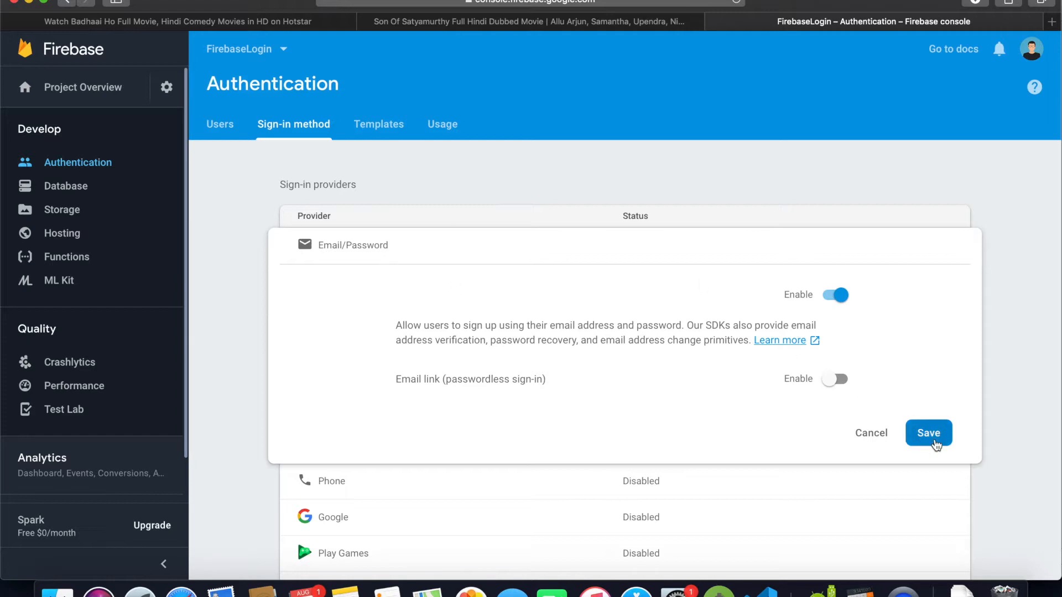
pyautogui.click(929, 433)
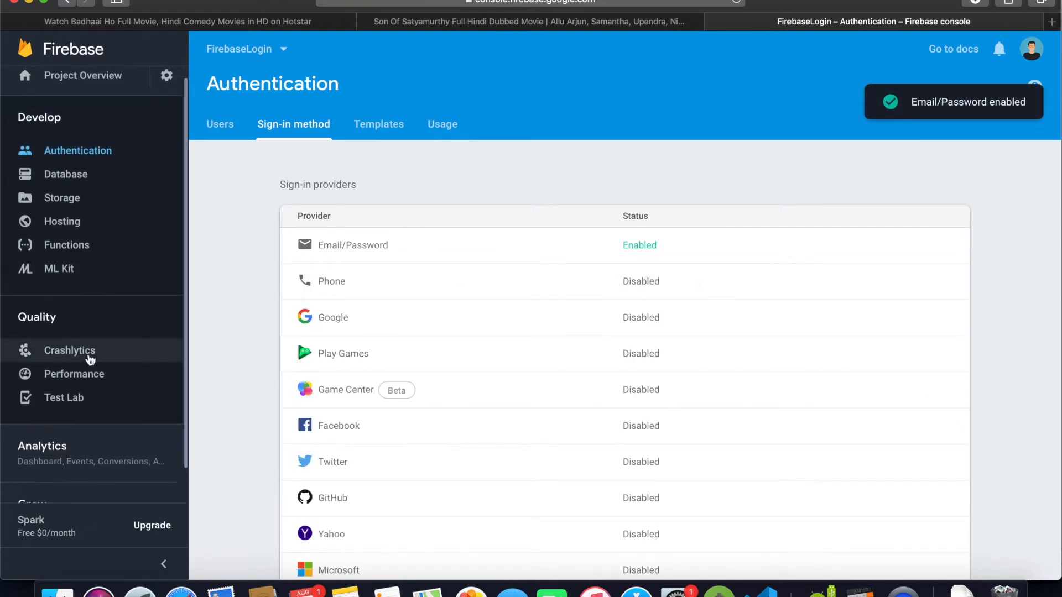
pyautogui.click(82, 76)
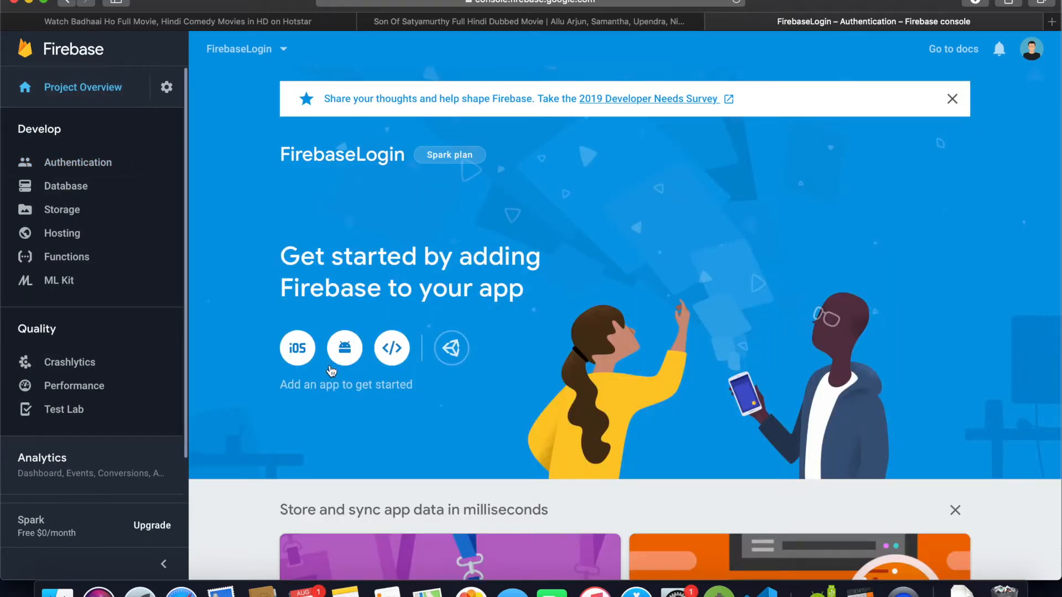
# Register Android app com.example.firebaselogin and download google-services.json.
pyautogui.click(344, 347)
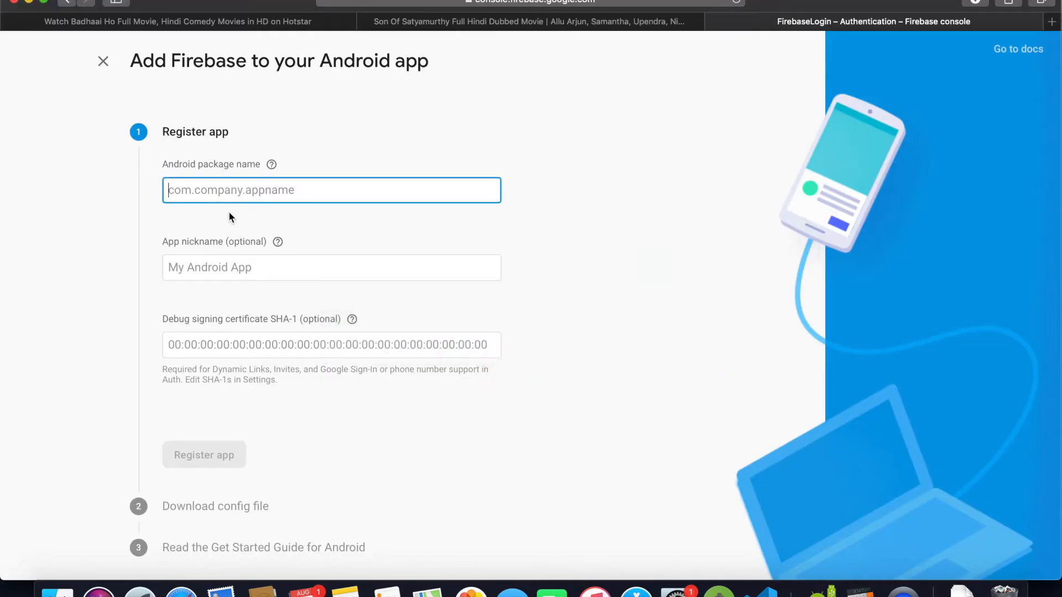
pyautogui.write('FirebaseLogin/app/src/main/java/com/example/firebaselogin')
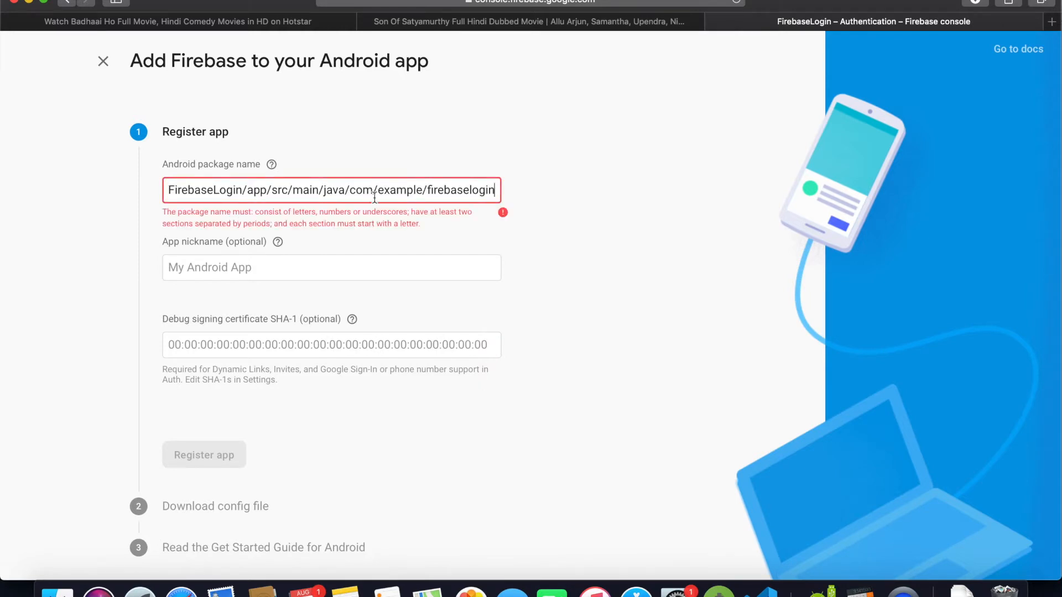
pyautogui.write('com/example/firebaselogin')
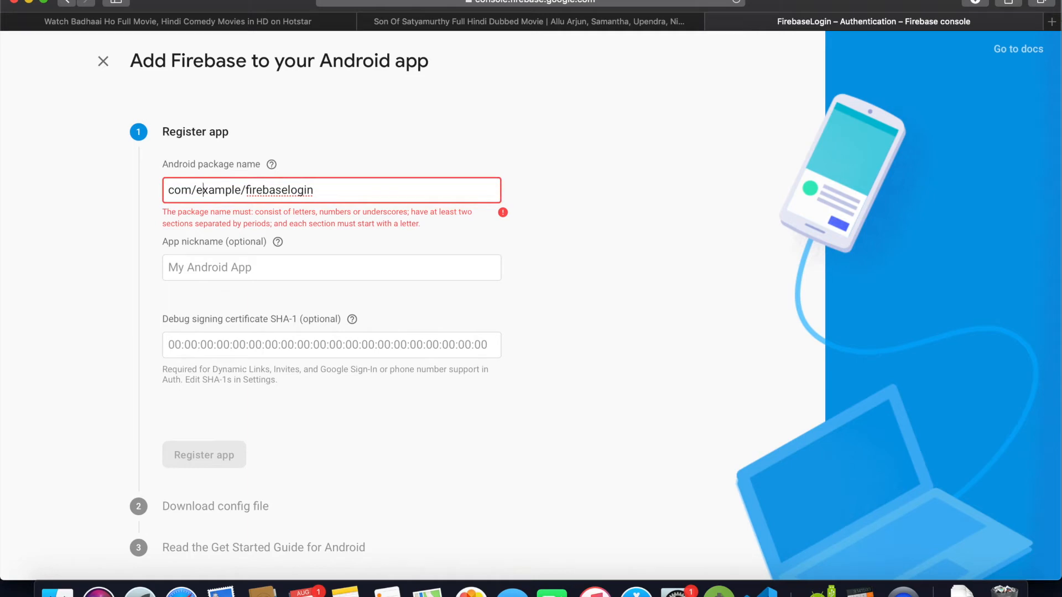
pyautogui.write('com.example/firebaselogin')
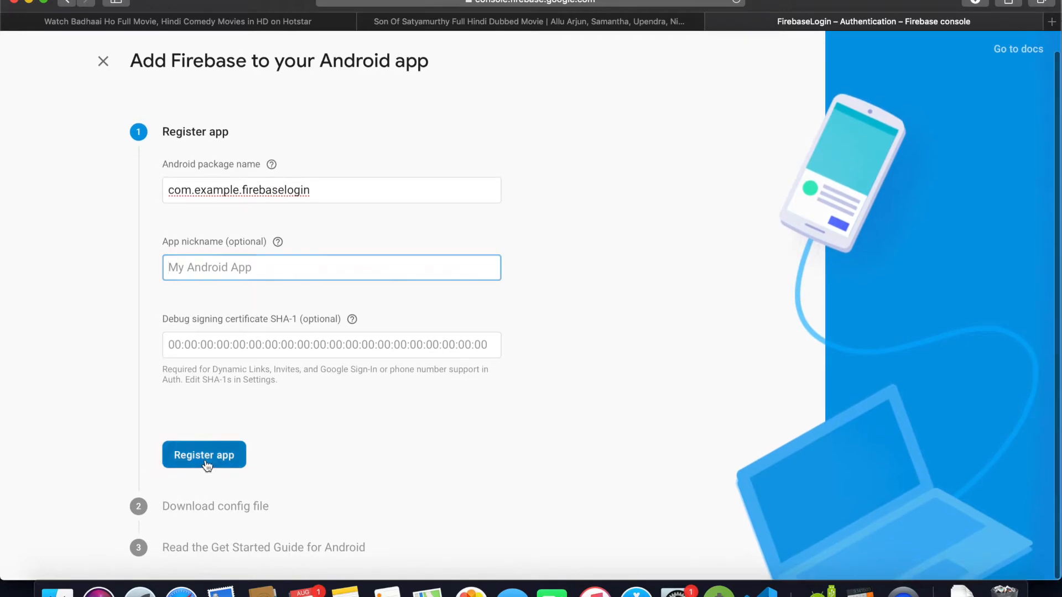
pyautogui.click(204, 455)
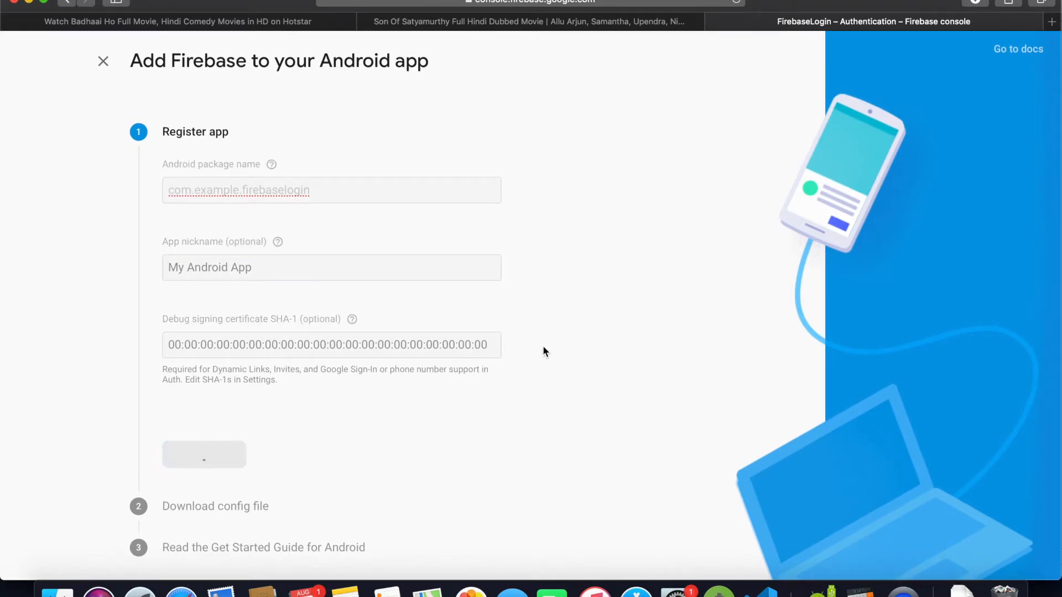
pyautogui.click(203, 455)
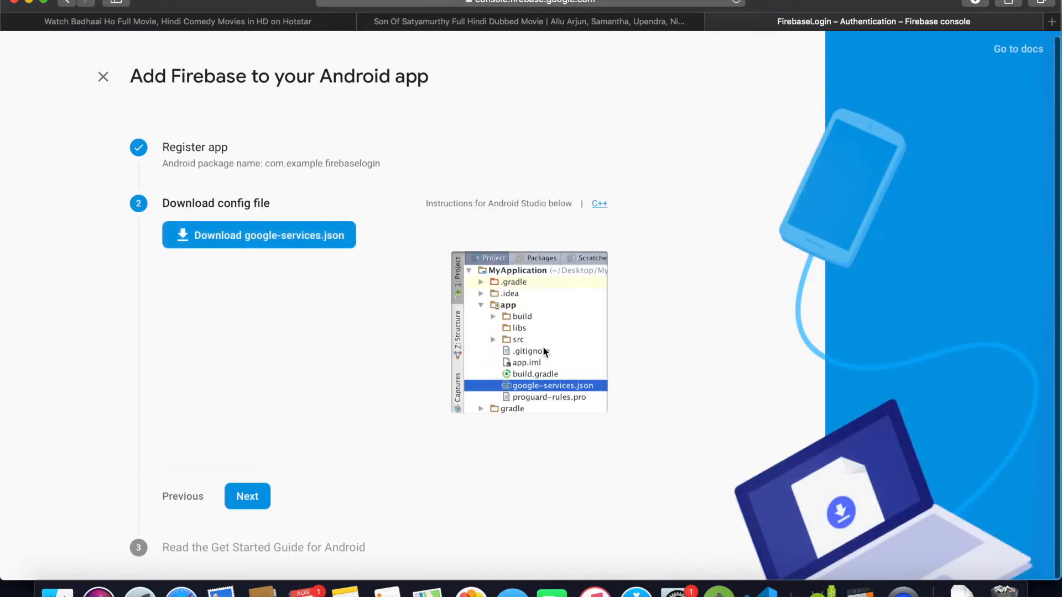
pyautogui.click(259, 235)
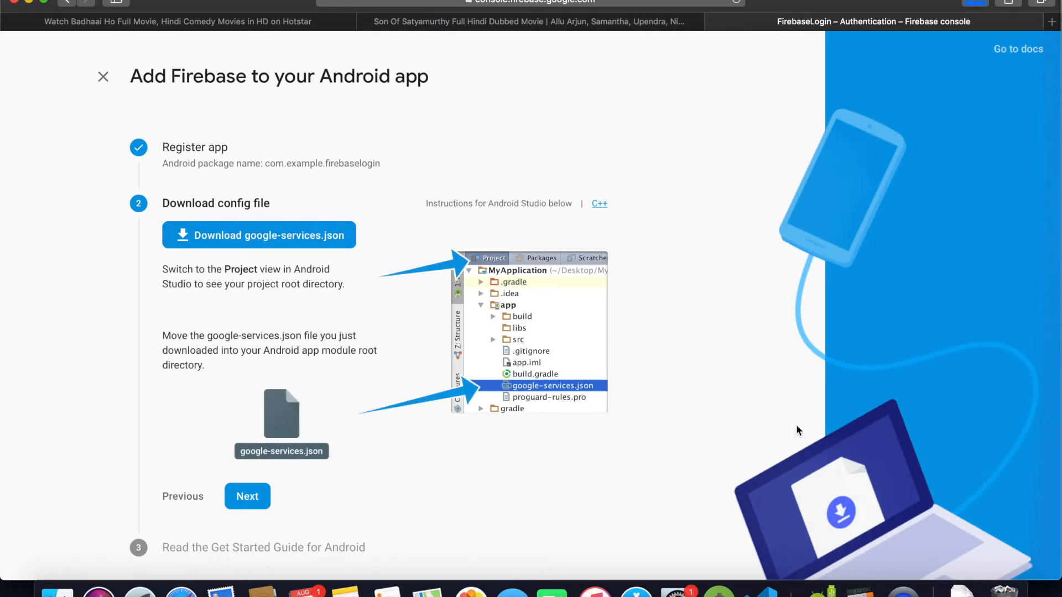
pyautogui.moveTo(1001, 477)
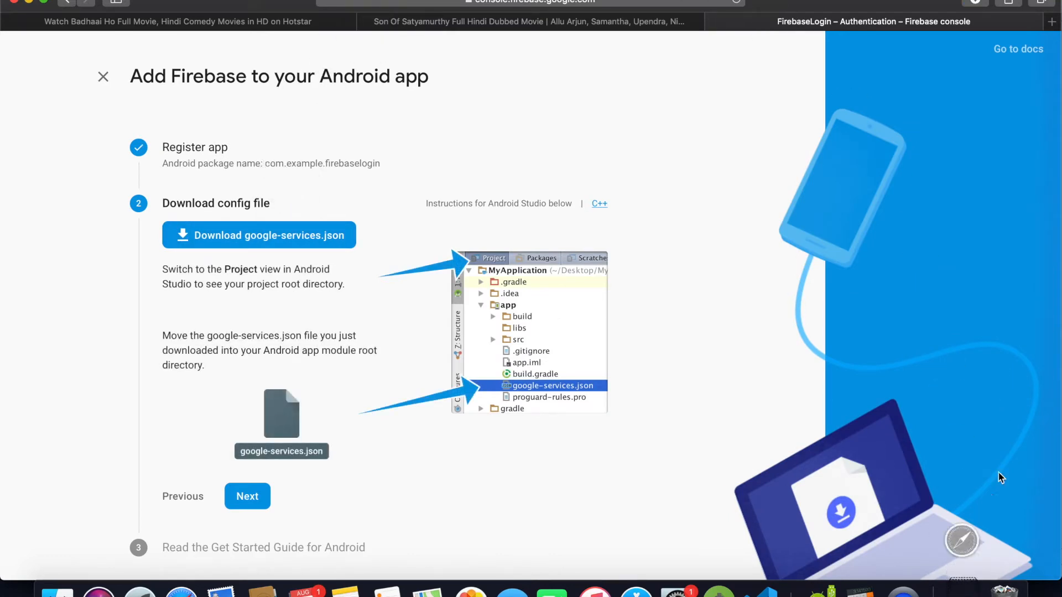
pyautogui.click(964, 547)
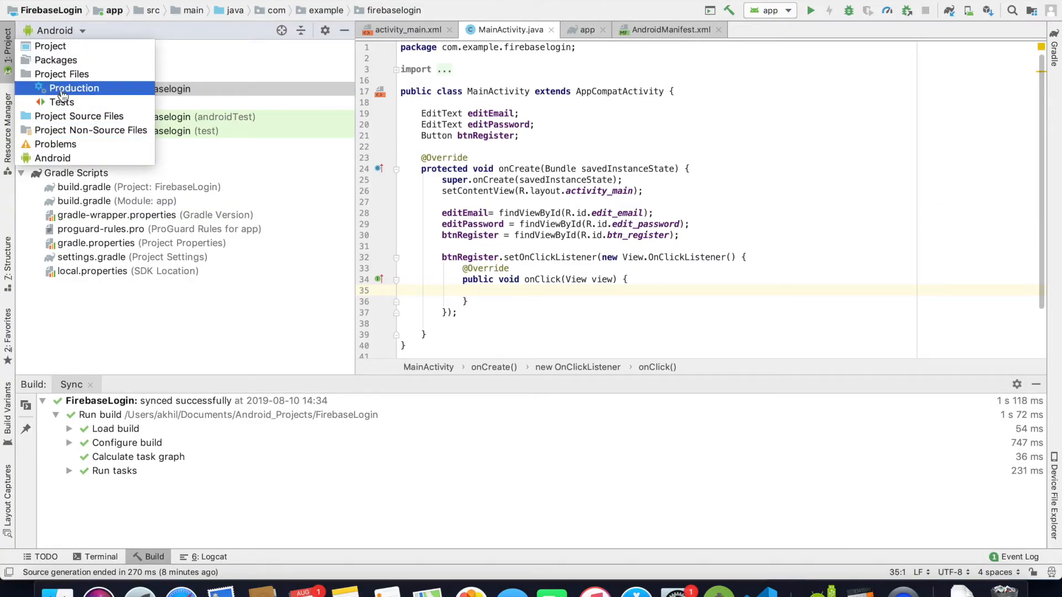
# In Project Files view, paste google-services.json into the app folder and open it.
pyautogui.click(50, 45)
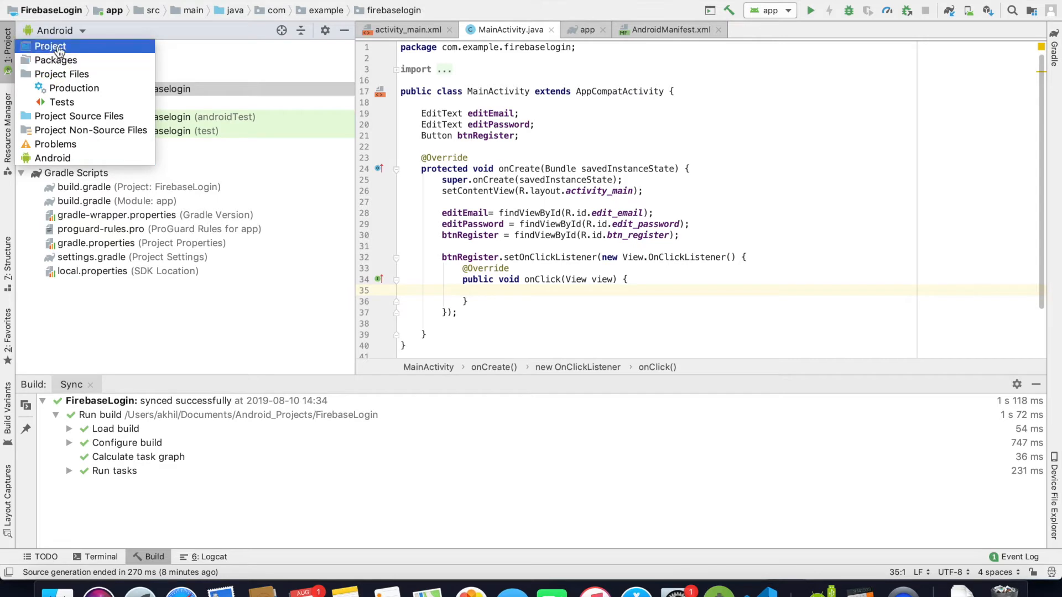
pyautogui.click(62, 73)
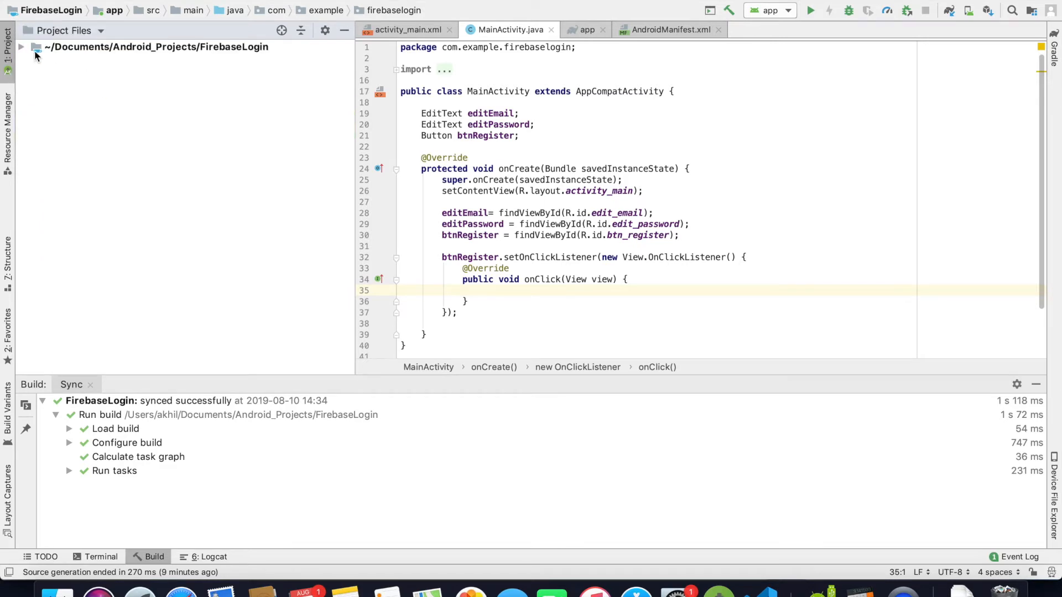
pyautogui.click(99, 30)
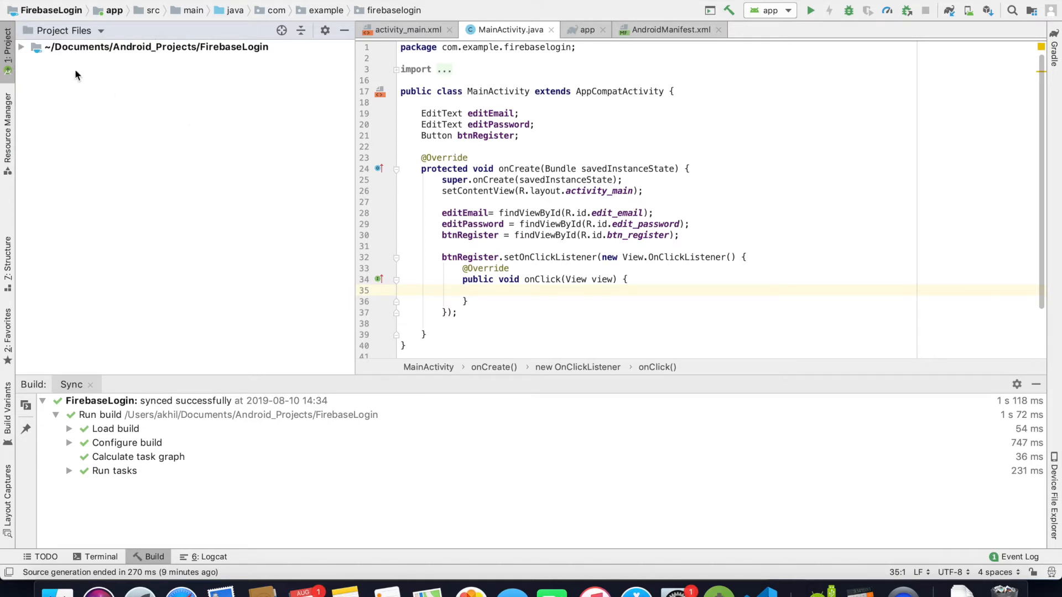
pyautogui.click(22, 47)
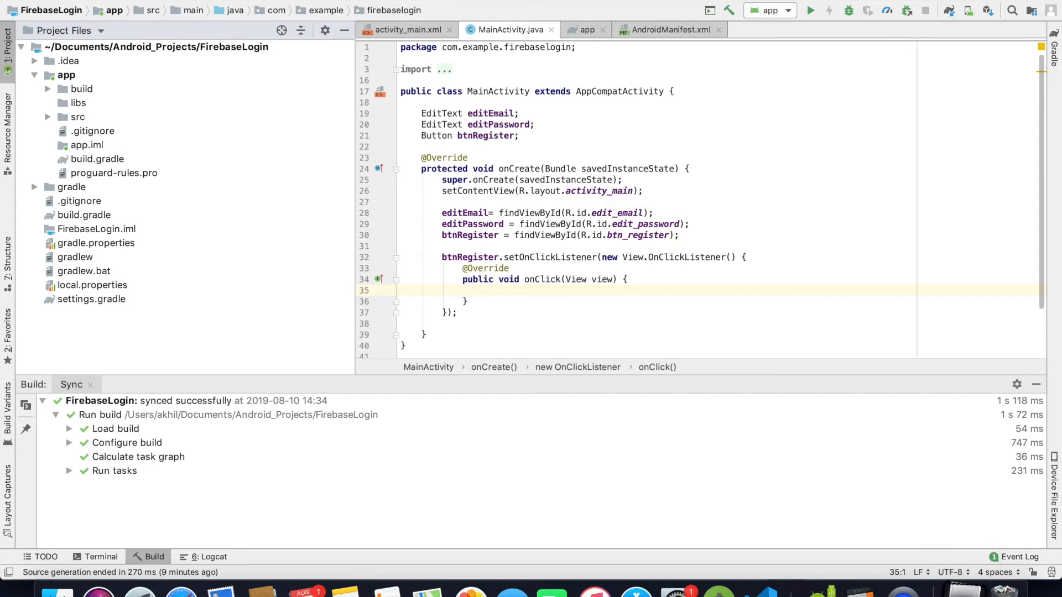
pyautogui.click(114, 172)
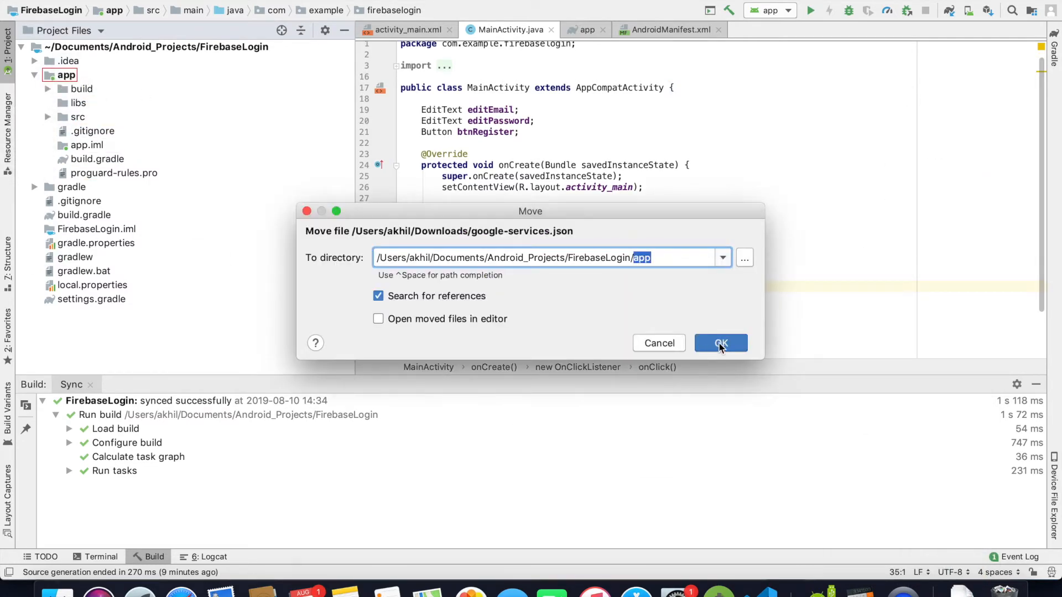
pyautogui.click(721, 343)
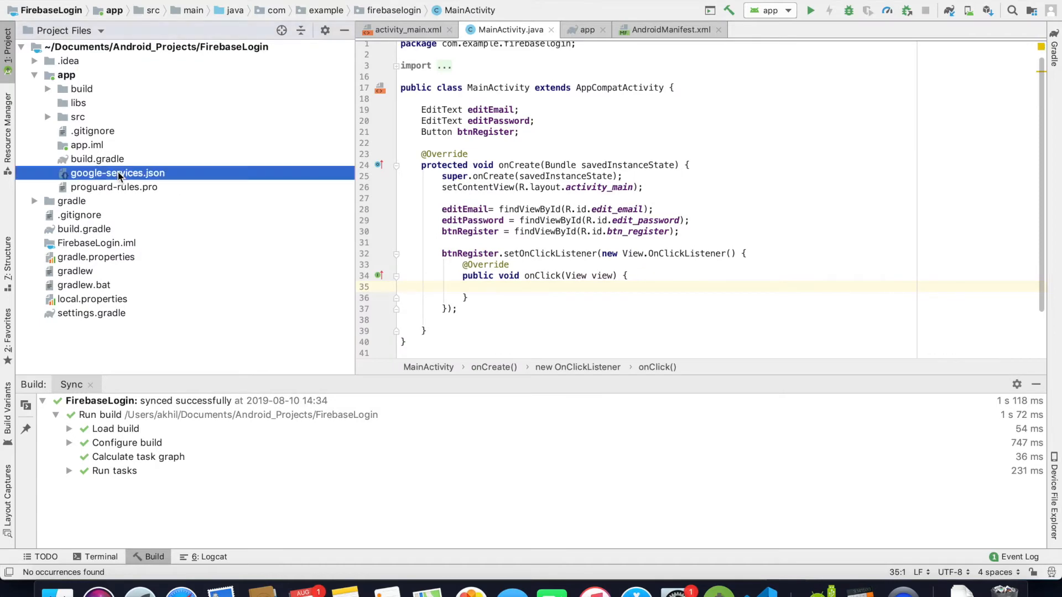
pyautogui.doubleClick(117, 173)
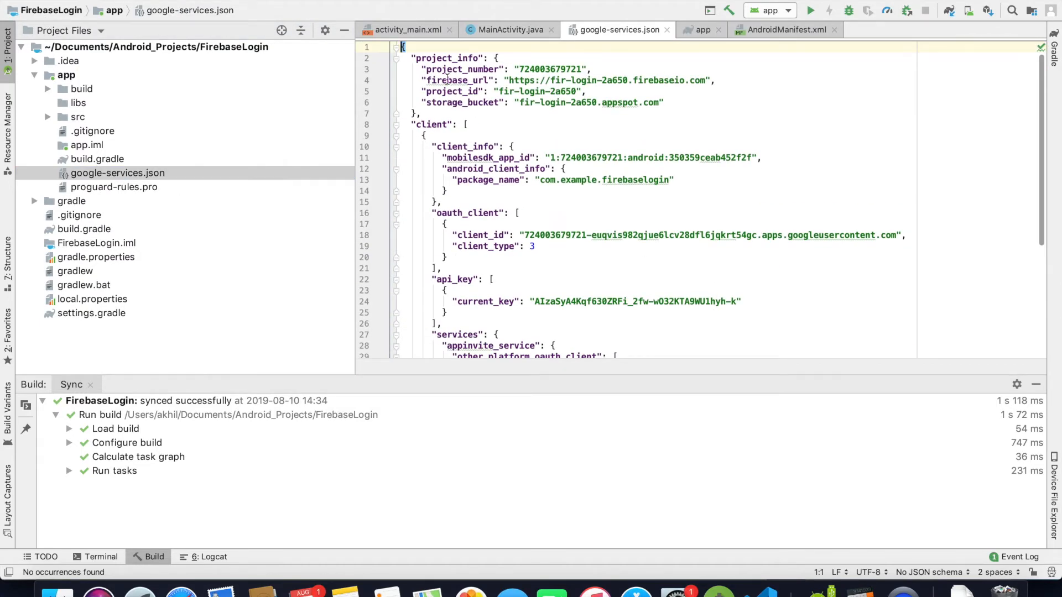
pyautogui.click(510, 29)
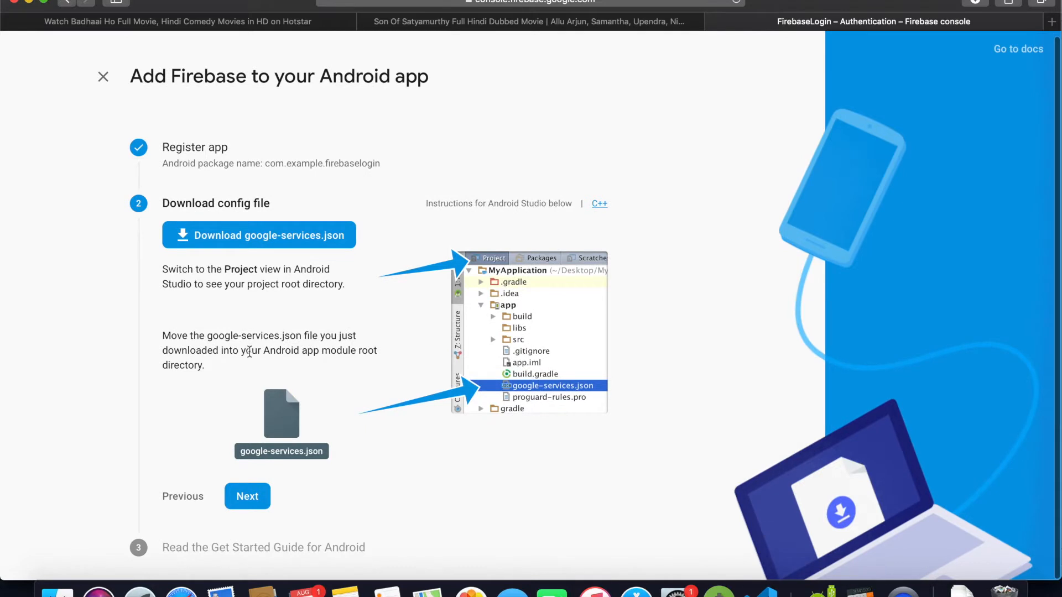
# Move past the config-file step and continue to the FirebaseLogin console overview.
pyautogui.click(247, 496)
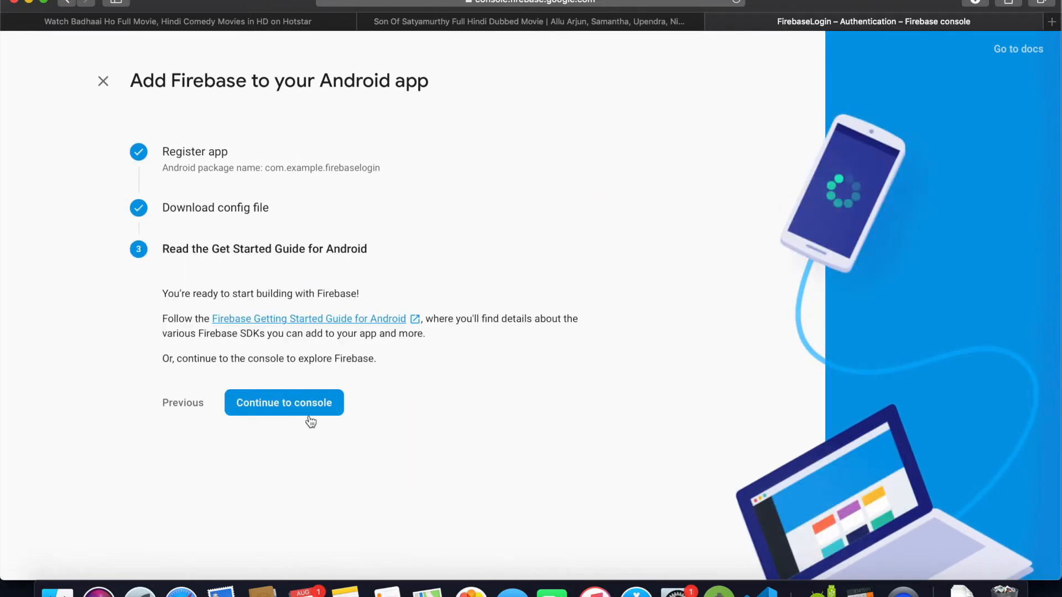
pyautogui.click(284, 402)
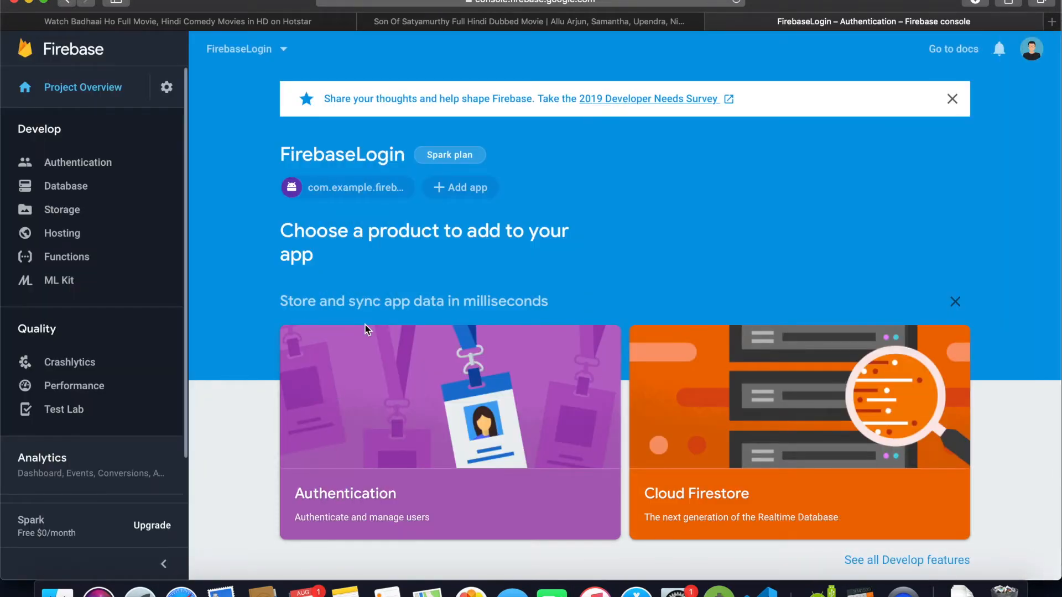
pyautogui.scroll(-3)
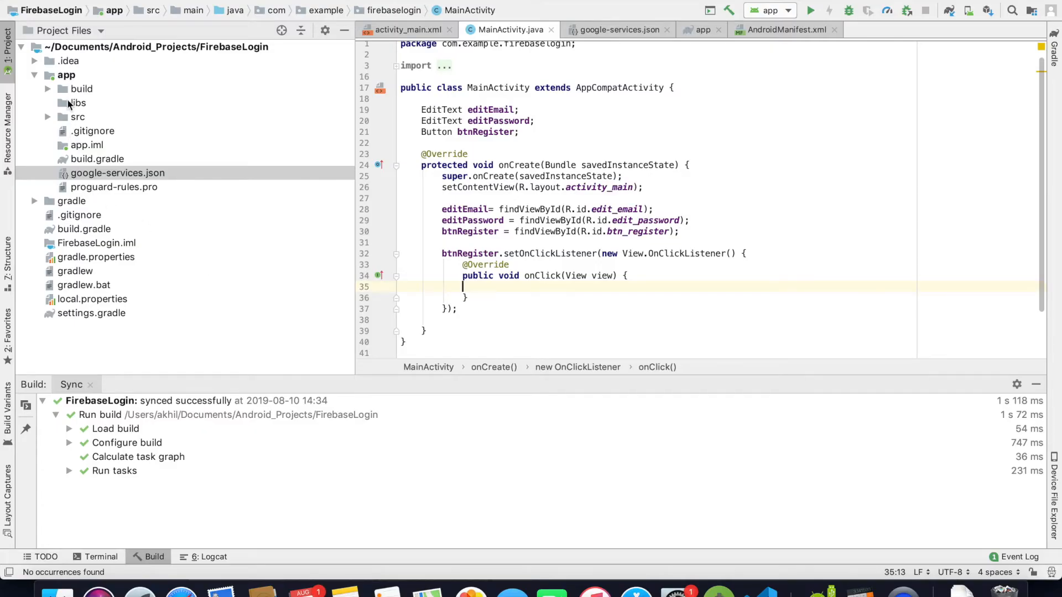
# Switch the Project panel to Android view, check the firebase-auth/firebase-core dependencies, and return to MainActivity.
pyautogui.scroll(3)
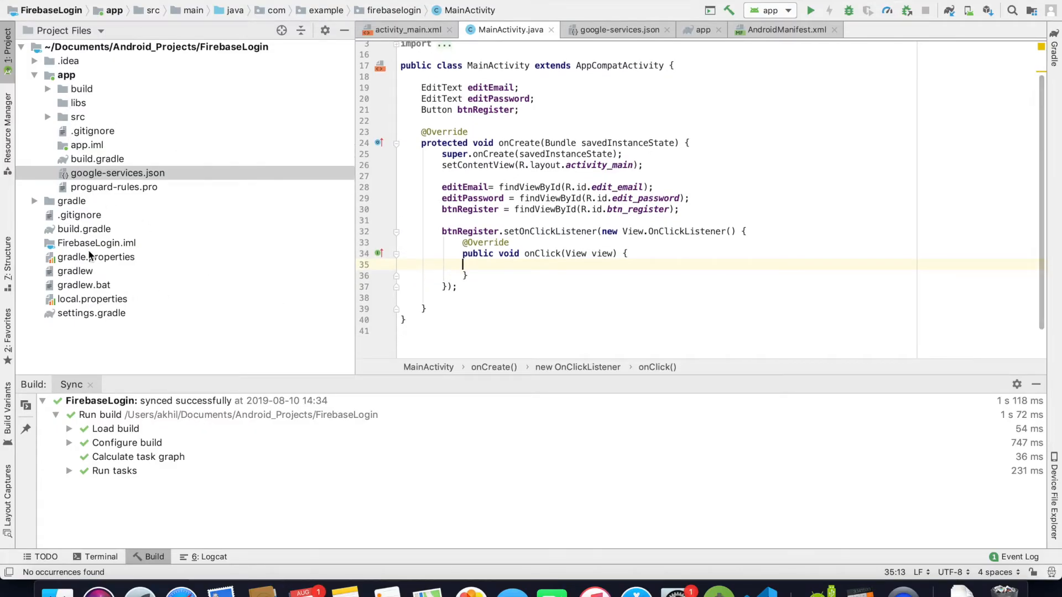
pyautogui.click(72, 201)
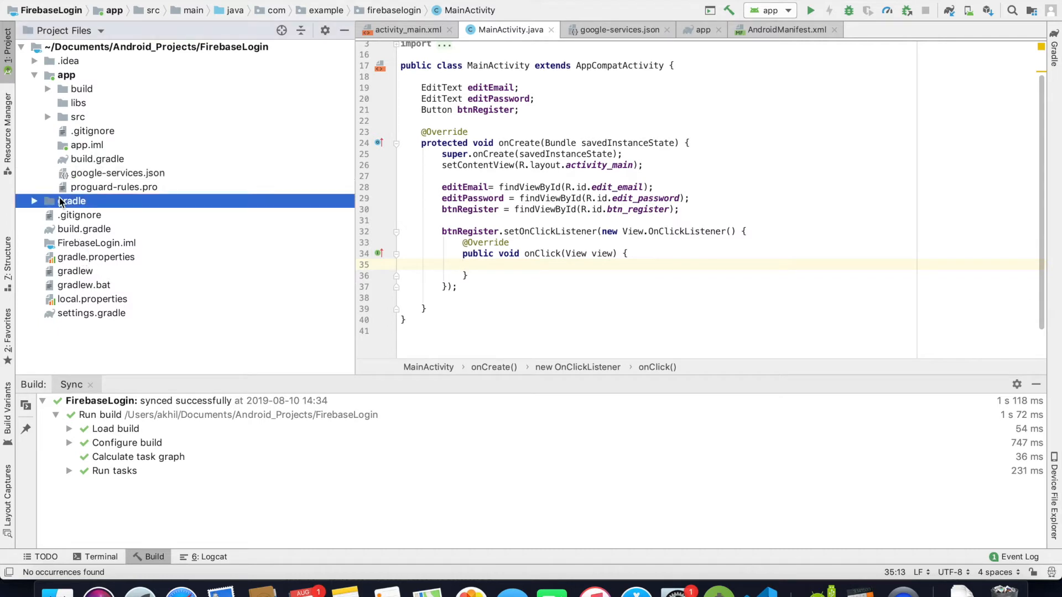
pyautogui.click(34, 201)
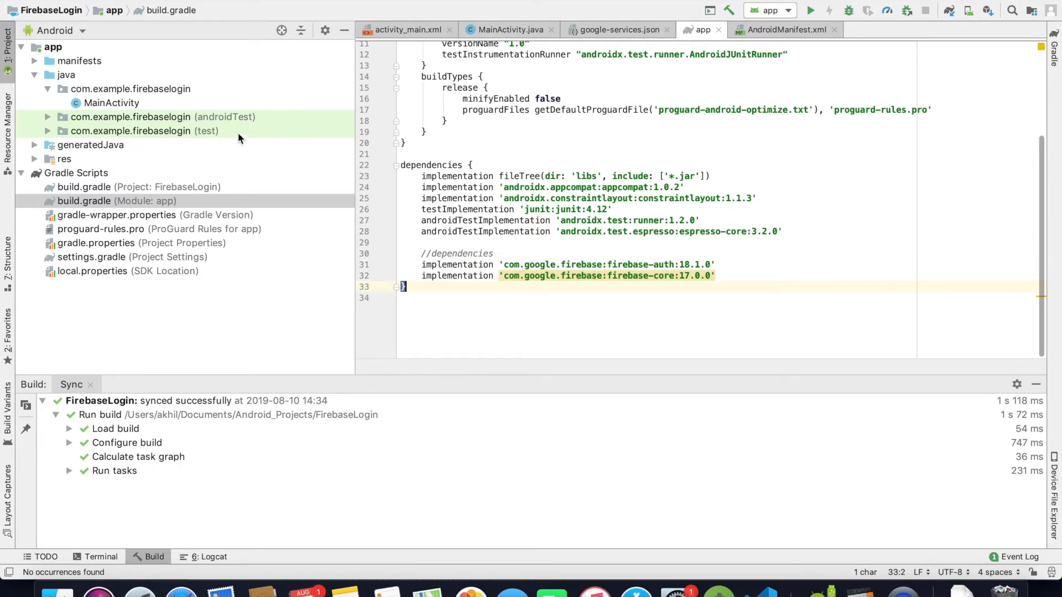
pyautogui.click(504, 30)
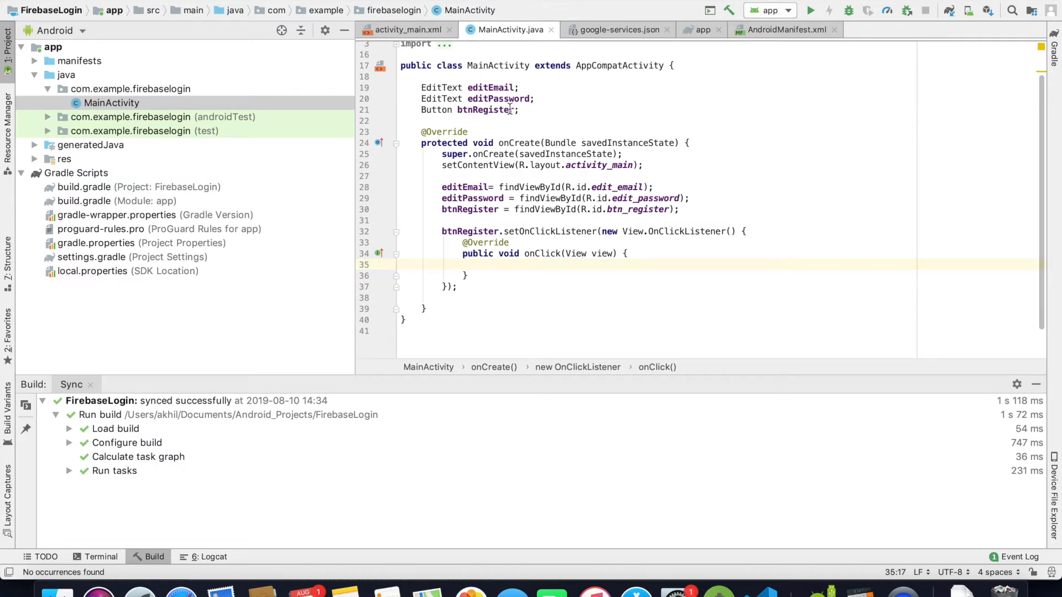
pyautogui.moveTo(549, 131)
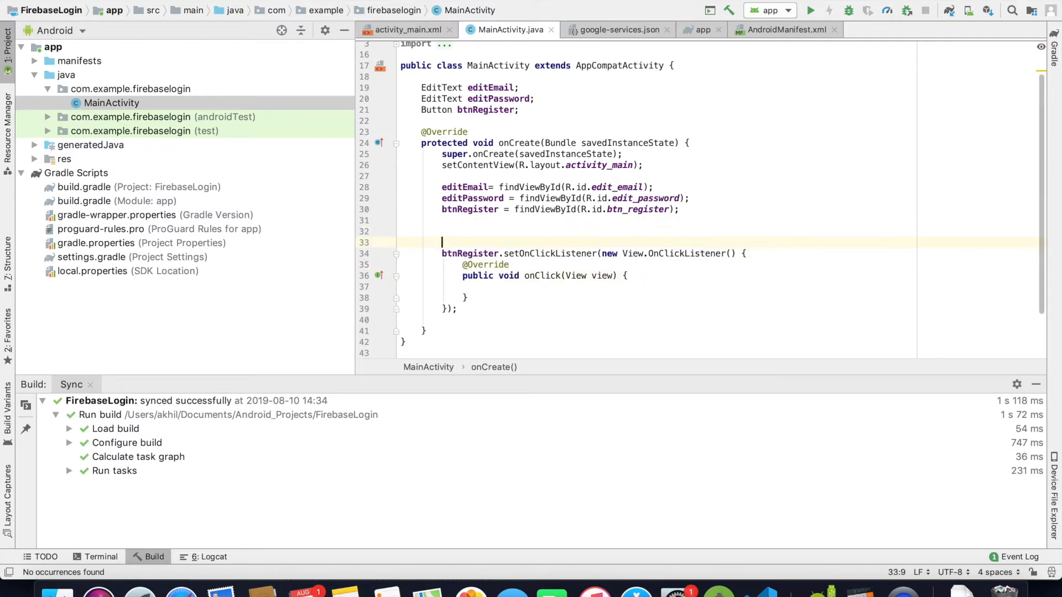
# Declare FirebaseAuth firebaseAuth = FirebaseAuth.getInstance() in onCreate.
pyautogui.write('FirebaseAuth firebaseAuth')
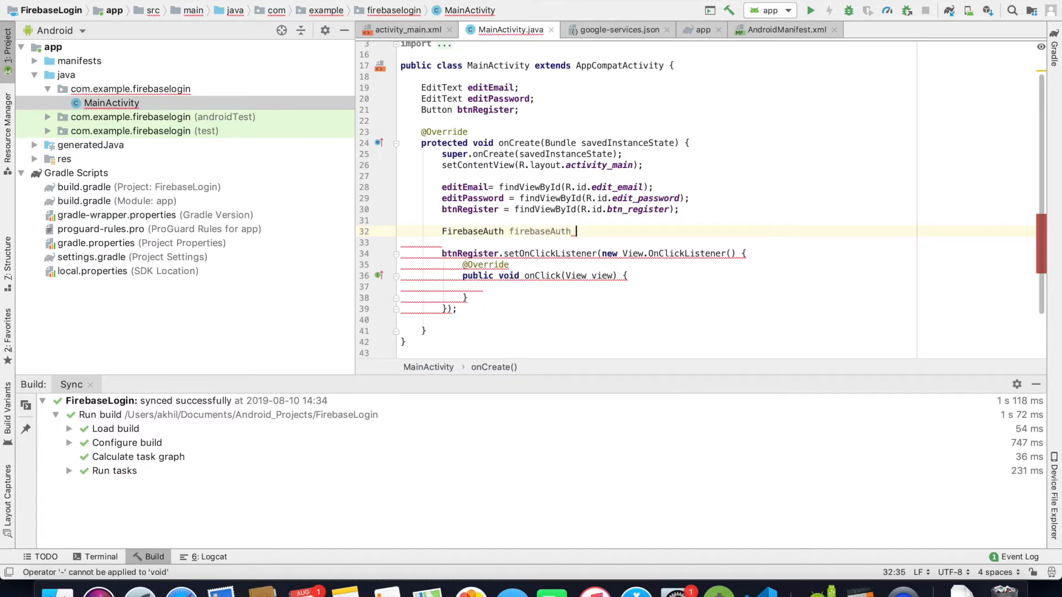
pyautogui.write('= F')
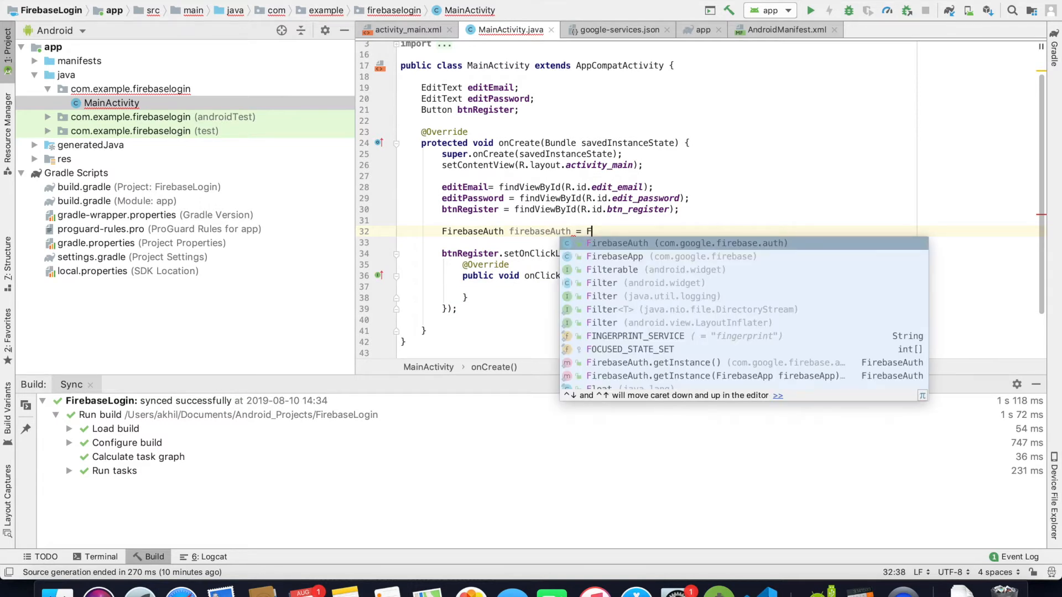
pyautogui.click(651, 362)
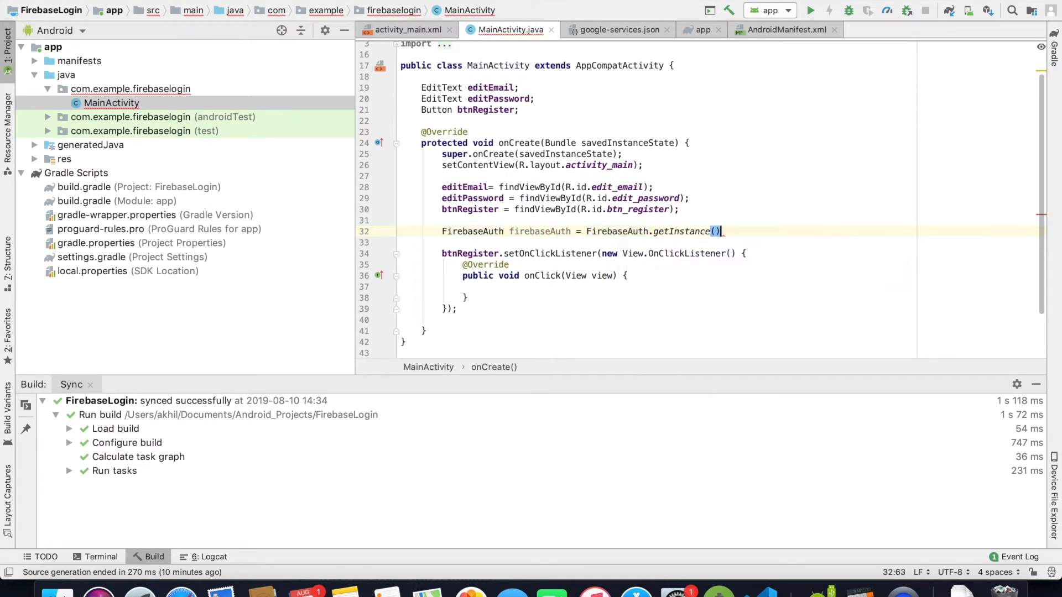
pyautogui.doubleClick(540, 232)
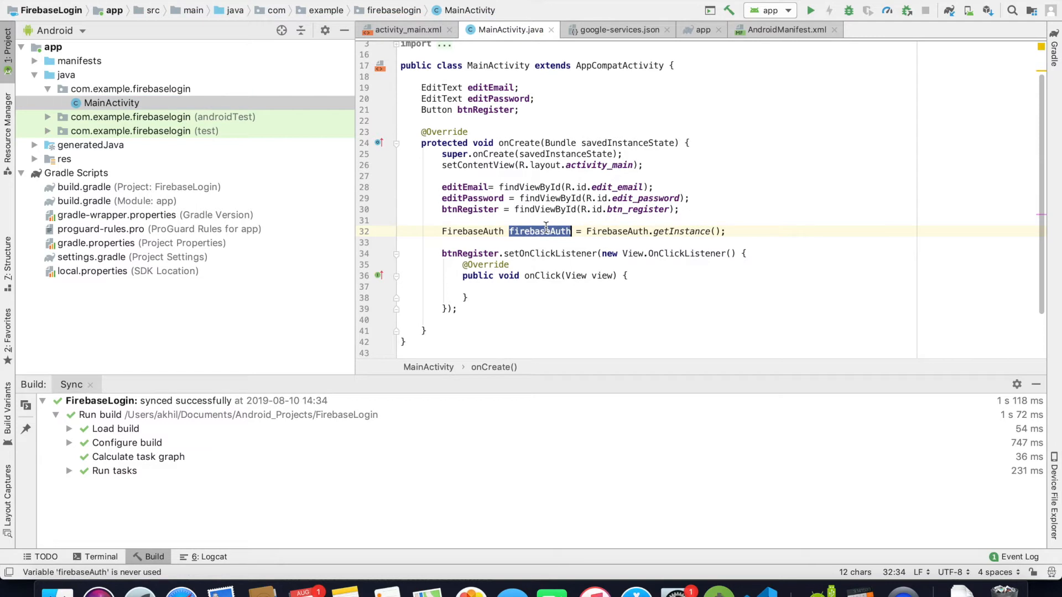
# Start a firebaseAuth.createUserWithEmailAndPassword() call inside the register onClick handler.
pyautogui.click(465, 297)
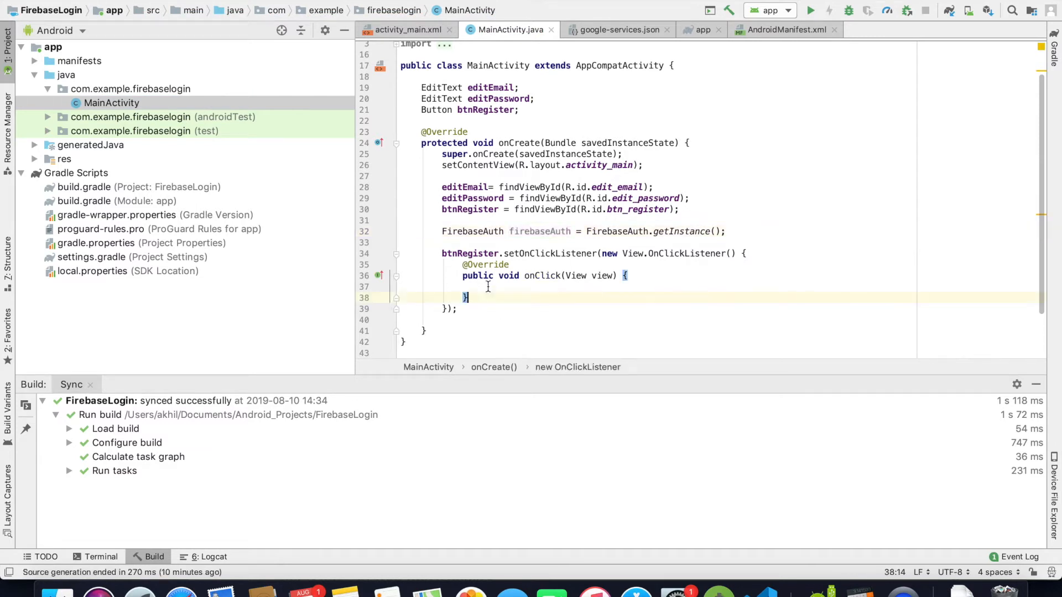
pyautogui.write('firebaseAuth.')
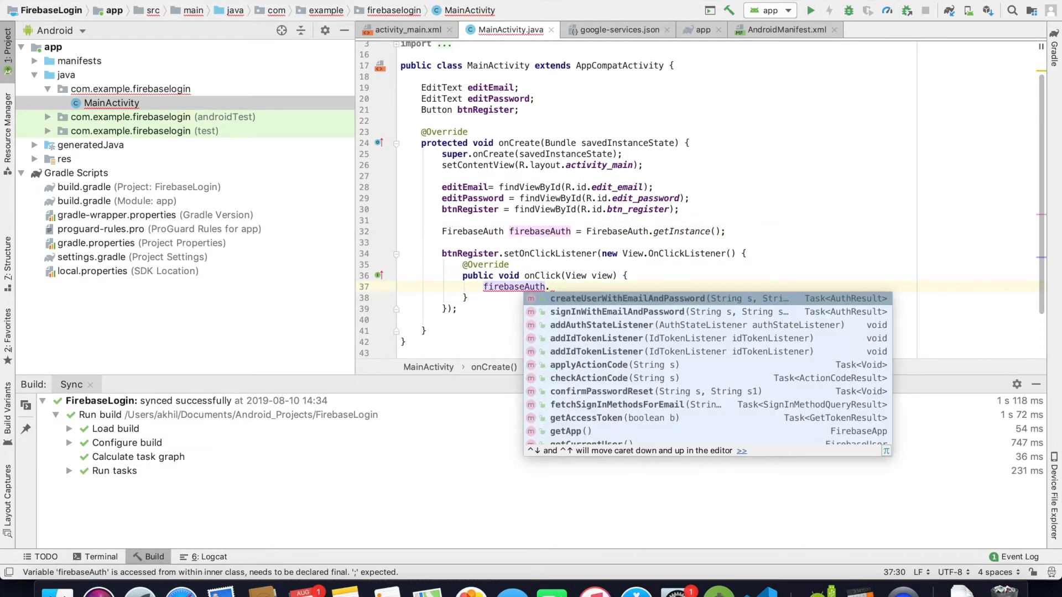
pyautogui.write('c')
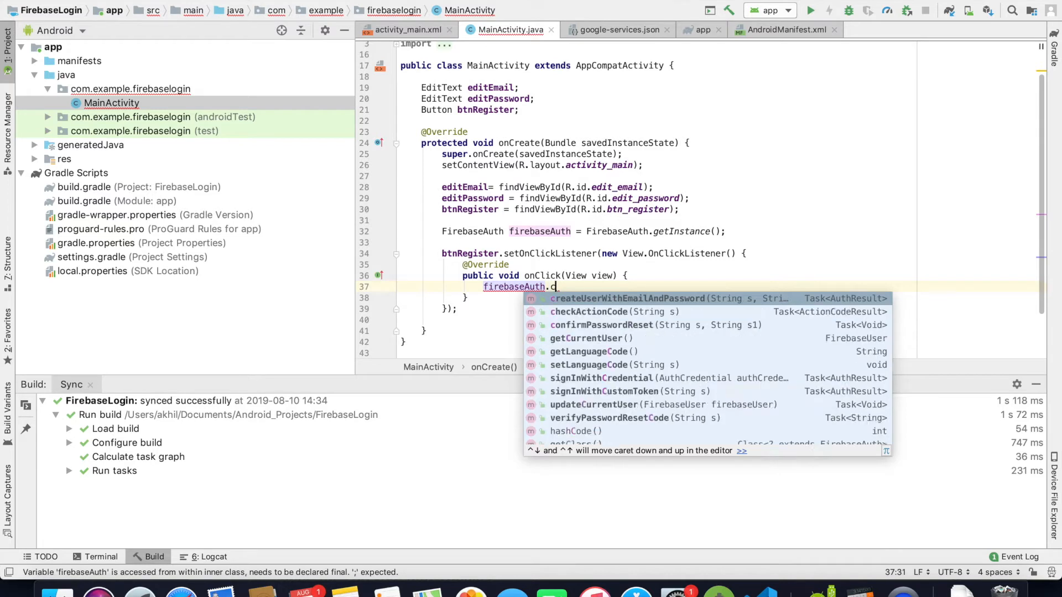
pyautogui.write('reateuserWithEmailAndPassword(')
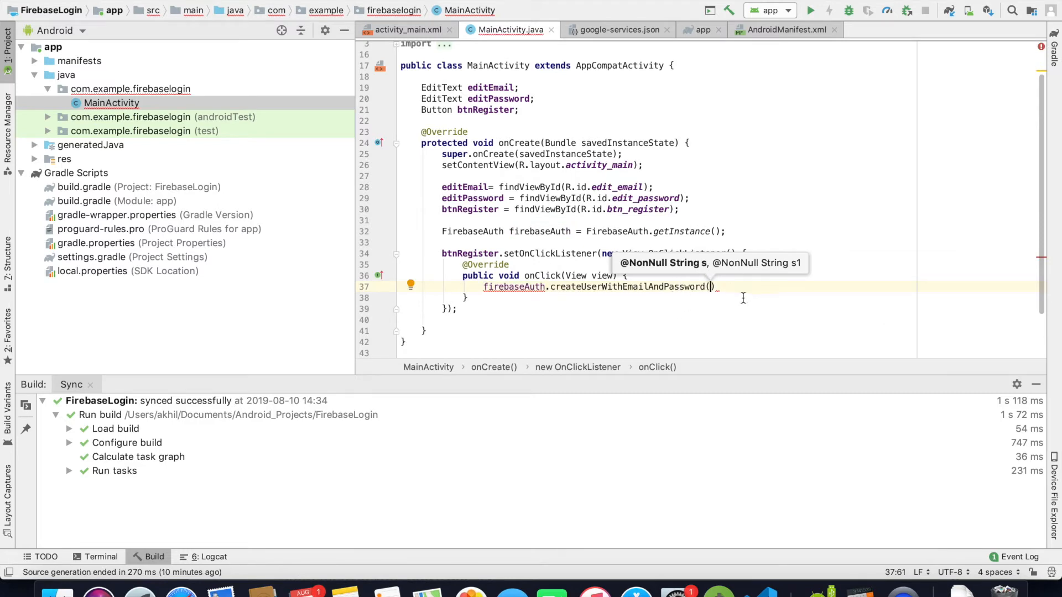
pyautogui.moveTo(717, 286)
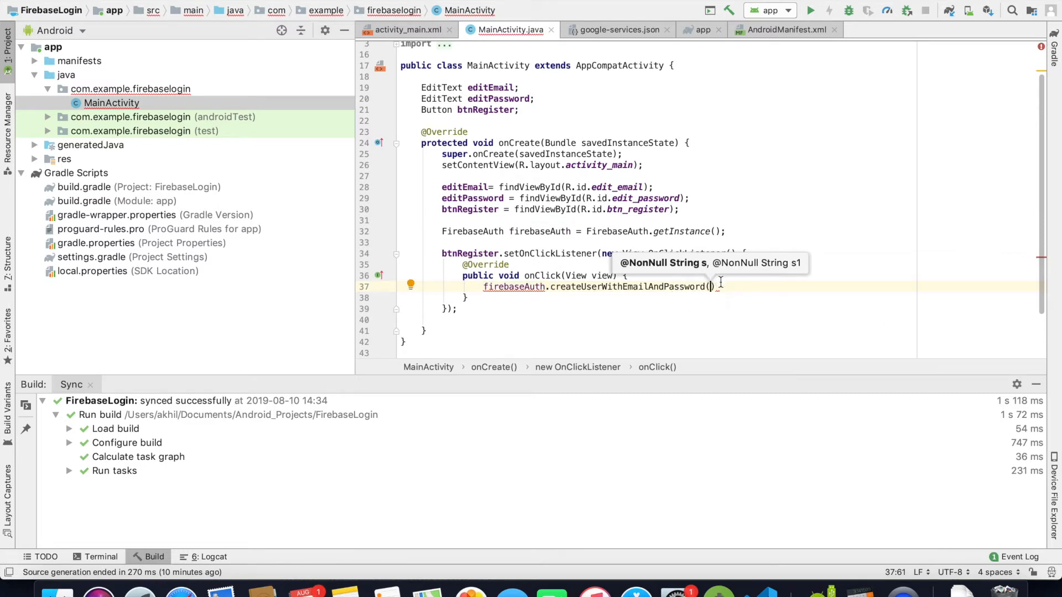
pyautogui.press('enter')
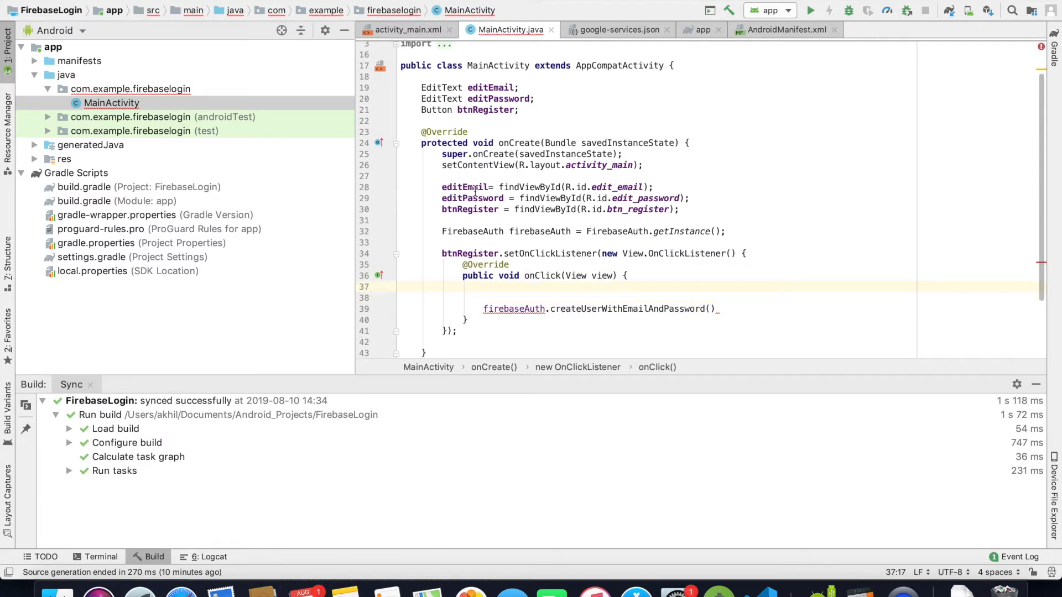
# Add String email and password lines, passing editEmail and editPassword to createUserWithEmailAndPassword.
pyautogui.write('s')
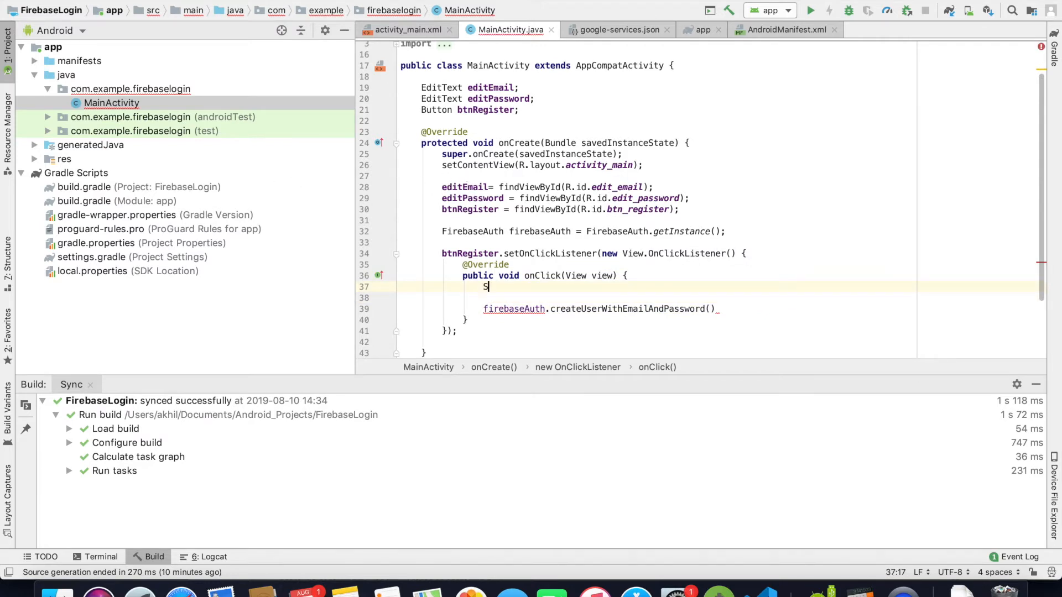
pyautogui.write('tring email = editEmail.getText().toString();')
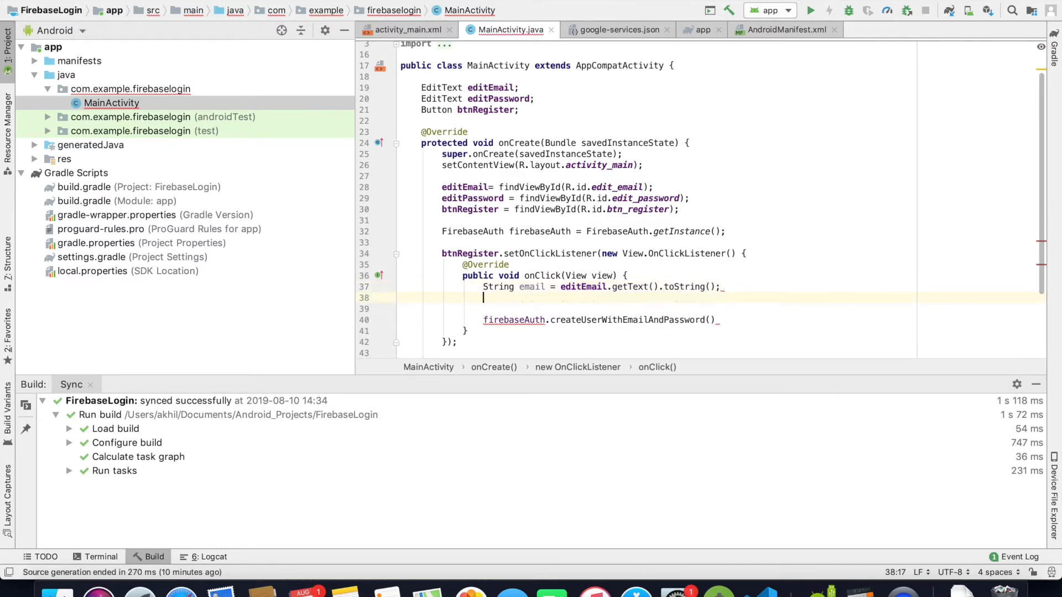
pyautogui.write('String')
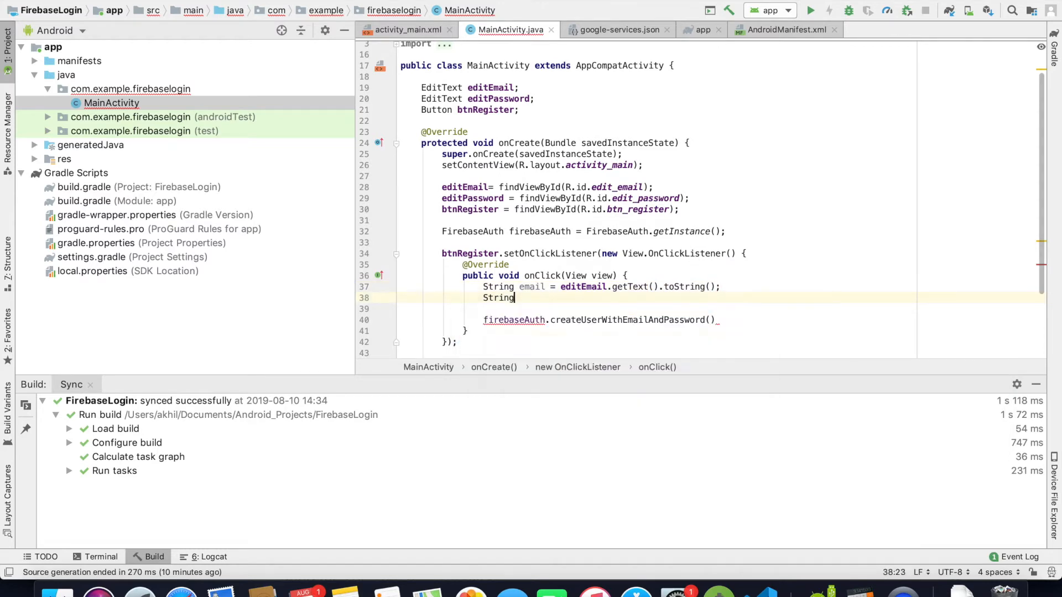
pyautogui.write('pas')
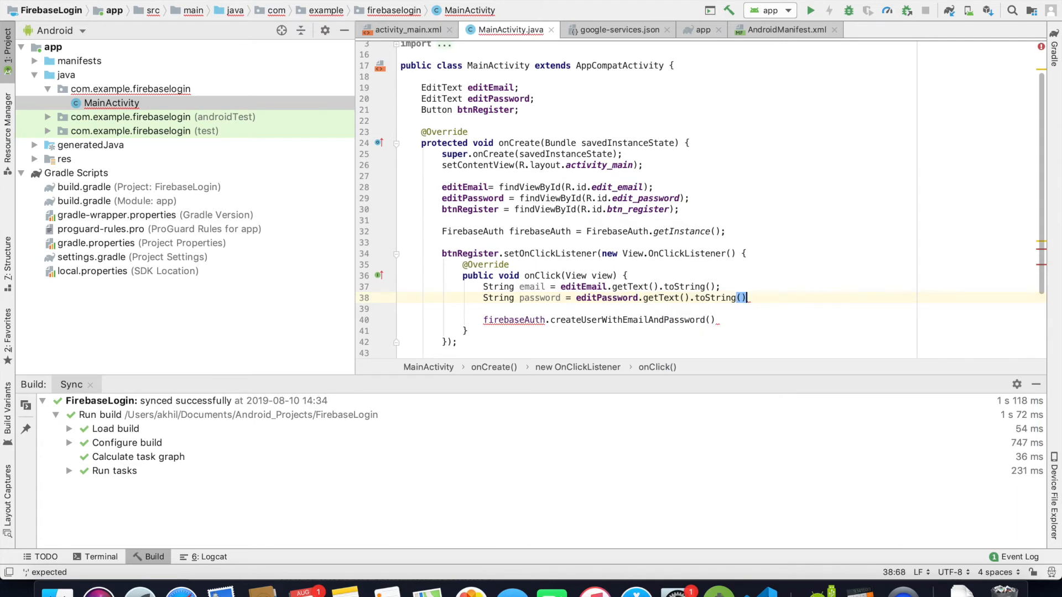
pyautogui.moveTo(532, 286)
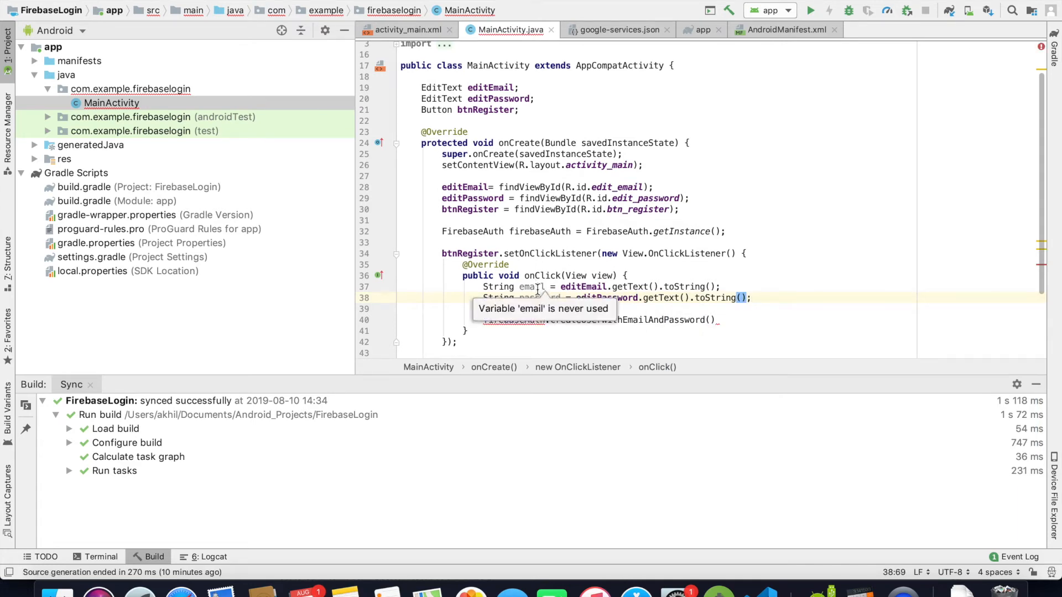
pyautogui.doubleClick(583, 287)
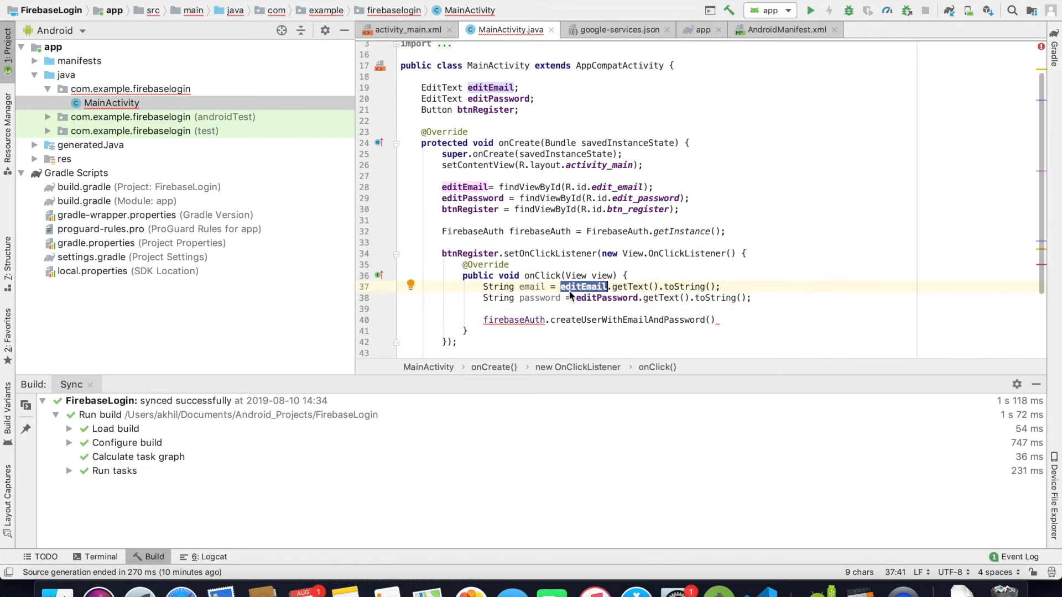
pyautogui.moveTo(514, 320)
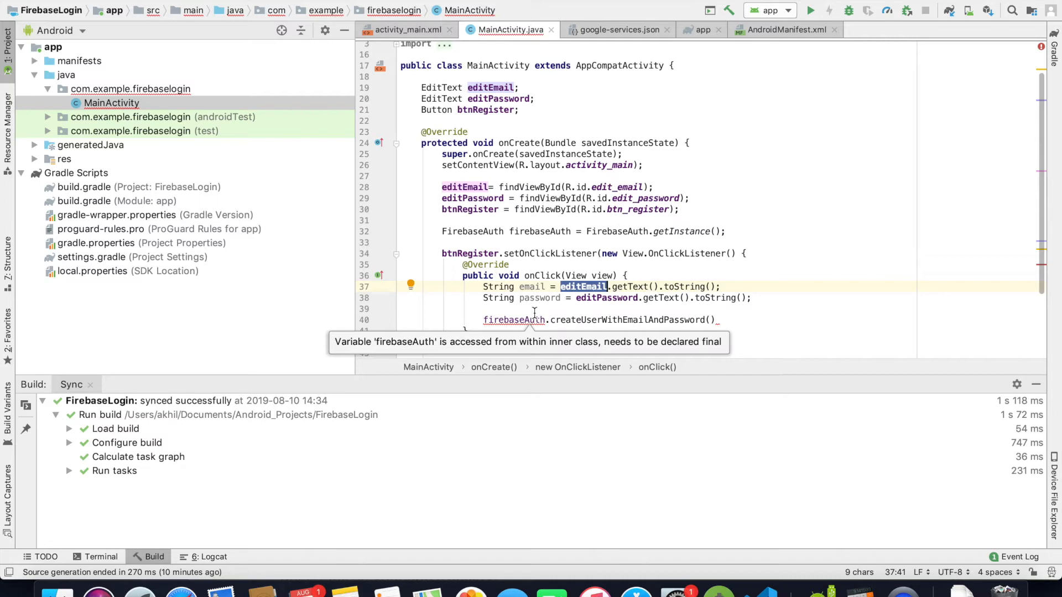
pyautogui.moveTo(544, 301)
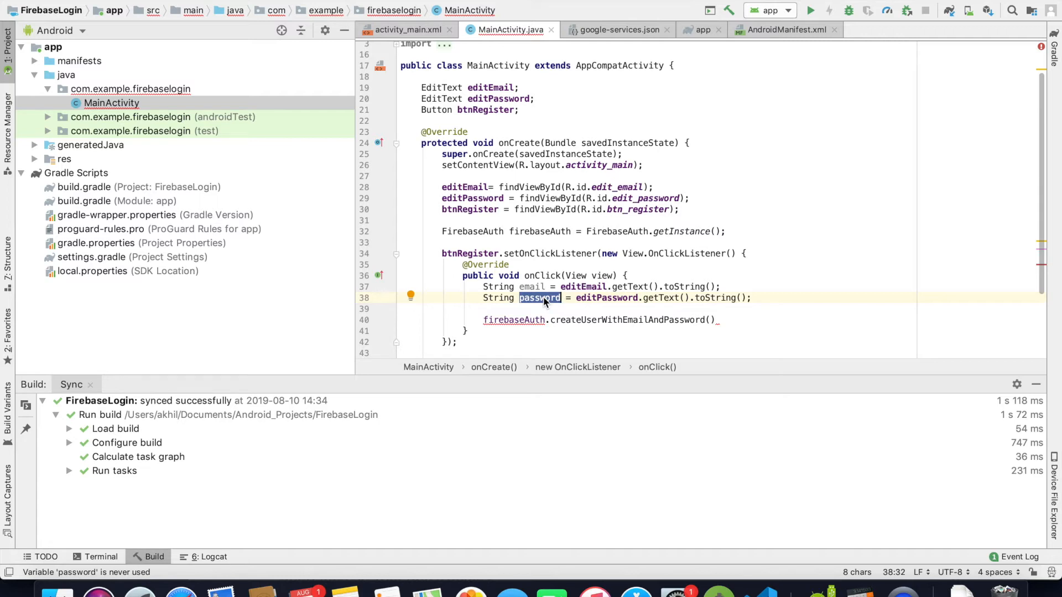
pyautogui.moveTo(584, 299)
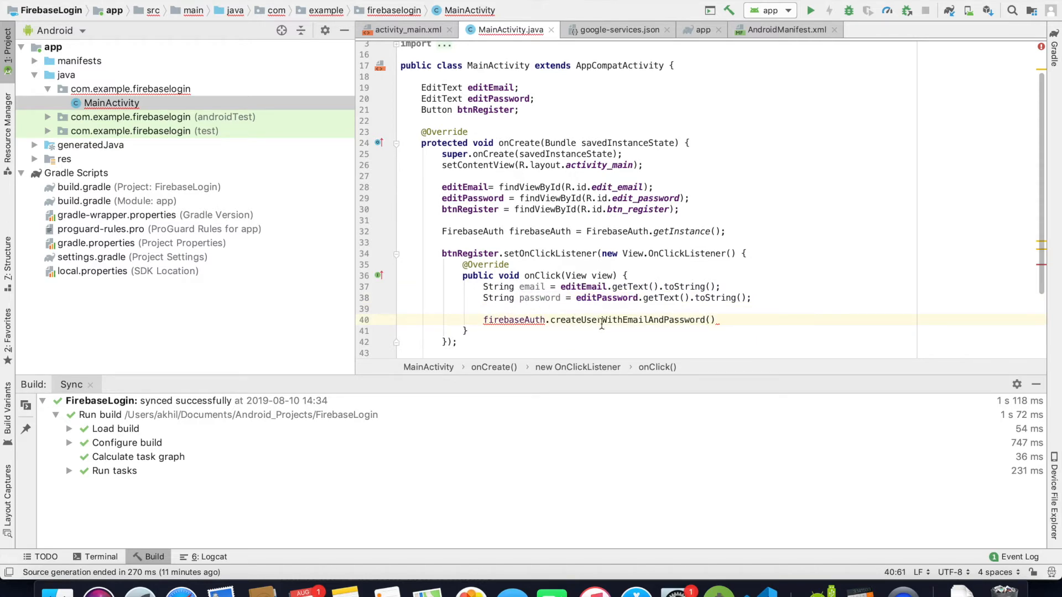
pyautogui.write('editEmail,editPassword')
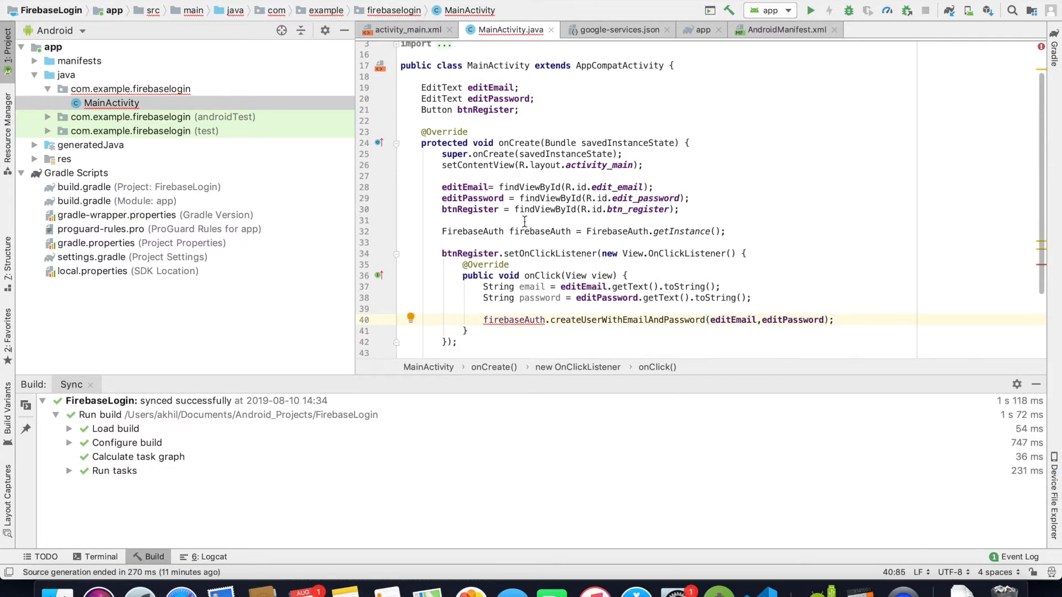
# Make firebaseAuth a non-local variable and pass email and password to createUserWithEmailAndPassword.
pyautogui.doubleClick(504, 231)
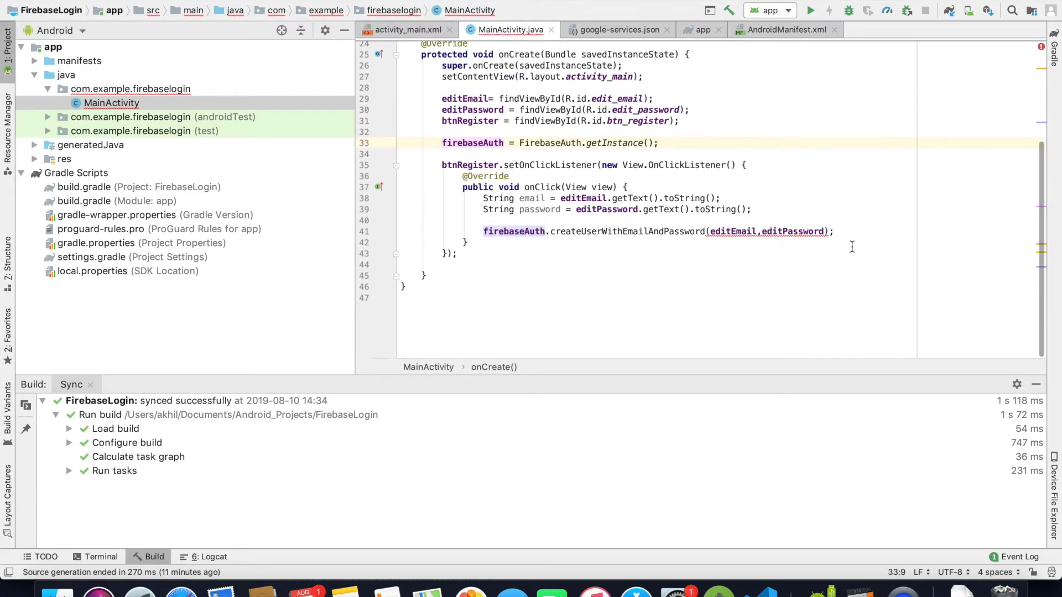
pyautogui.click(732, 231)
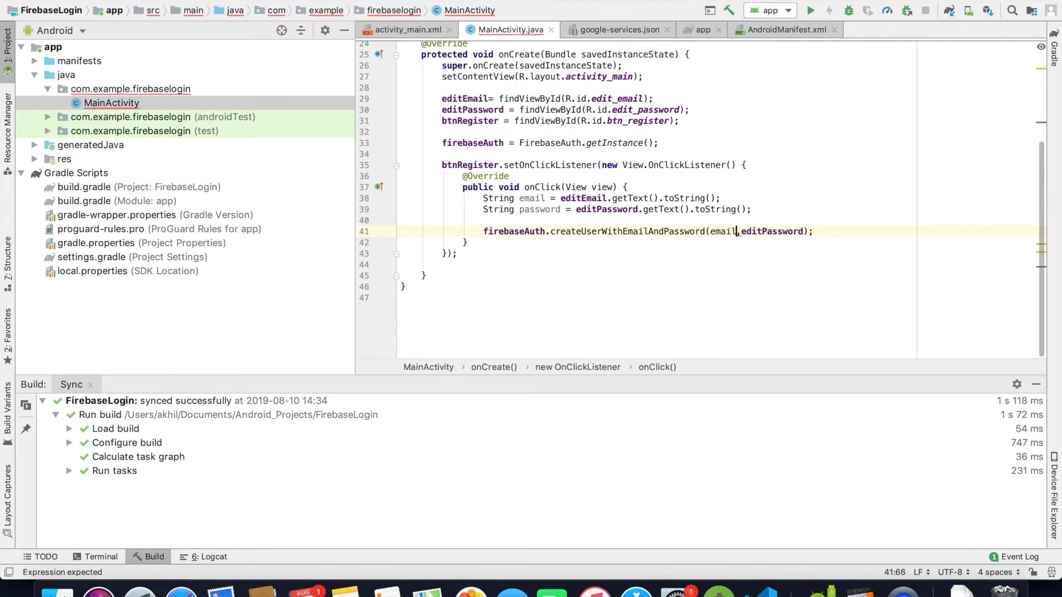
pyautogui.write('password')
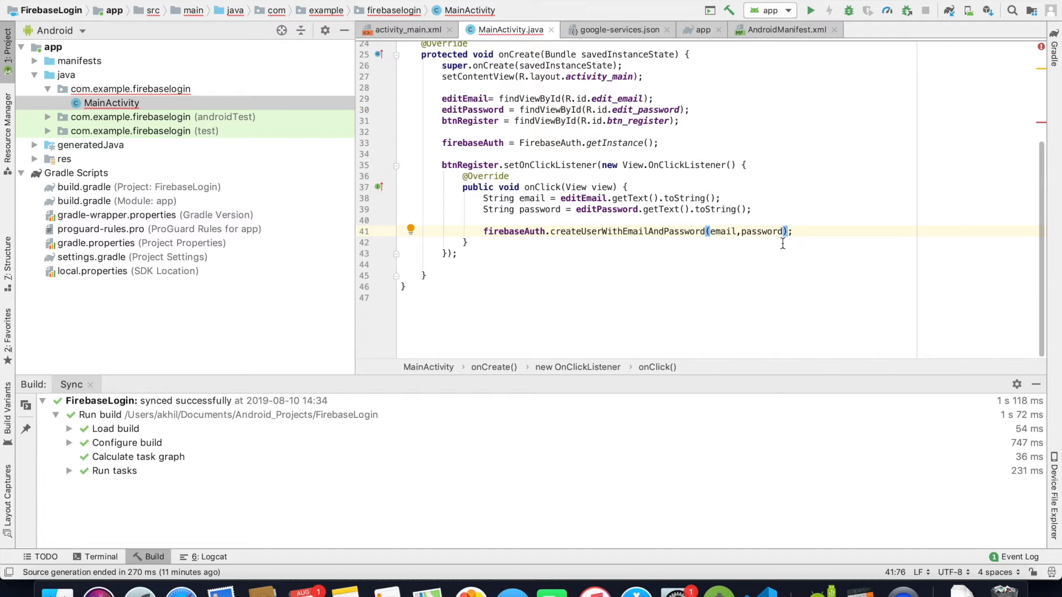
# Append .addOnCompleteListener(new OnCompleteListener) to the registration call.
pyautogui.write('.a')
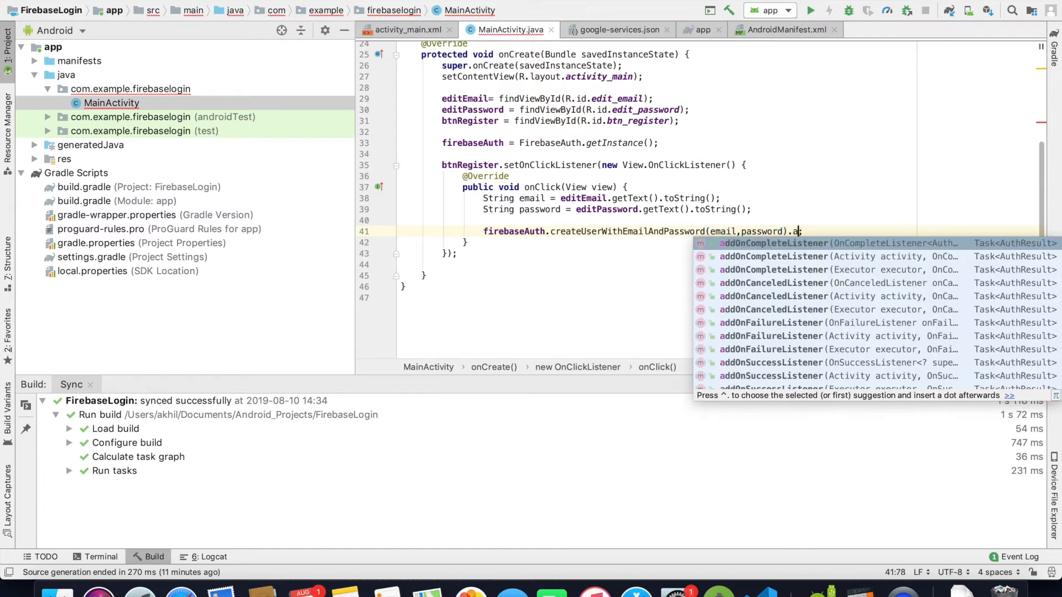
pyautogui.write('ddoncompleteListener();')
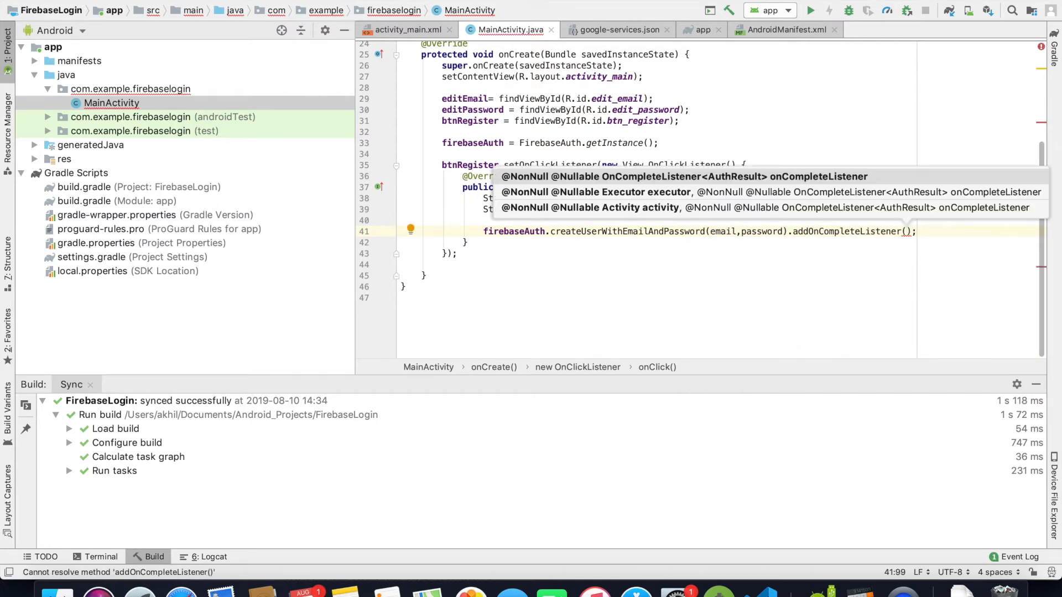
pyautogui.write('new_OnCompleteListener<Auth')
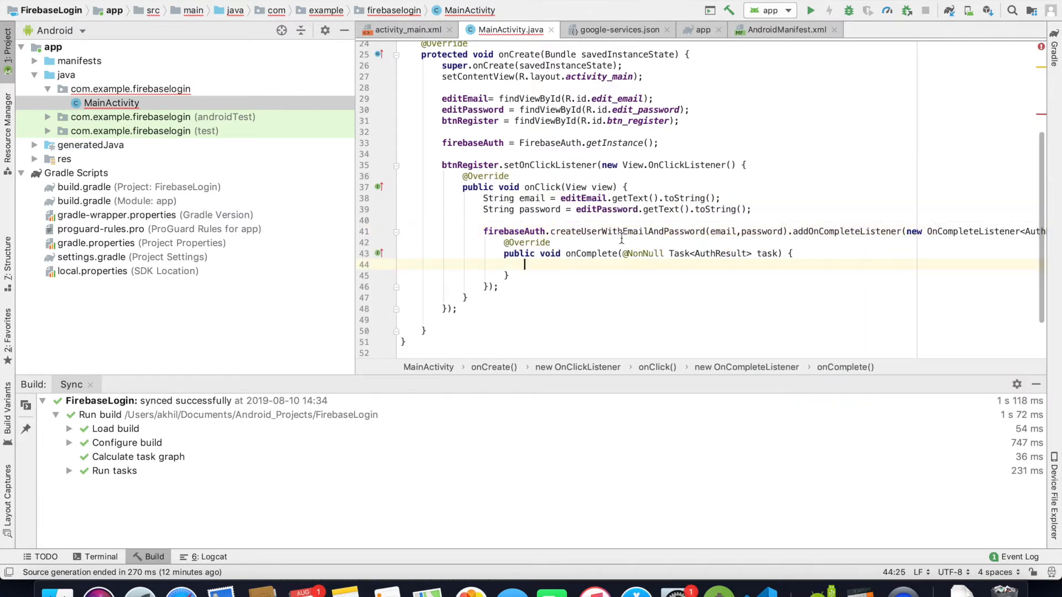
pyautogui.moveTo(654, 283)
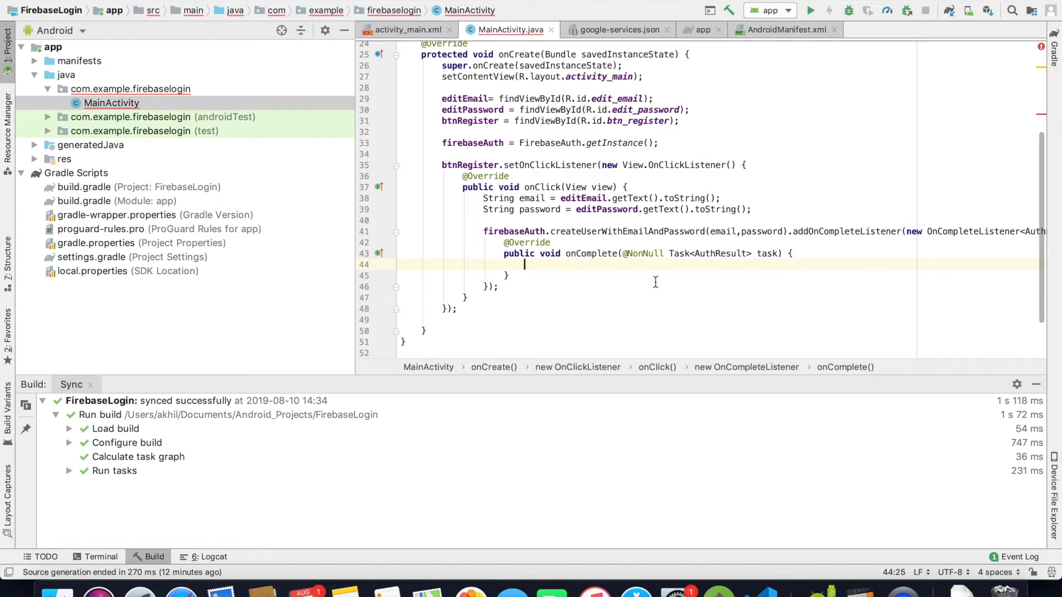
pyautogui.moveTo(609, 225)
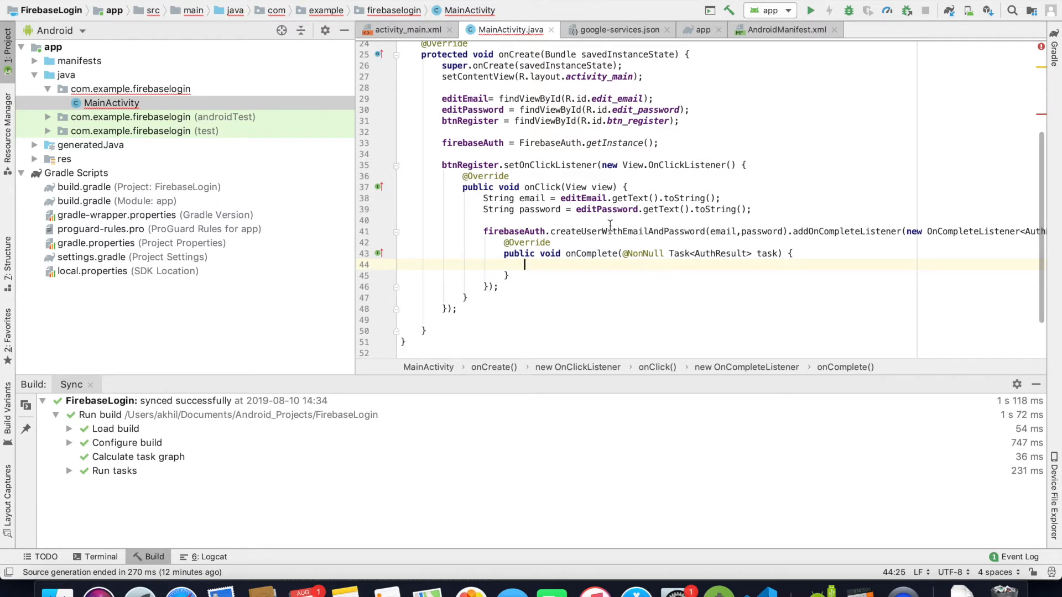
pyautogui.doubleClick(627, 231)
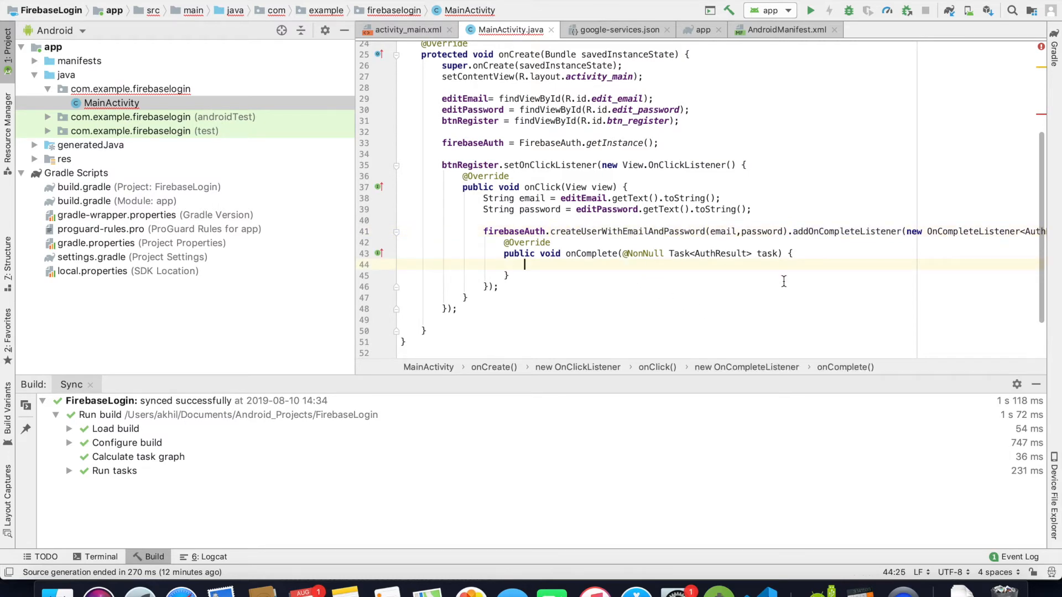
# In onComplete, toast 'User registered successfully' if task.isSuccessful(), else 'Failed to register'.
pyautogui.write('if (task.isSuccessful()){')
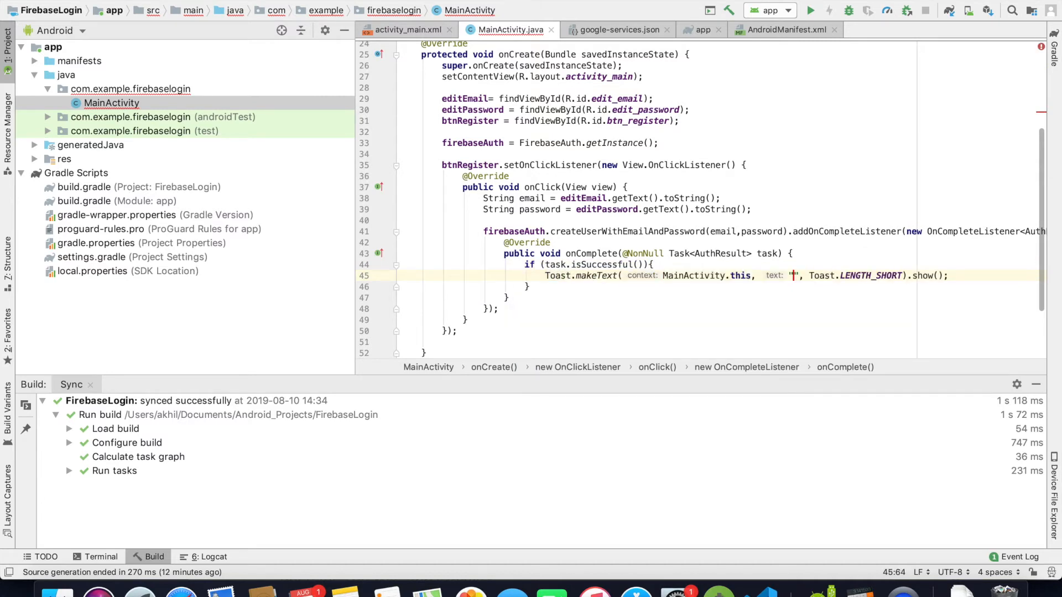
pyautogui.write('User regist')
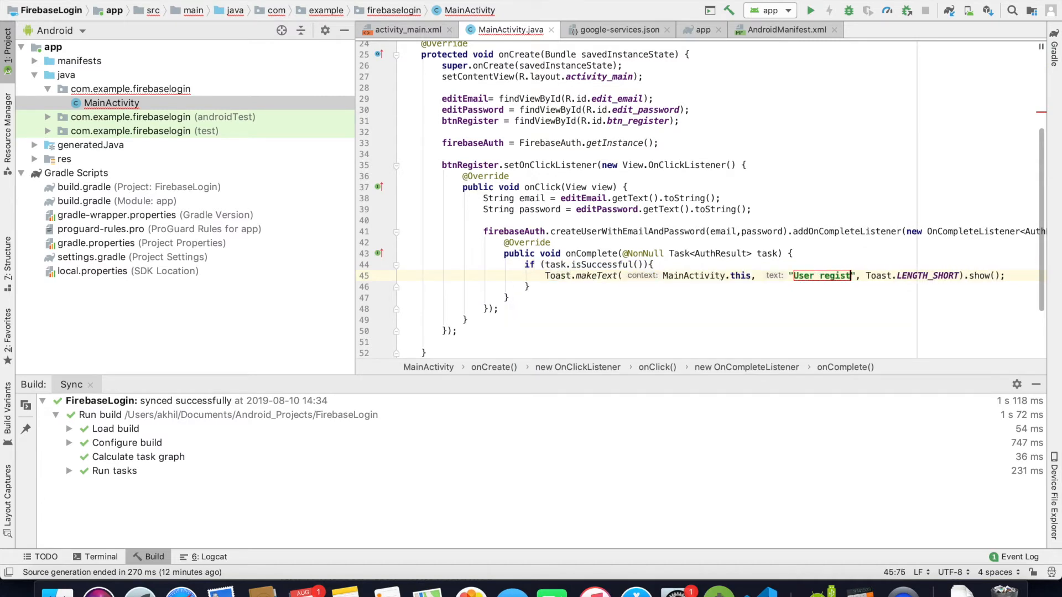
pyautogui.write('ered successfully')
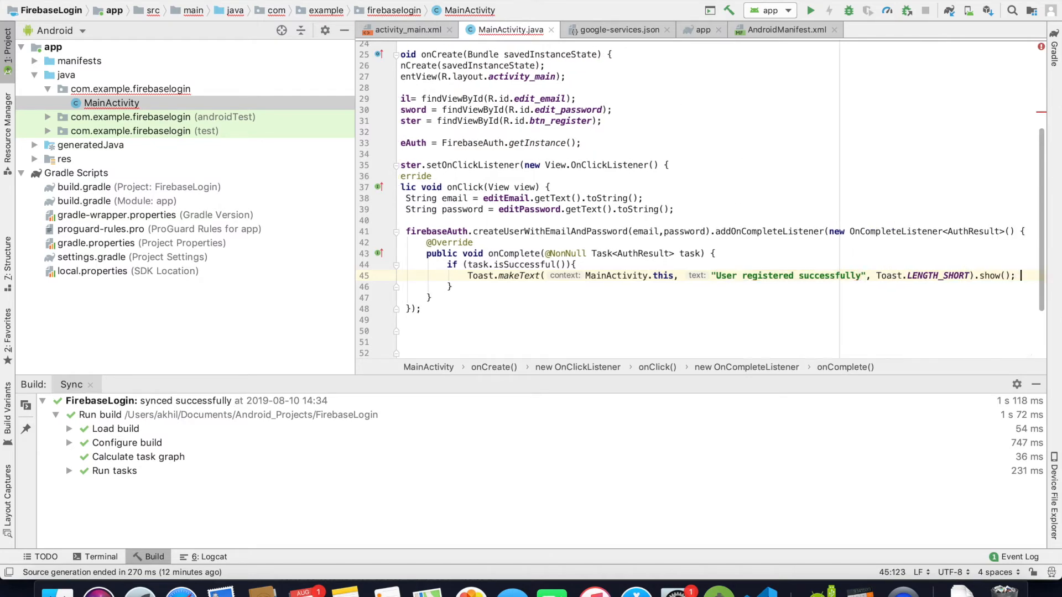
pyautogui.write('}else{')
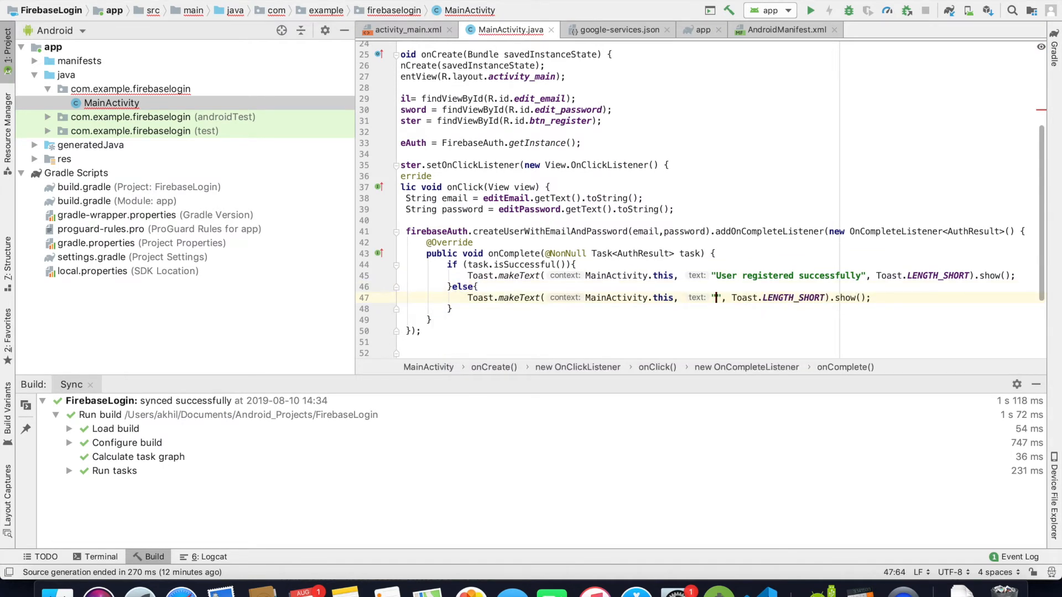
pyautogui.write('Failed to register')
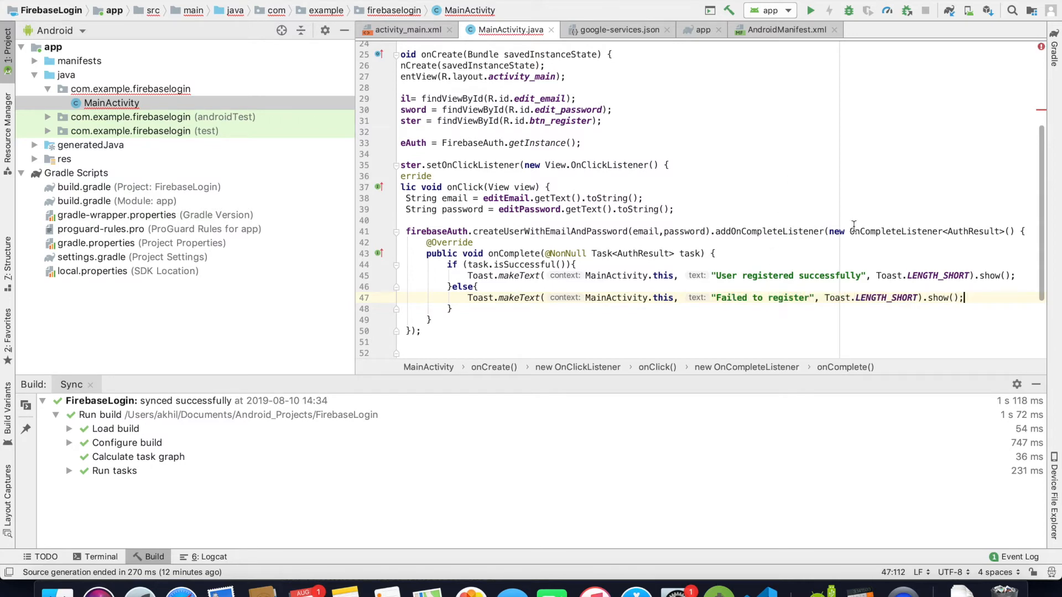
# Run the app, choosing Pixel 3 API 28 as the deployment target.
pyautogui.scroll(3)
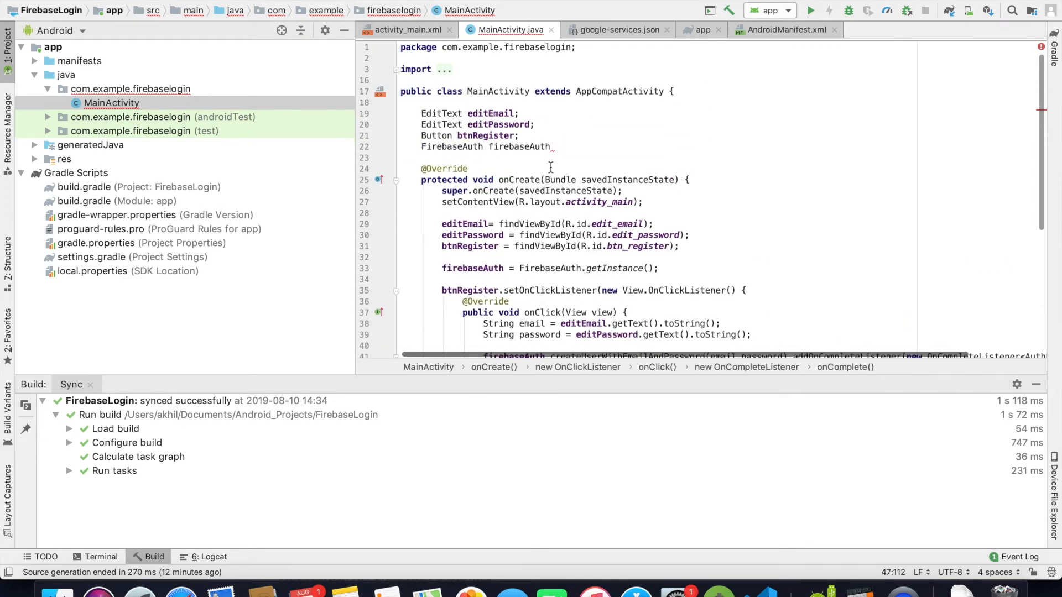
pyautogui.scroll(-3)
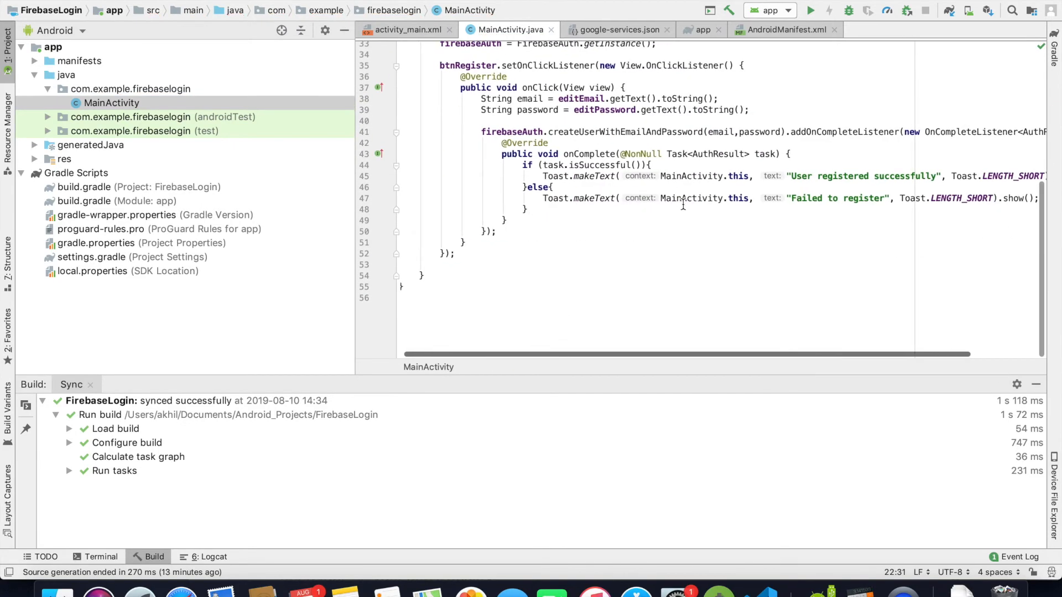
pyautogui.scroll(3)
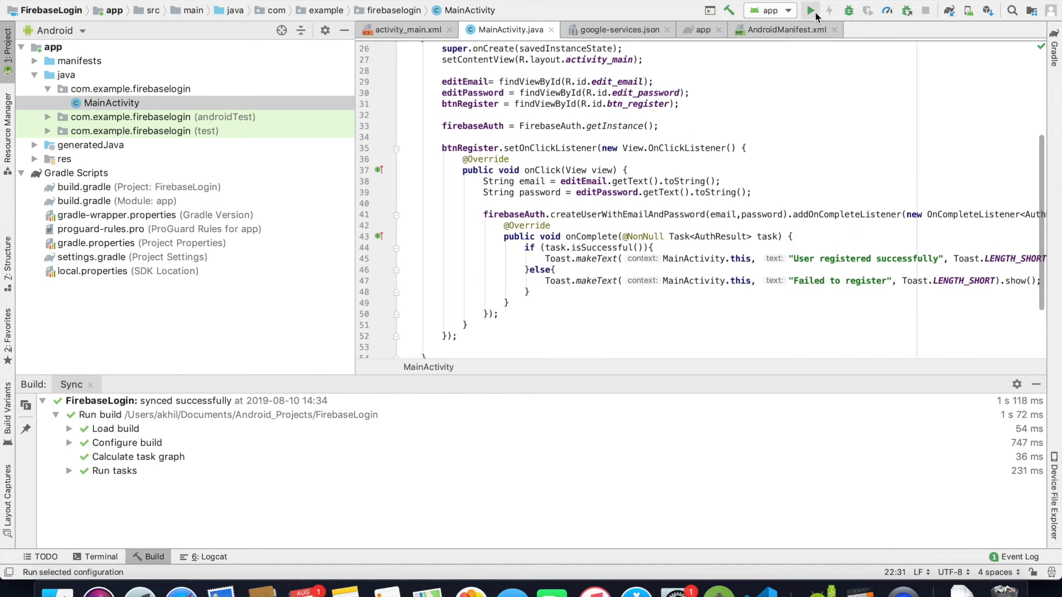
pyautogui.click(810, 10)
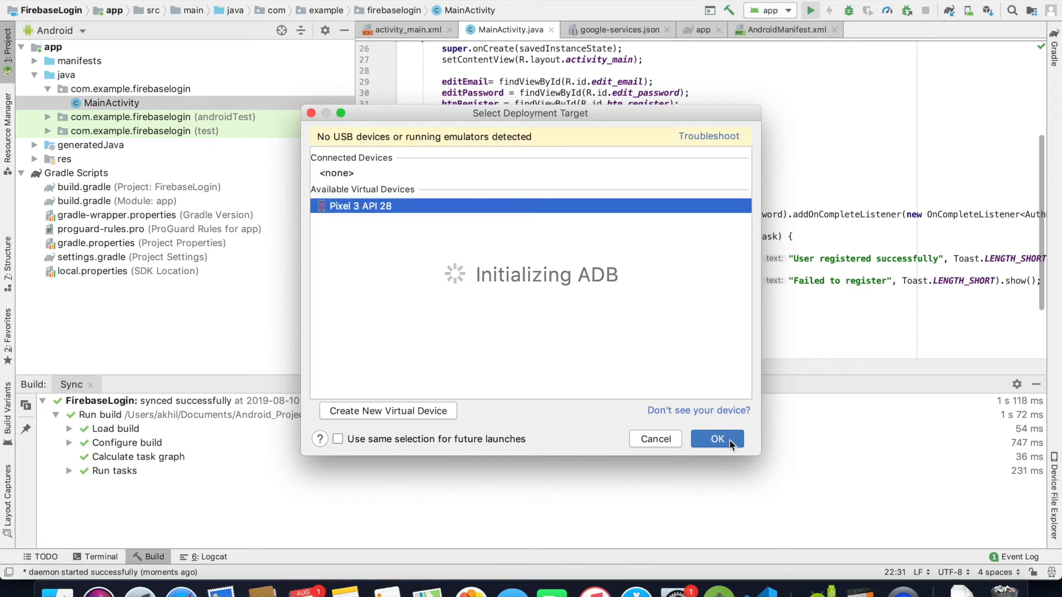
pyautogui.click(717, 439)
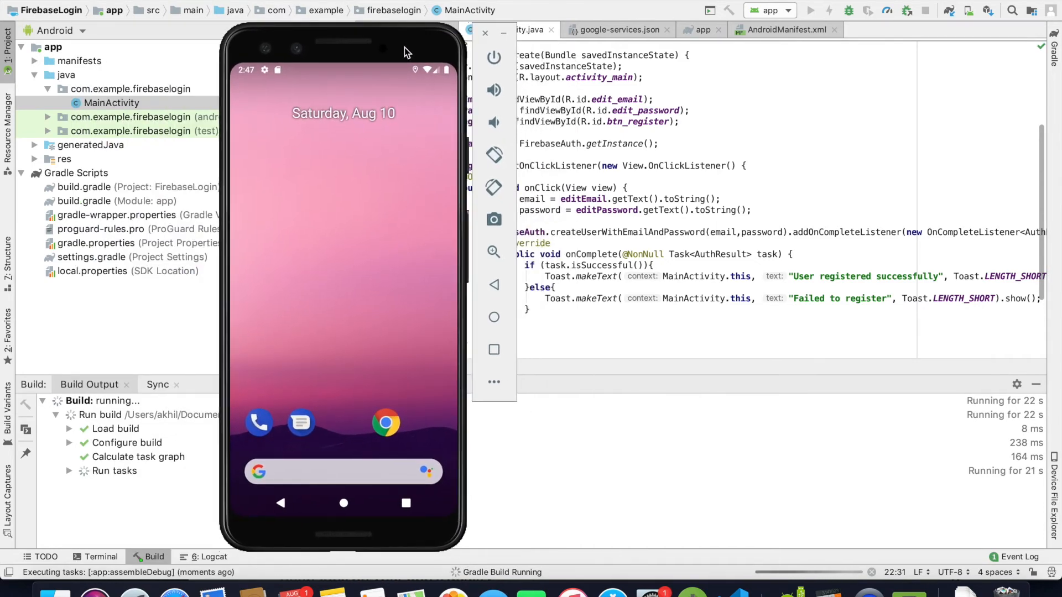
pyautogui.moveTo(494, 57)
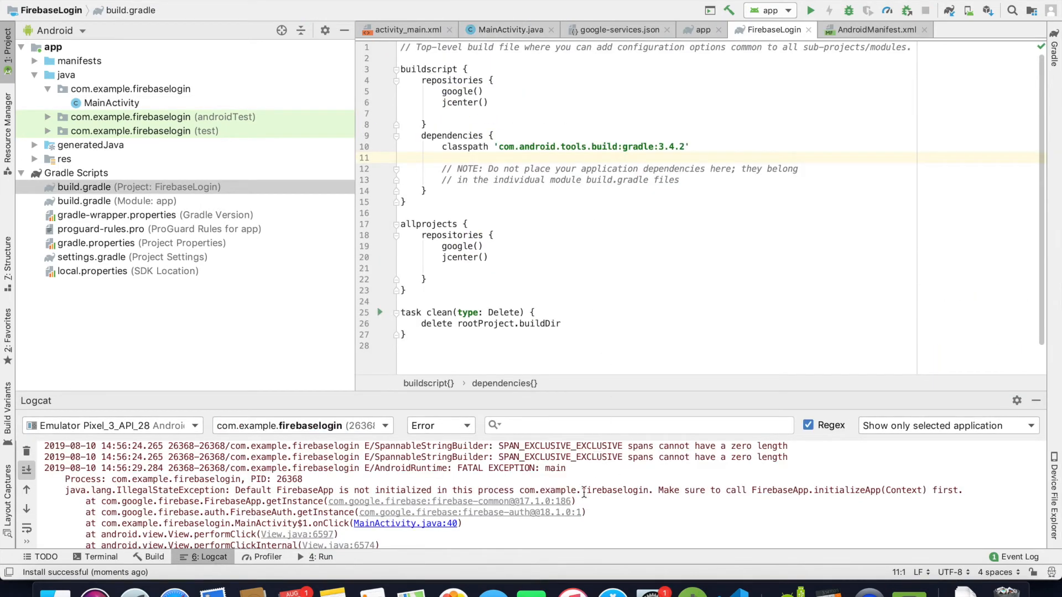
pyautogui.moveTo(643, 468)
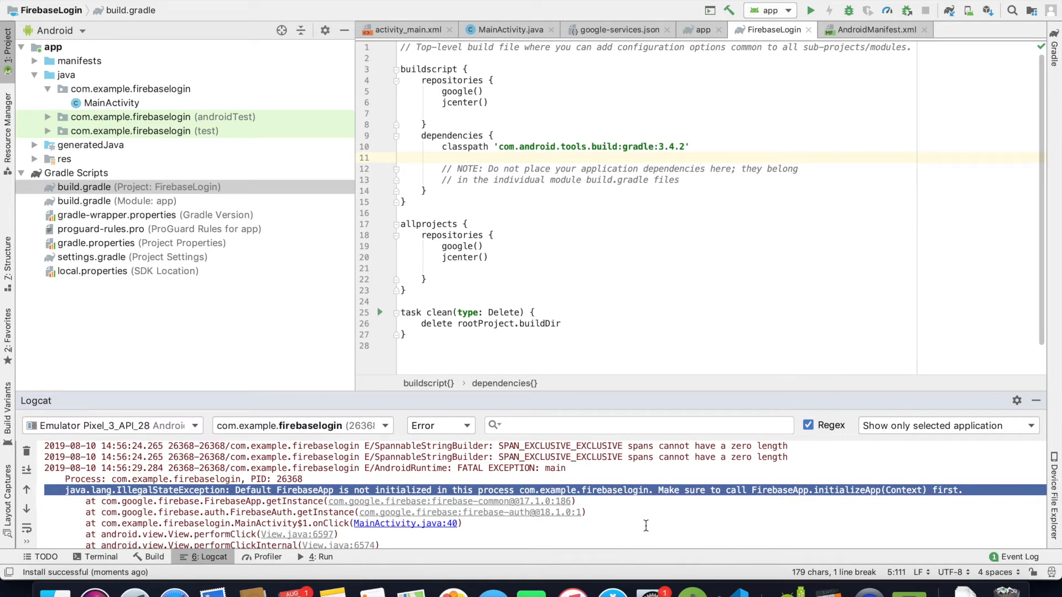
pyautogui.moveTo(232, 252)
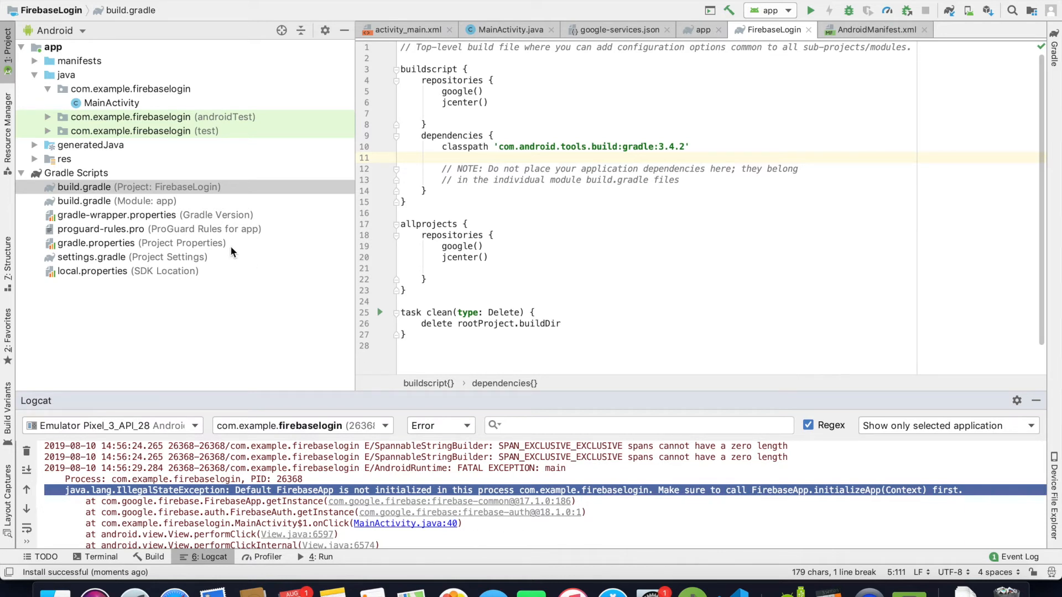
pyautogui.moveTo(156, 215)
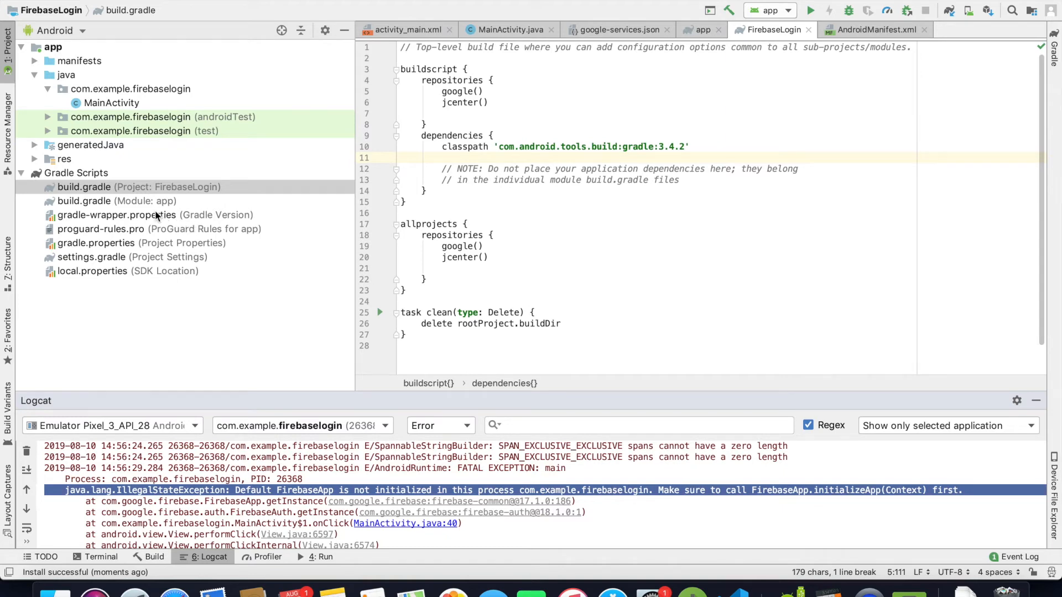
# Open build.gradle (Module: app) after the FirebaseApp-not-initialized crash to review dependencies.
pyautogui.click(84, 200)
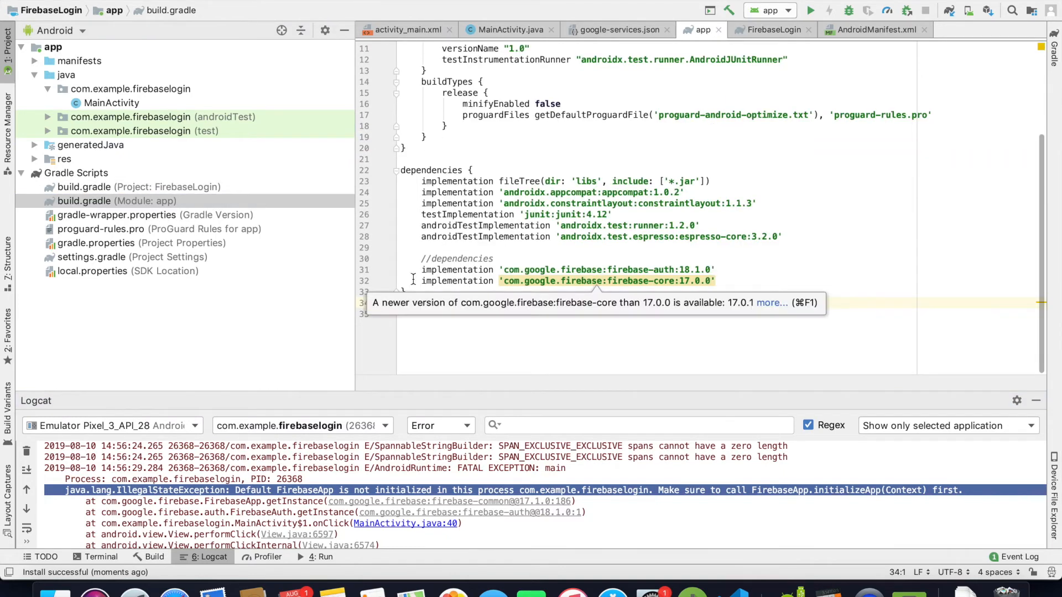
pyautogui.click(422, 303)
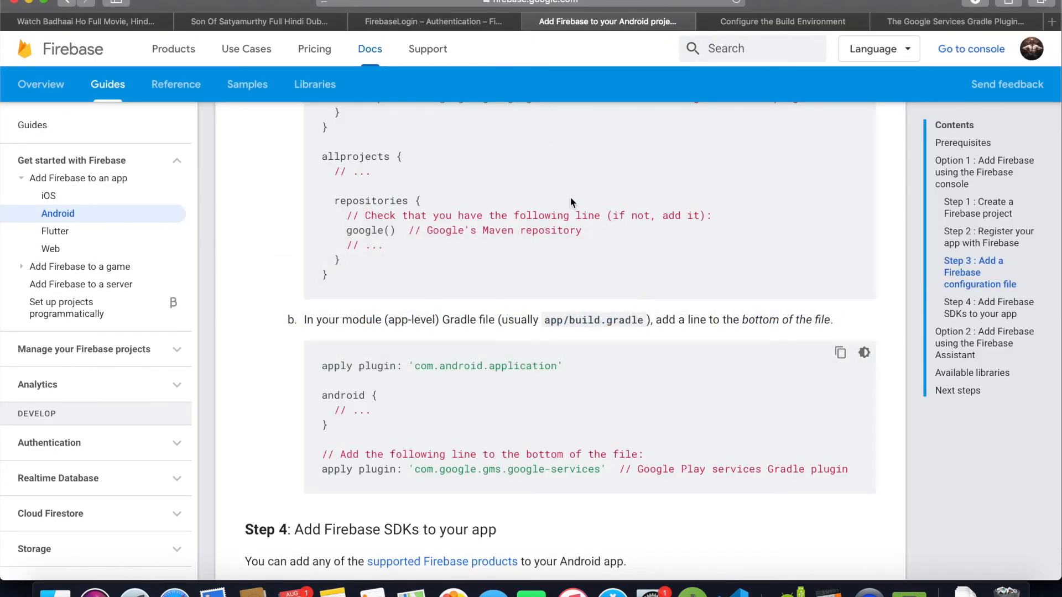
# Scroll the Firebase docs to the apply plugin: 'com.google.gms.google-services' line.
pyautogui.scroll(-3)
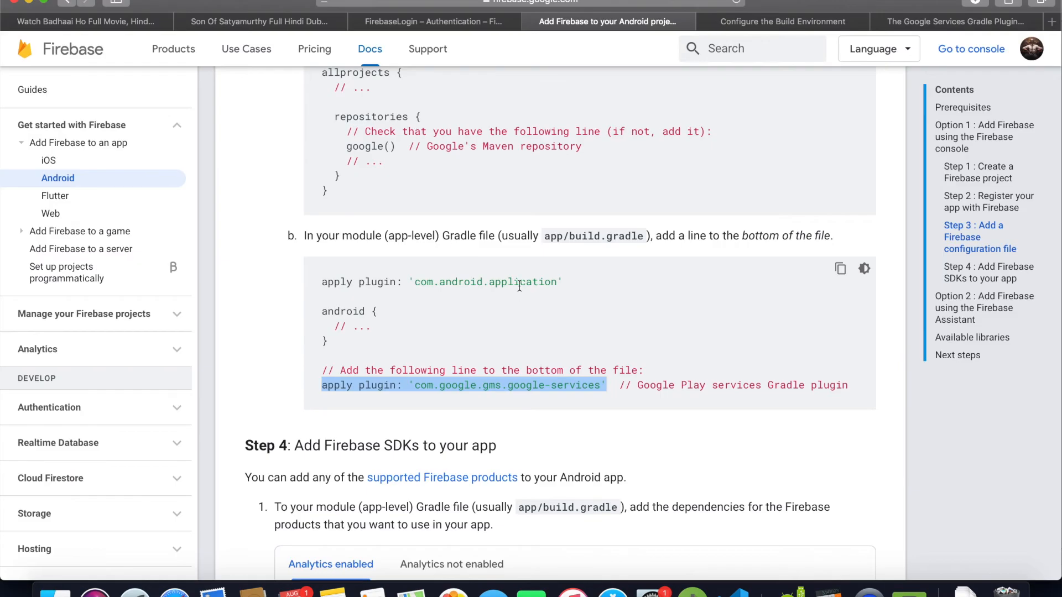
pyautogui.scroll(3)
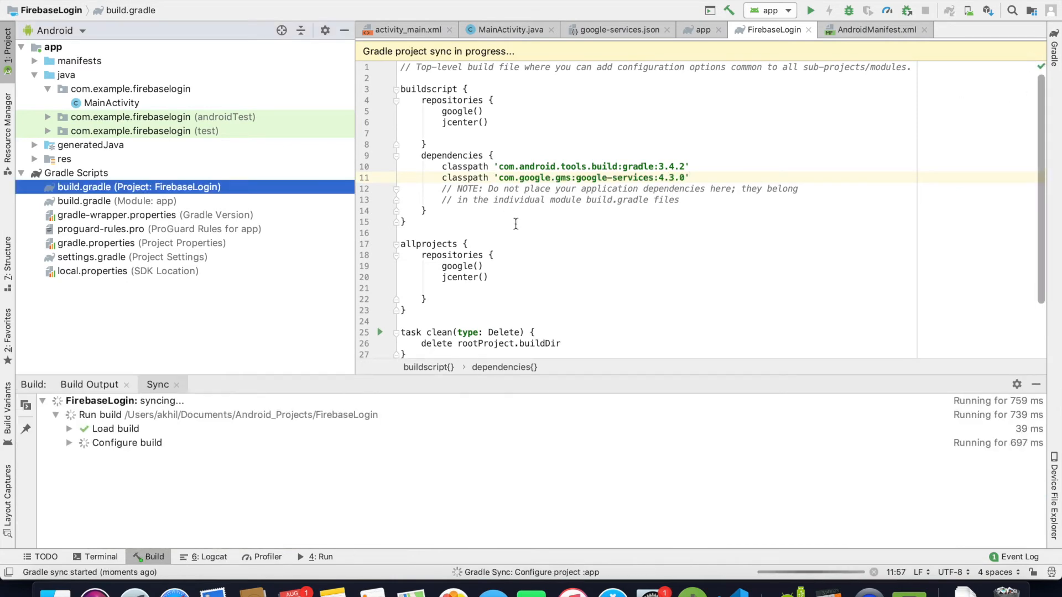
# Scroll the project build.gradle while the google-services classpath Gradle sync completes.
pyautogui.scroll(-3)
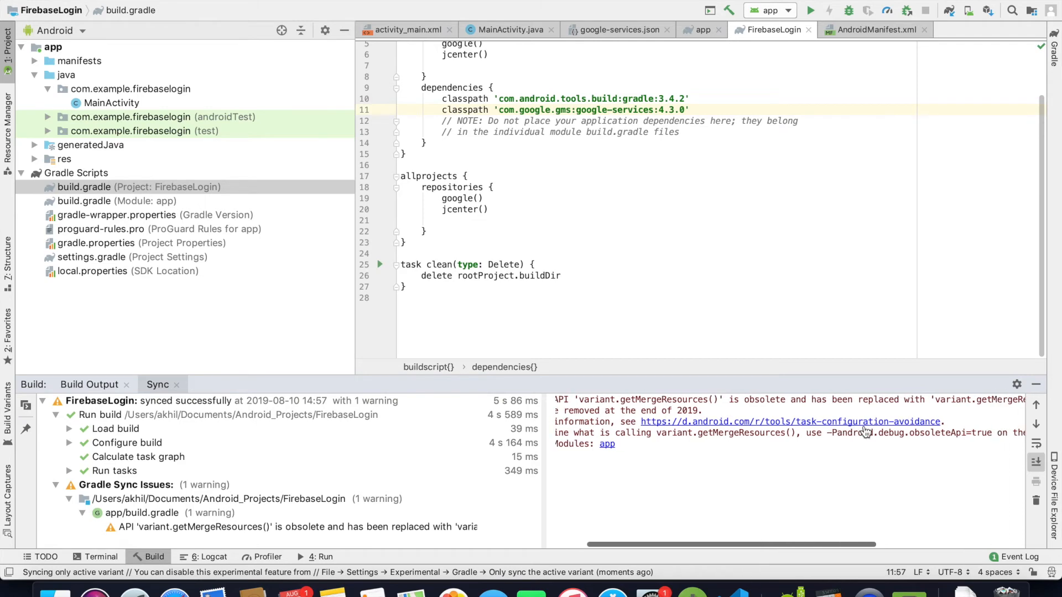
pyautogui.hscroll(-3)
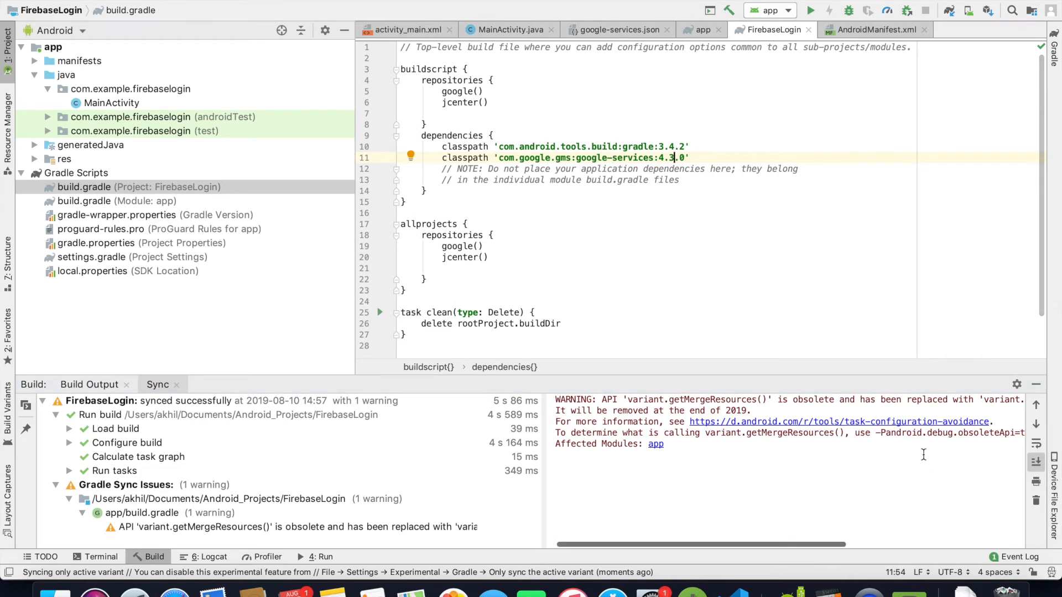
pyautogui.moveTo(811, 178)
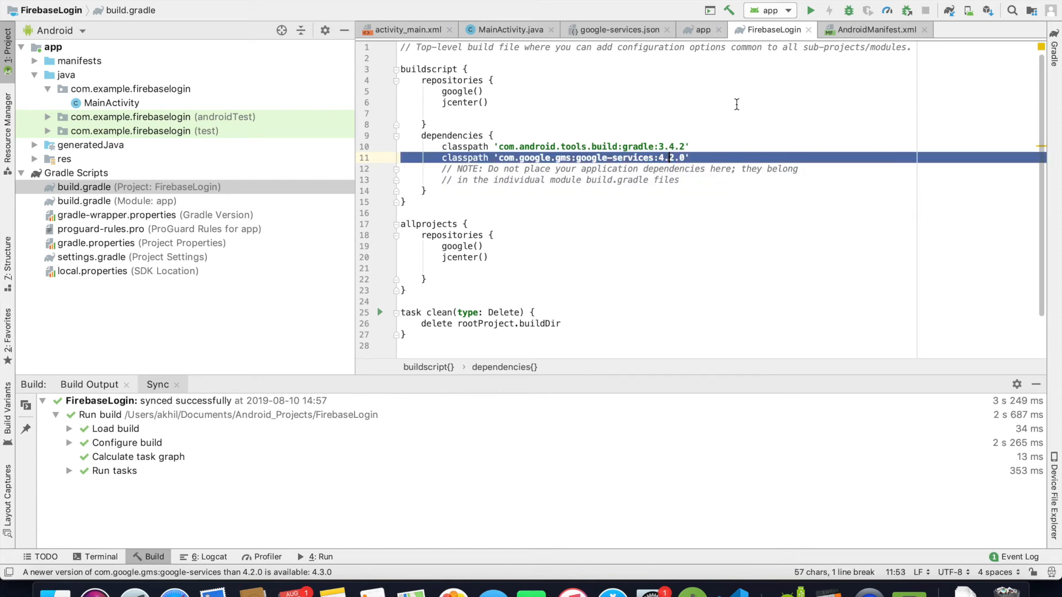
pyautogui.moveTo(677, 162)
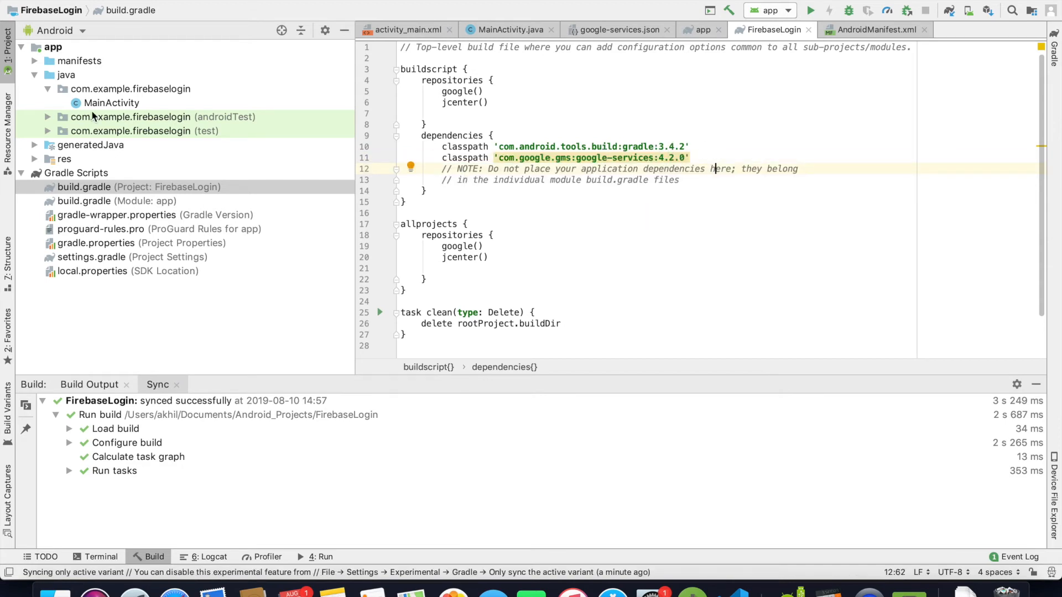
# Open MainActivity.java and run the rebuilt app on the emulator.
pyautogui.click(509, 30)
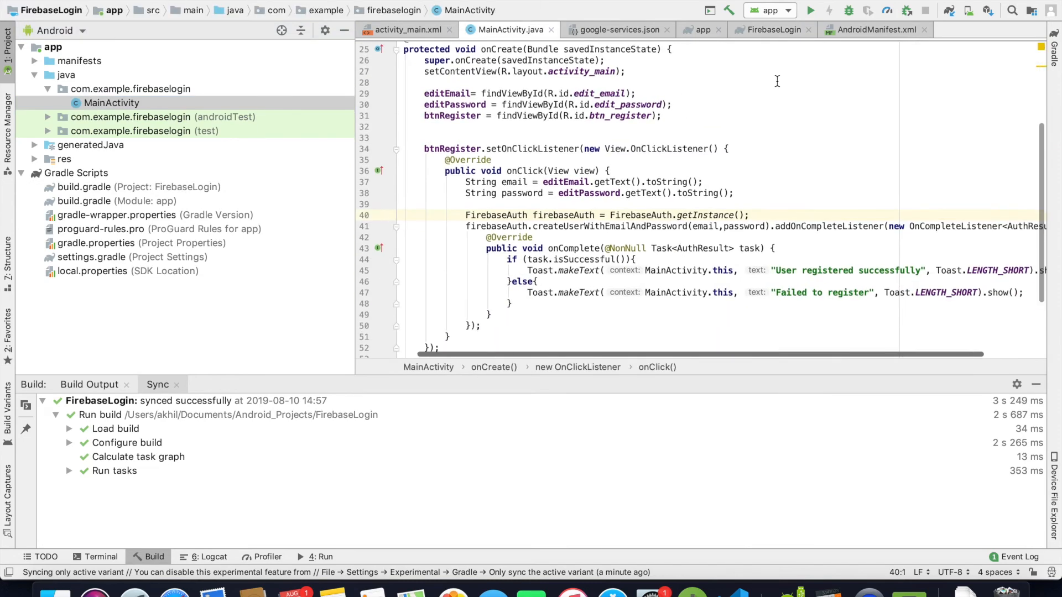
pyautogui.click(811, 10)
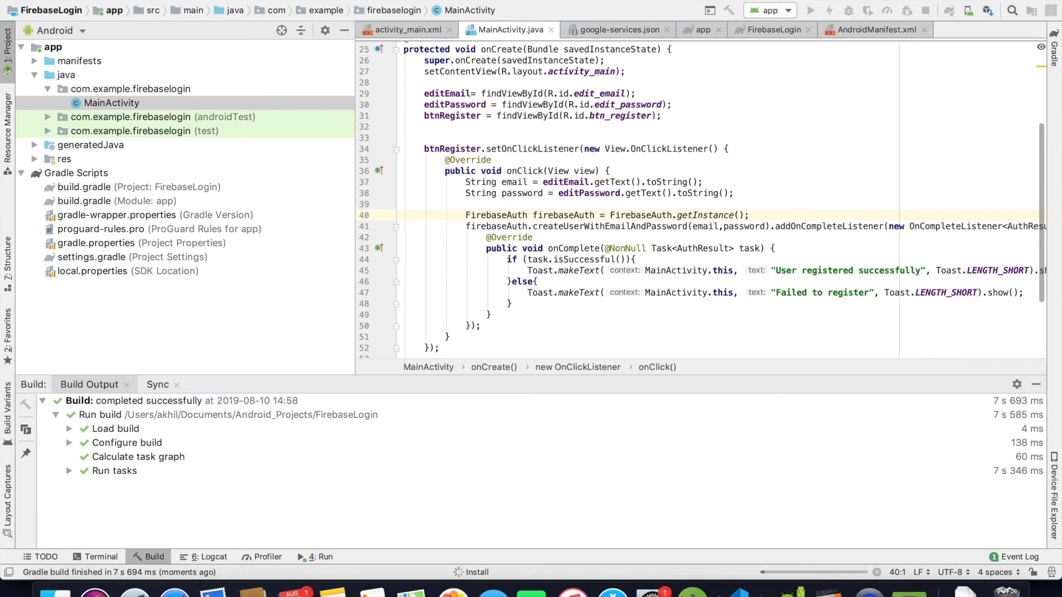
pyautogui.click(810, 10)
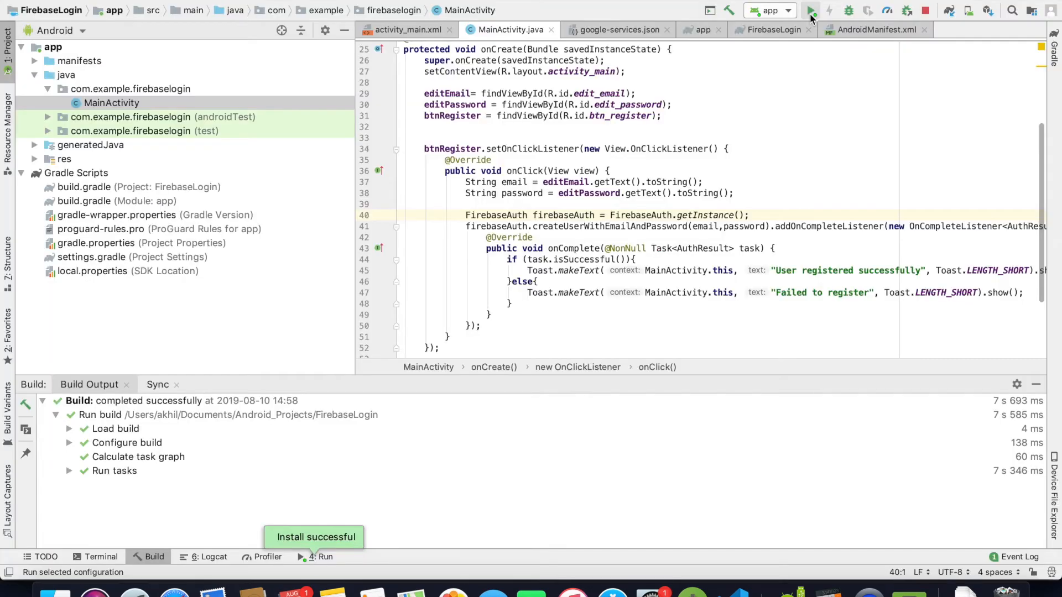
pyautogui.click(810, 10)
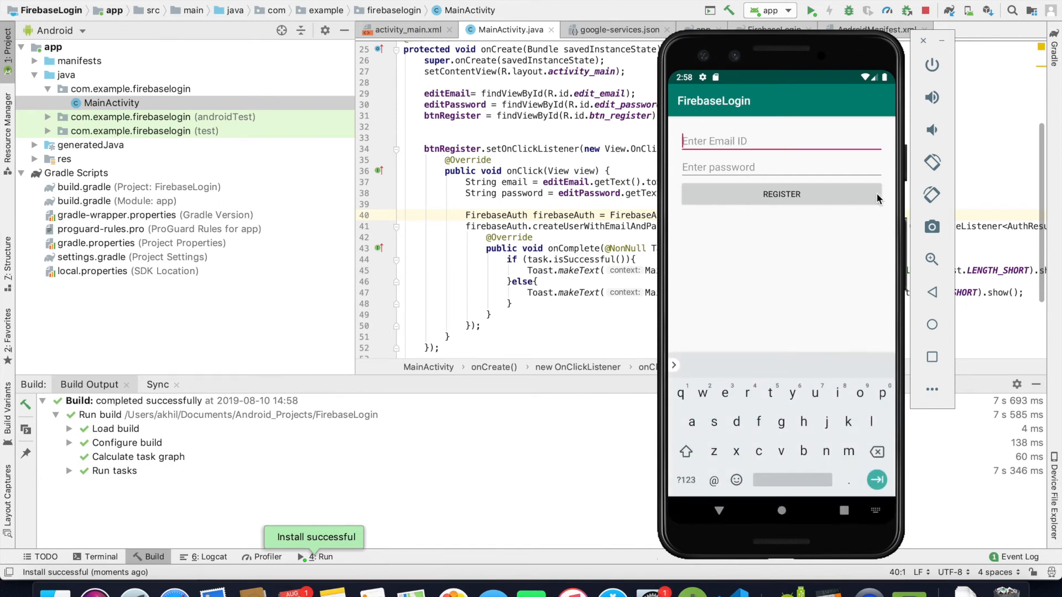
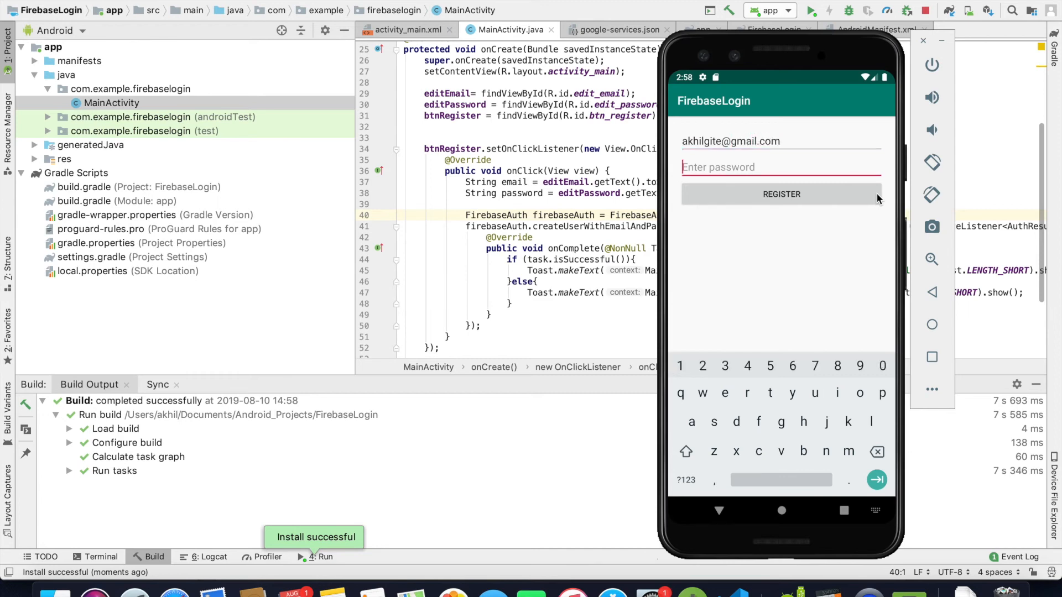
pyautogui.write('6')
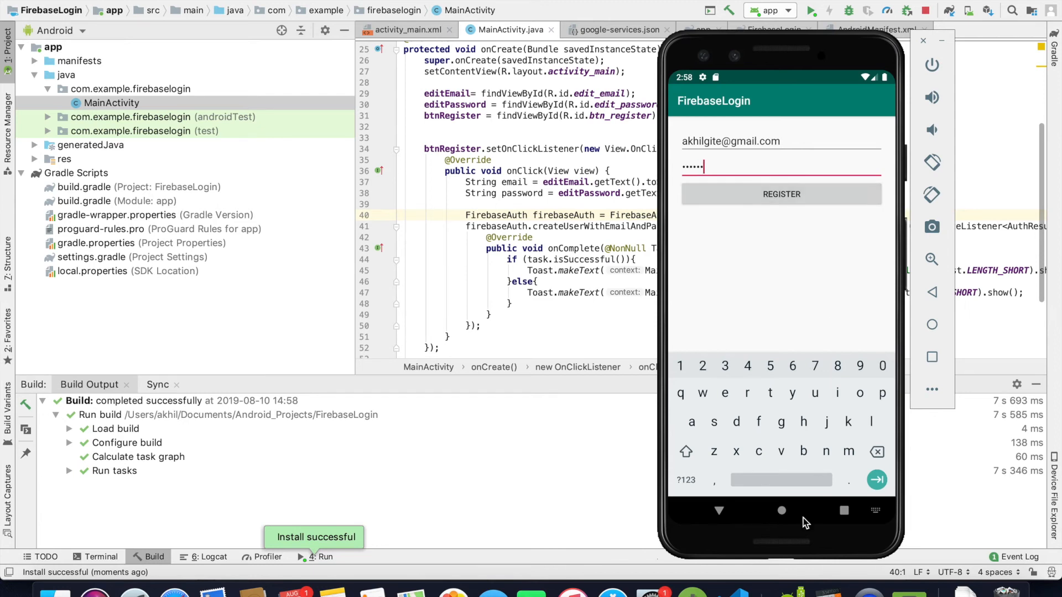
pyautogui.click(781, 194)
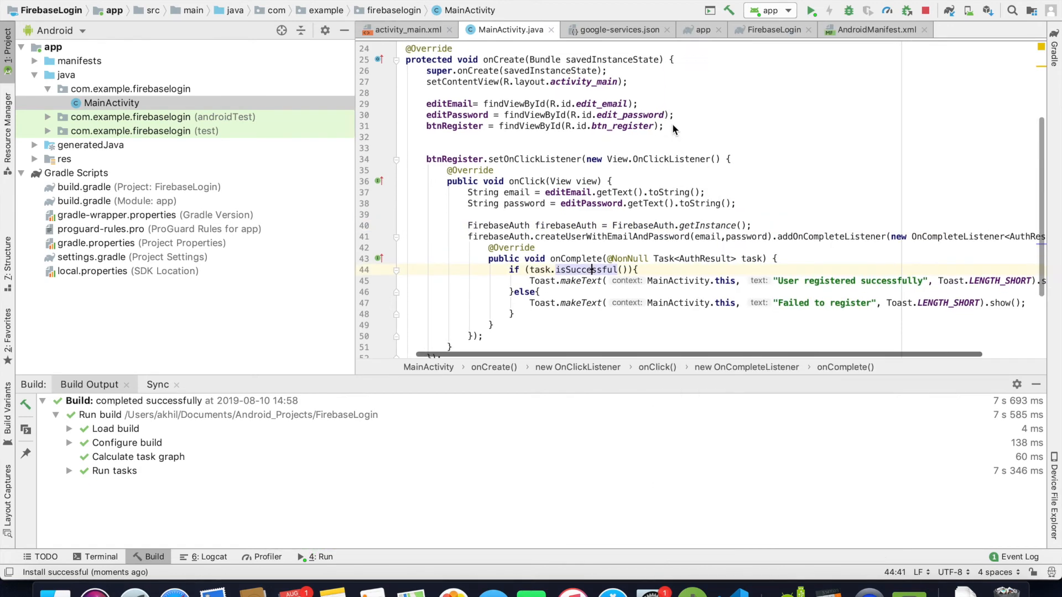
# Create a new ProgressDialog and set its message to 'Please wait...'.
pyautogui.scroll(3)
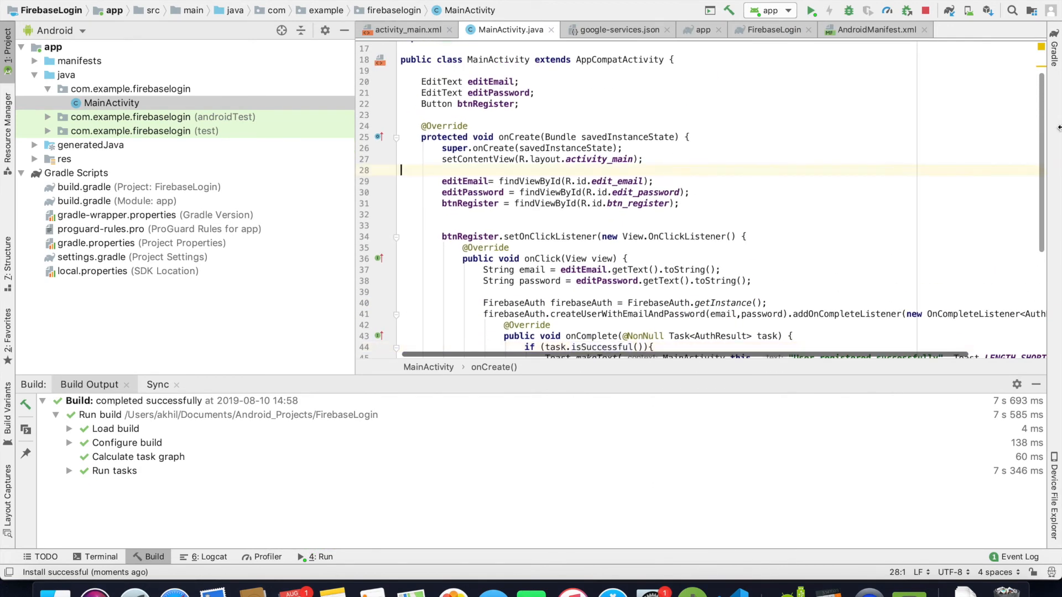
pyautogui.write('ProgressDialog progressDialog =')
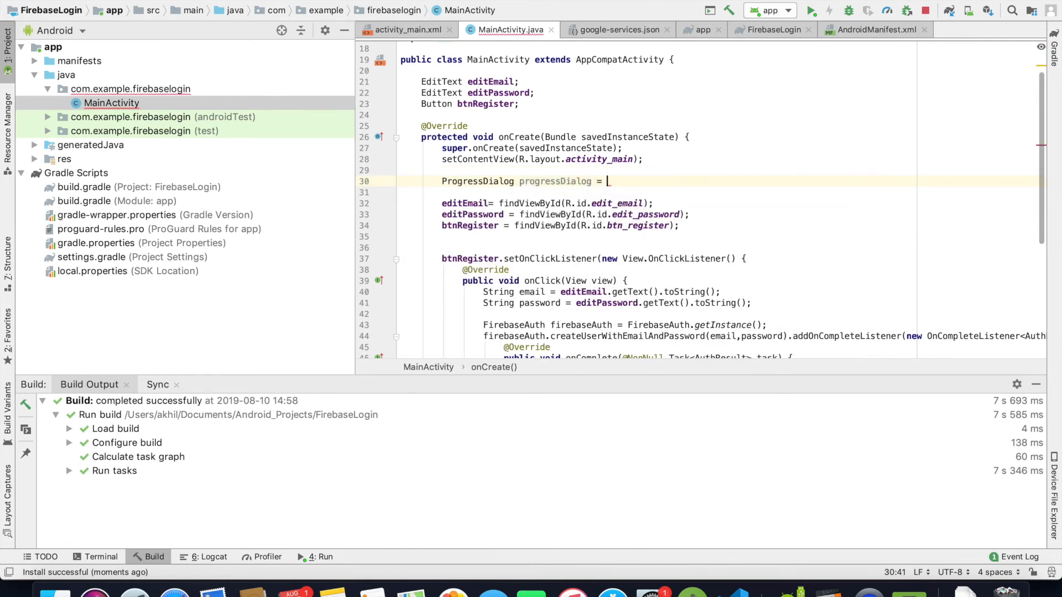
pyautogui.write('new')
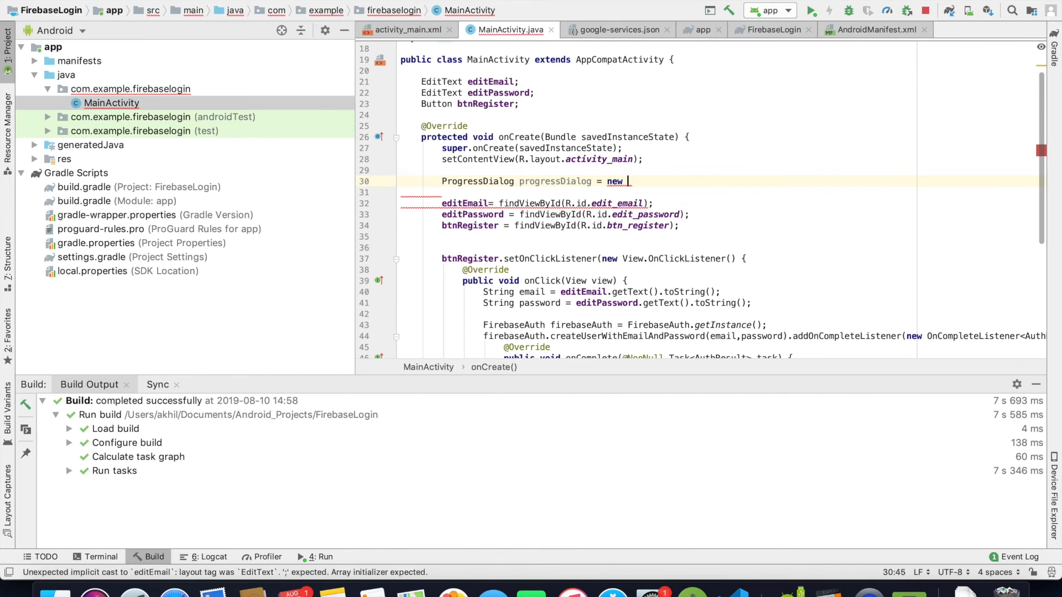
pyautogui.write('ProgressDialog()')
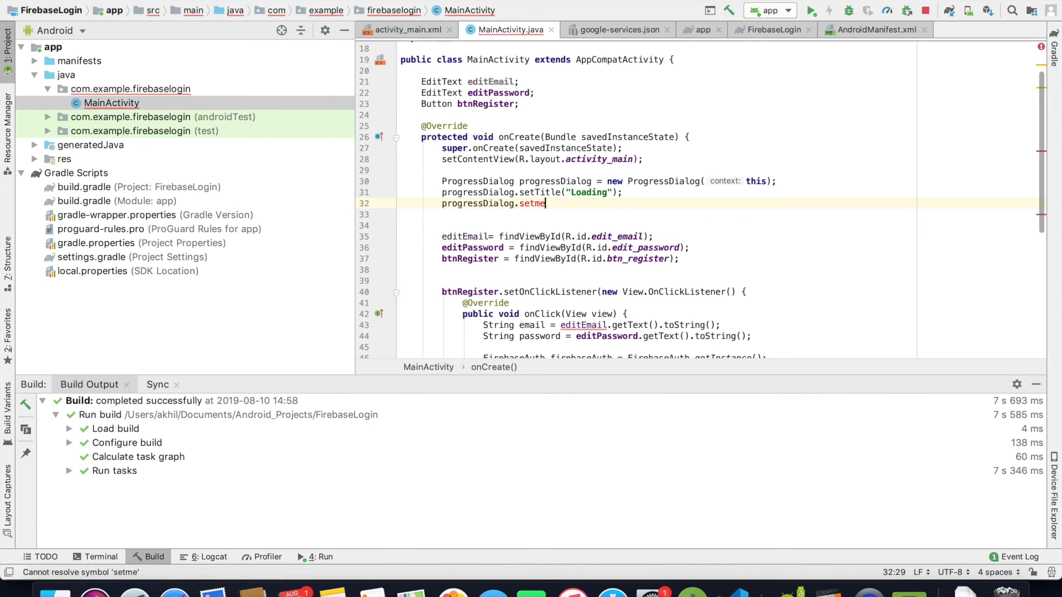
pyautogui.write('ss')
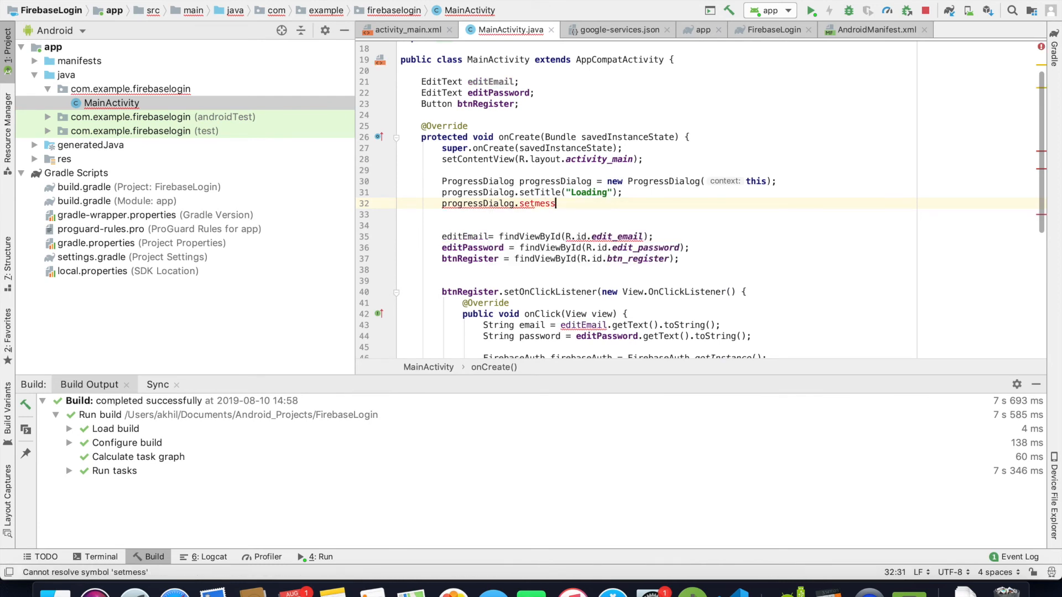
pyautogui.press('BackSpace')
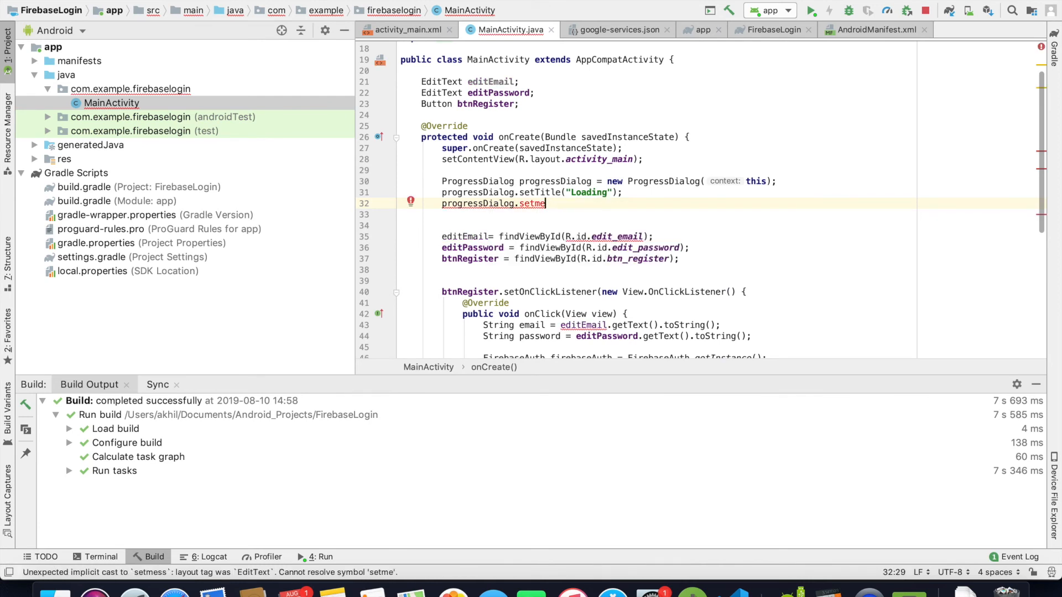
pyautogui.write('Message("");')
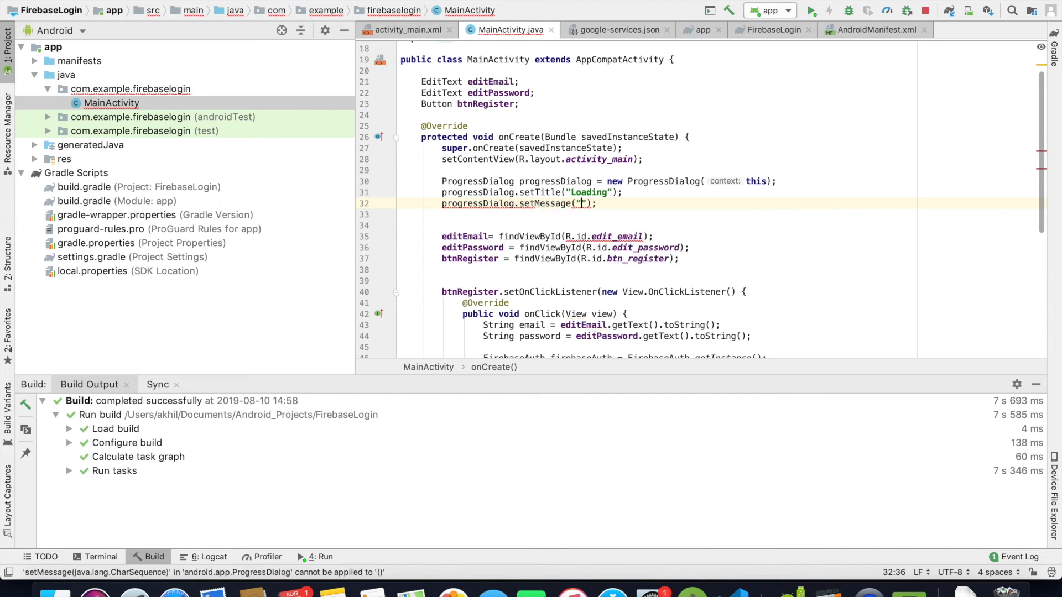
pyautogui.write('Please')
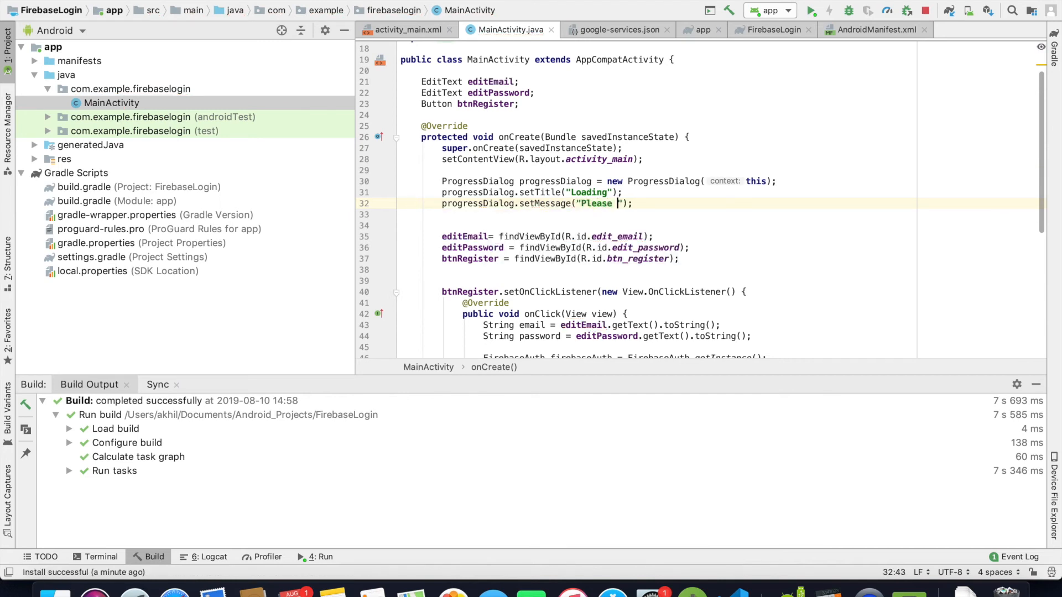
pyautogui.write('wait')
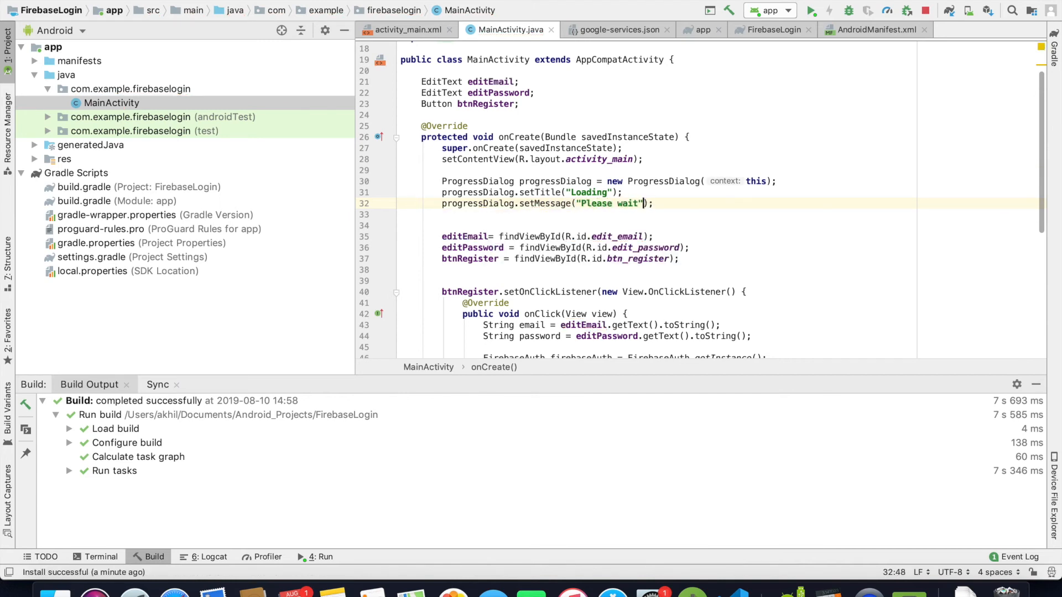
pyautogui.write('...')
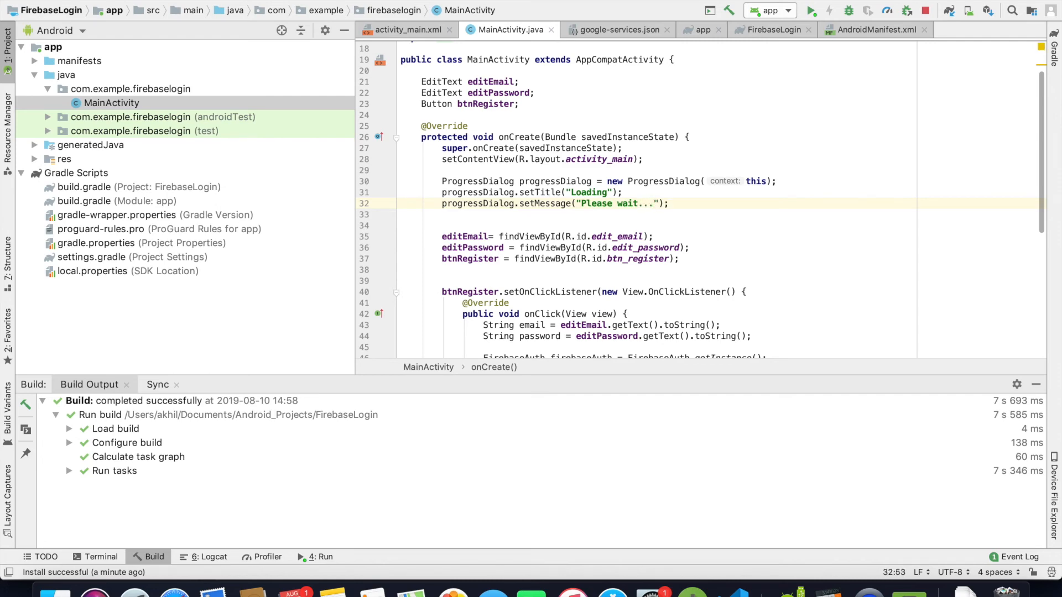
# Add progressDialog.show() in onClick, then rebuild and launch the app.
pyautogui.scroll(-3)
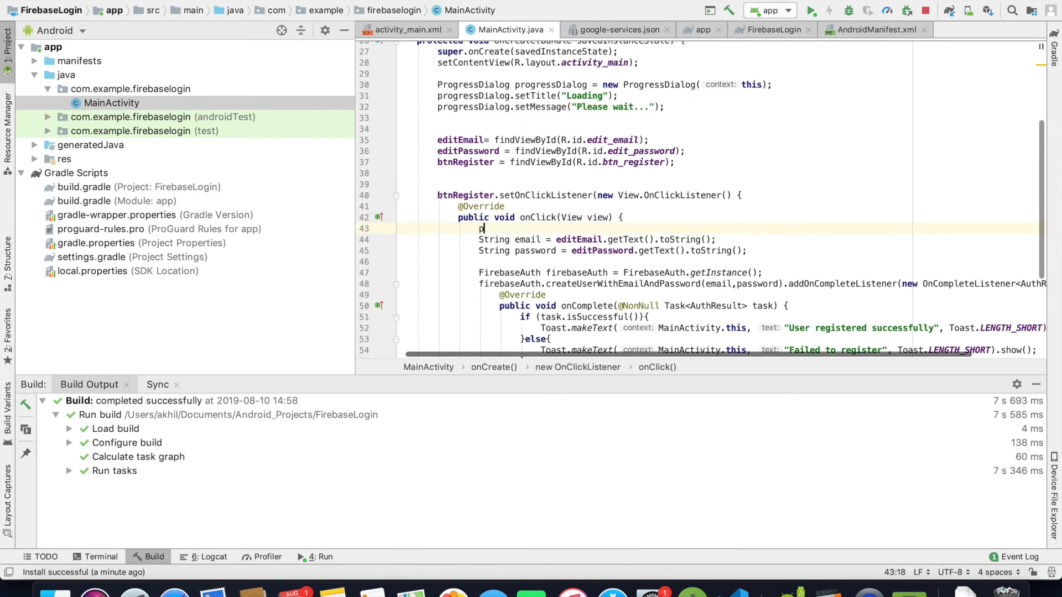
pyautogui.write('rogressDialog.show();')
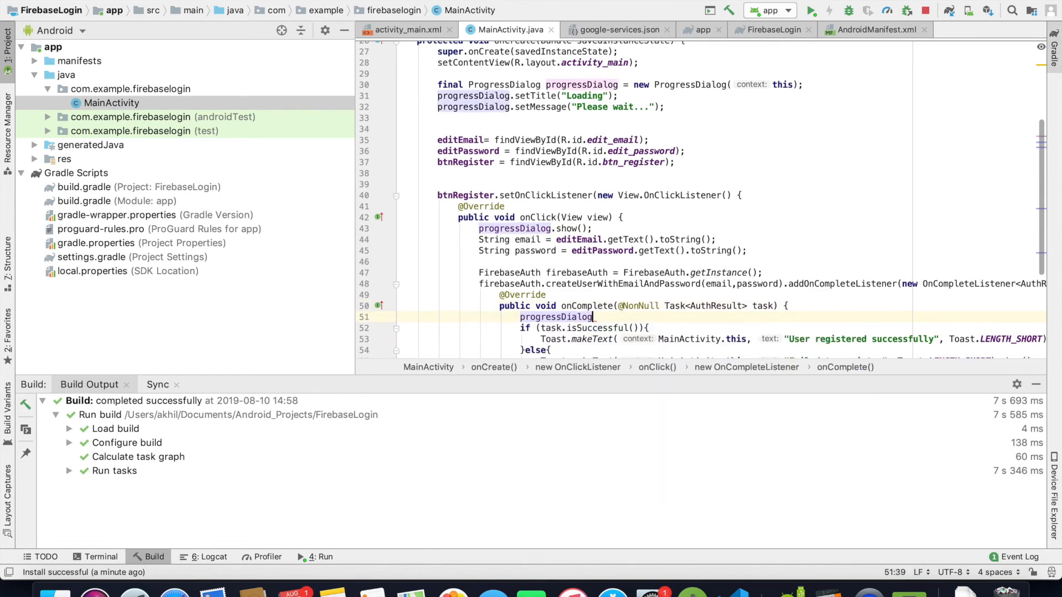
pyautogui.write('.hide();')
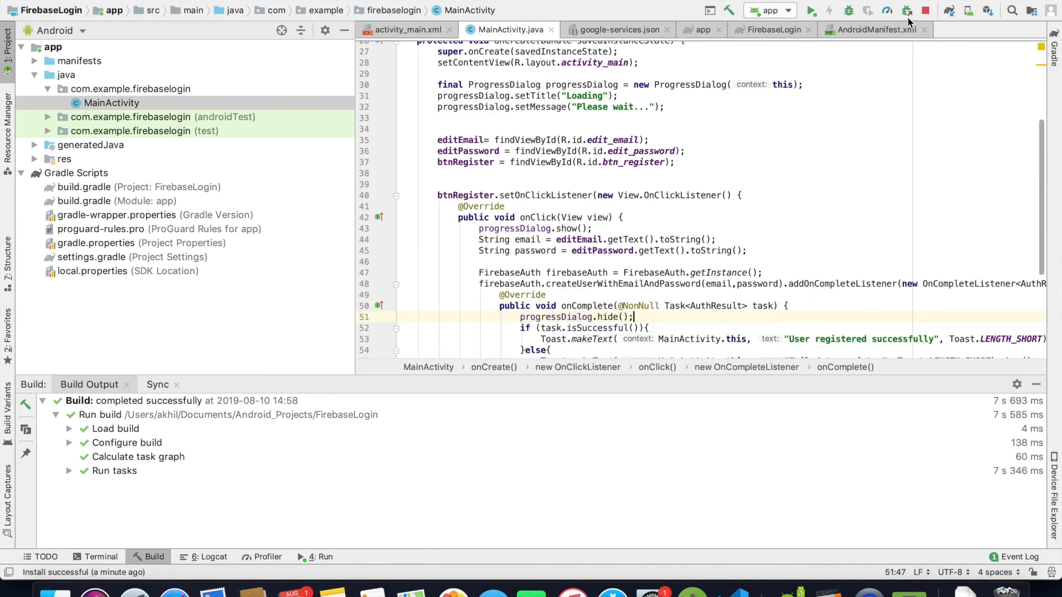
pyautogui.click(810, 10)
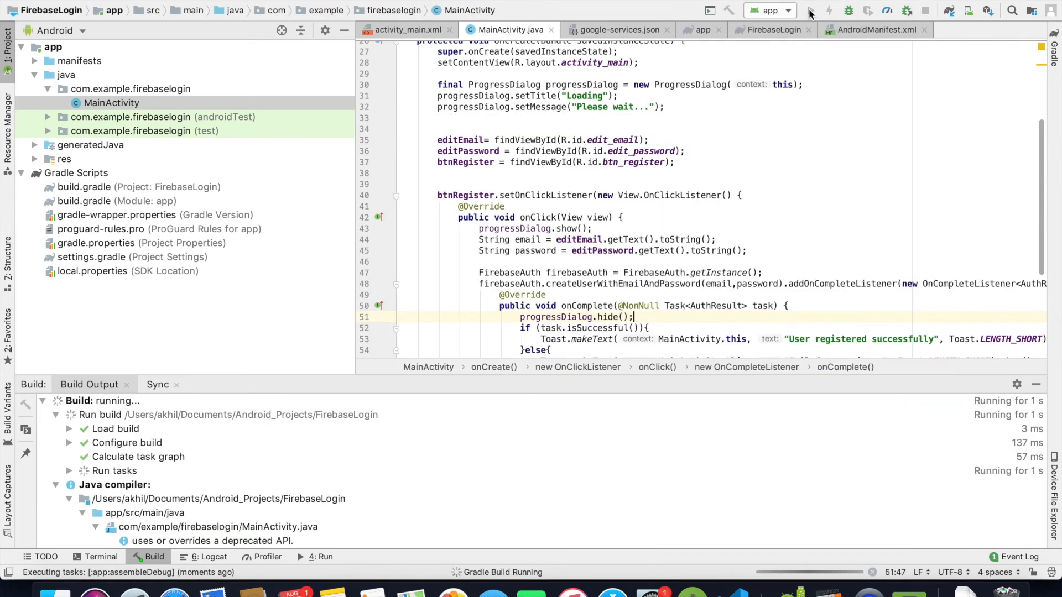
pyautogui.click(810, 10)
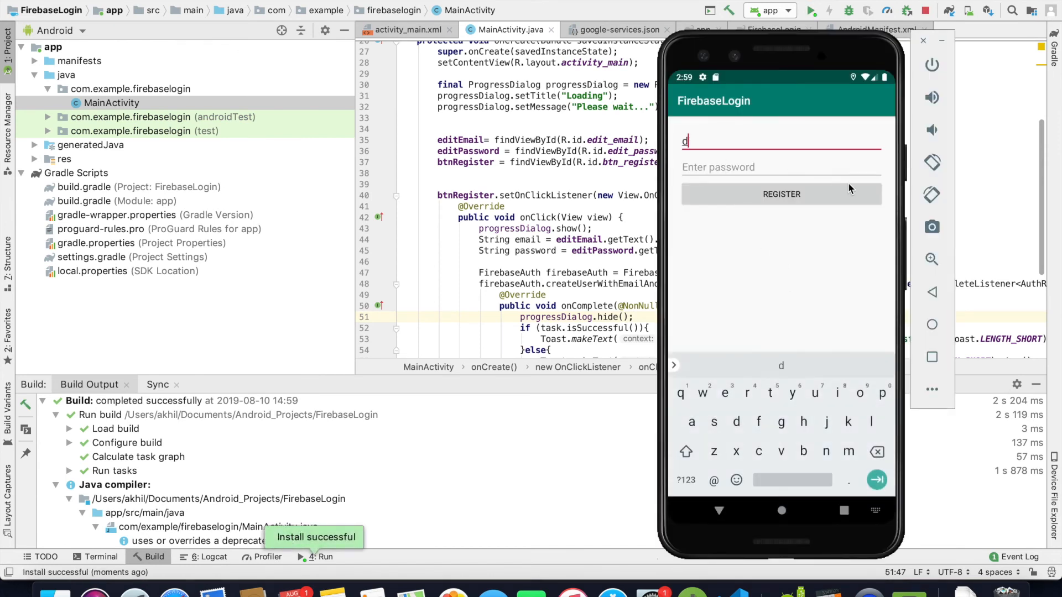
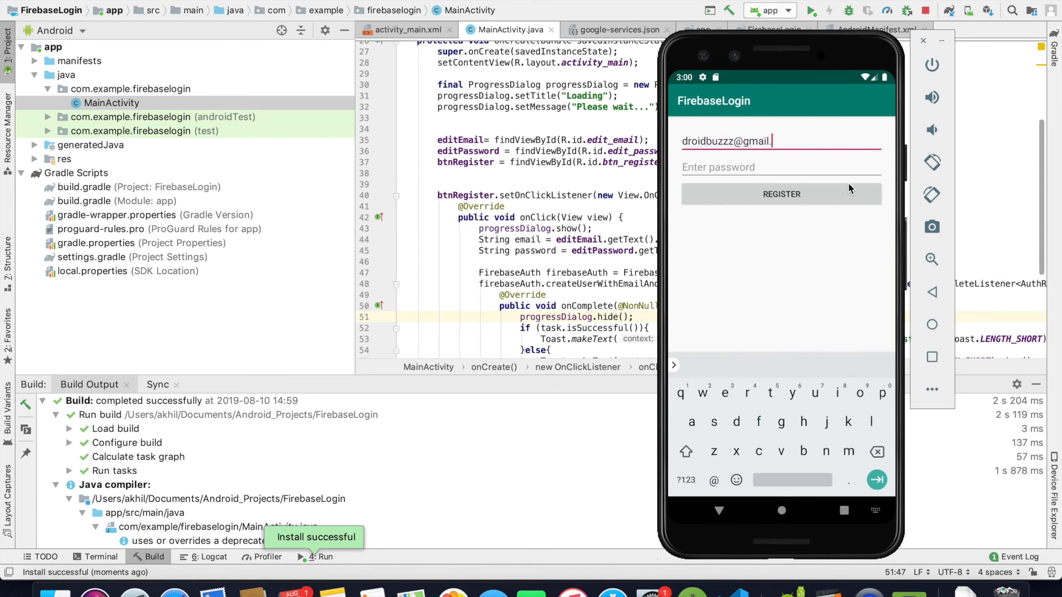
pyautogui.click(779, 167)
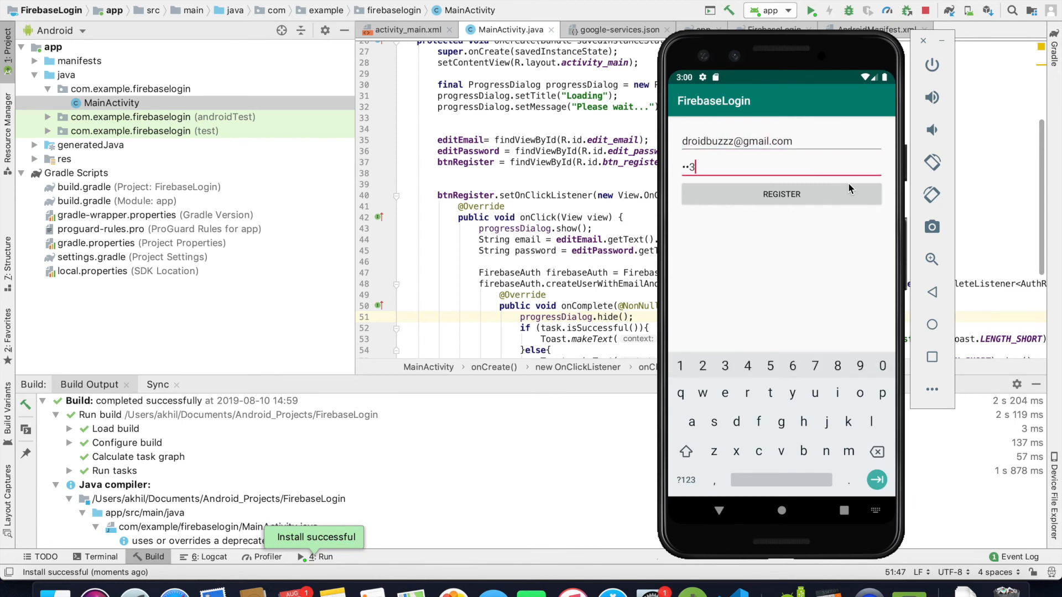
pyautogui.click(781, 194)
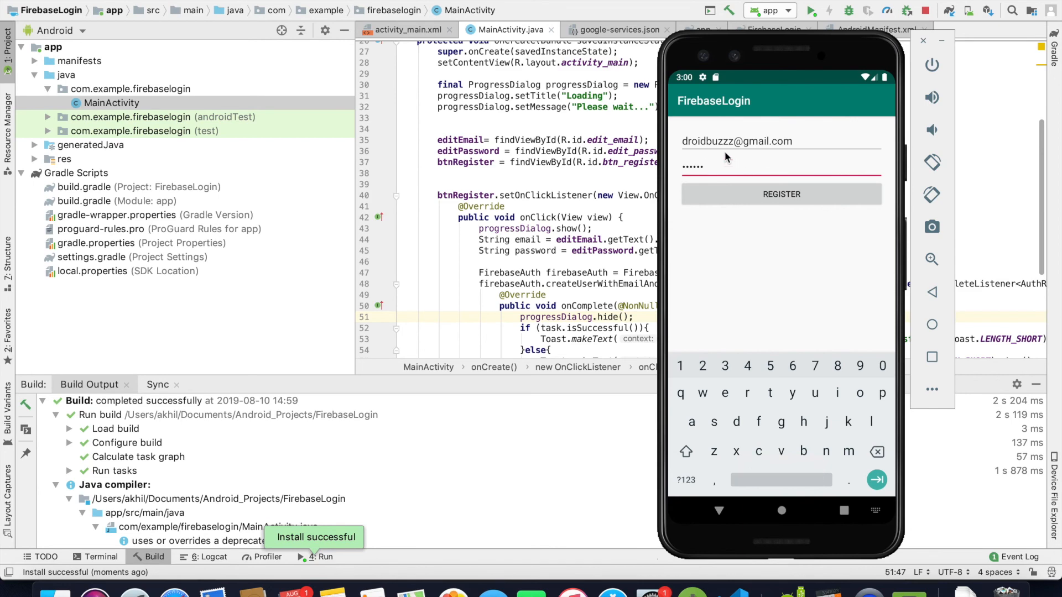
pyautogui.moveTo(767, 161)
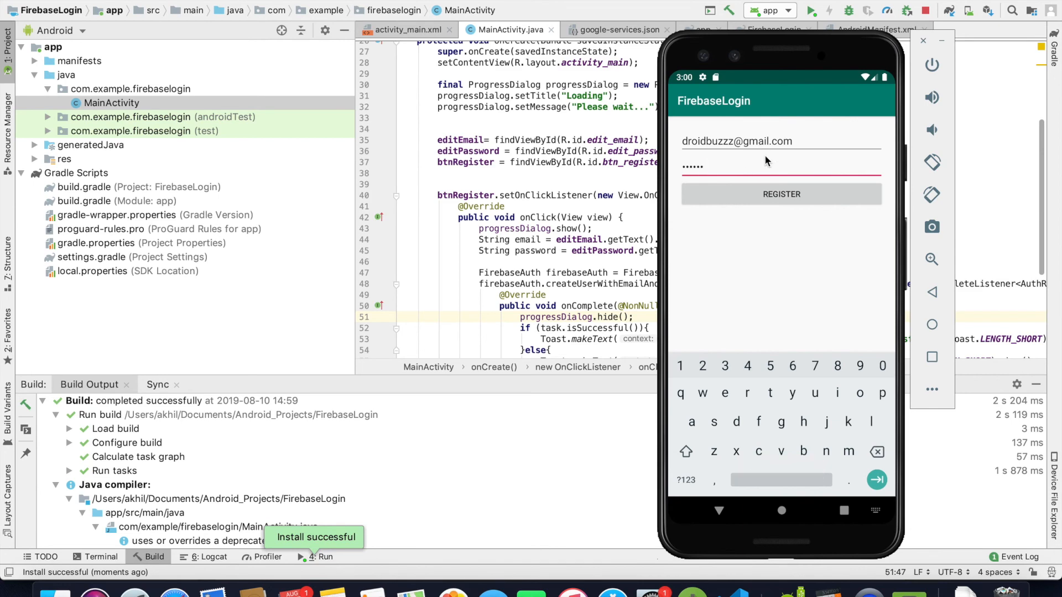
pyautogui.click(208, 557)
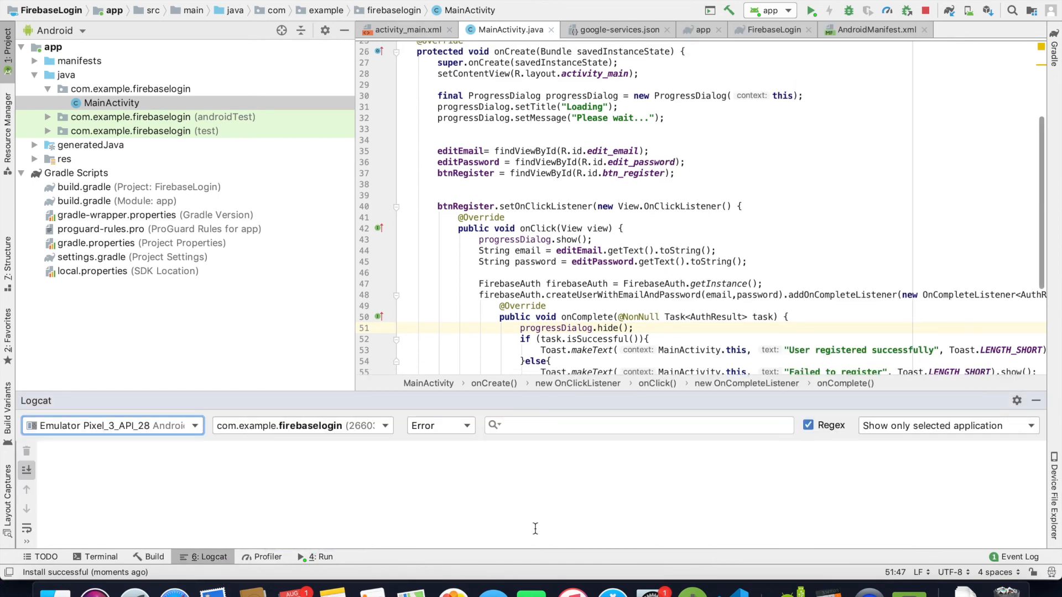
pyautogui.click(440, 425)
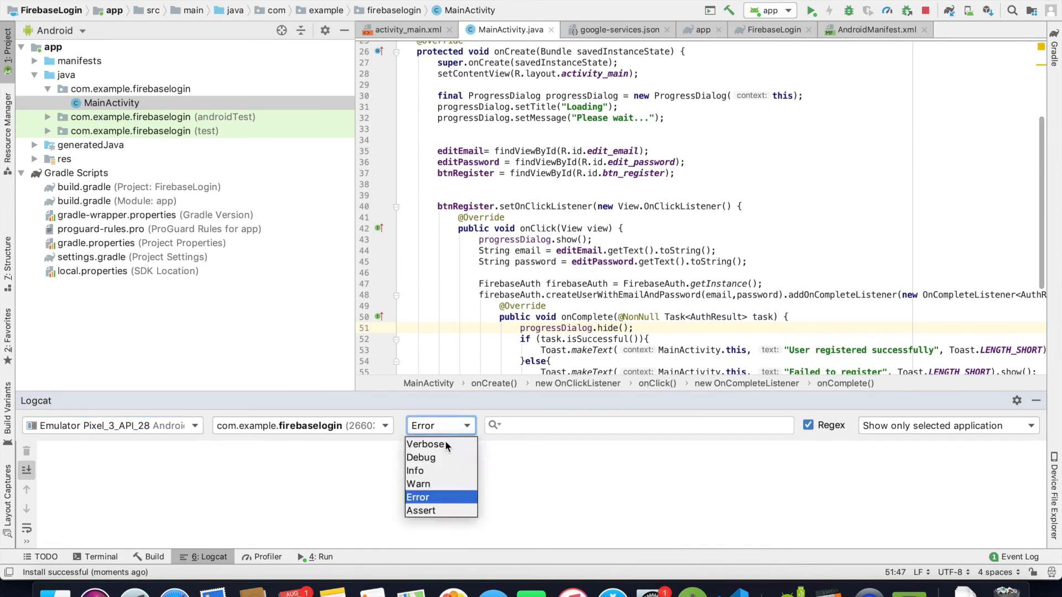
pyautogui.click(418, 497)
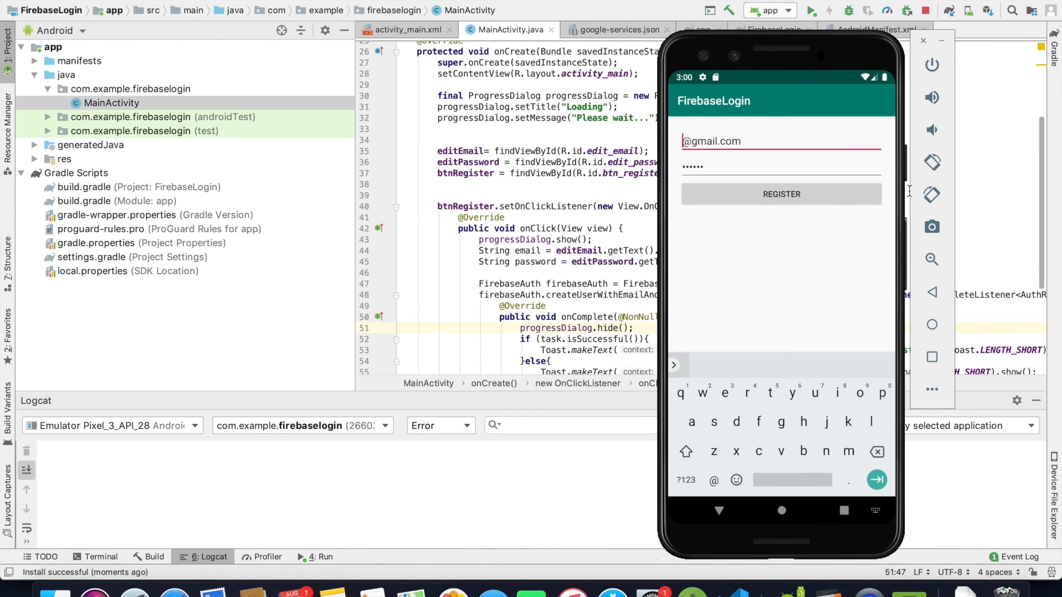
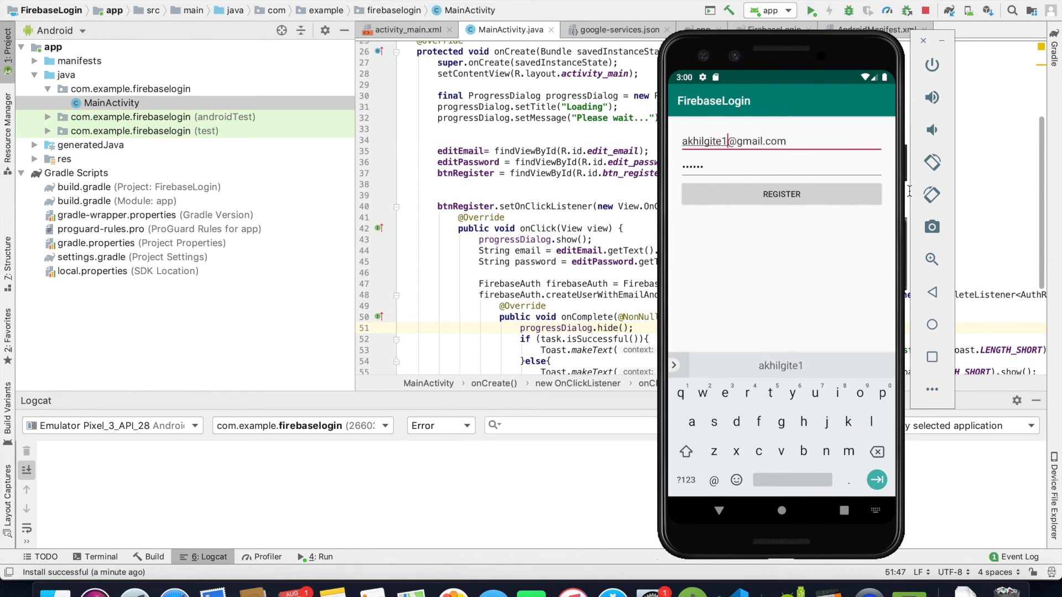
pyautogui.click(781, 195)
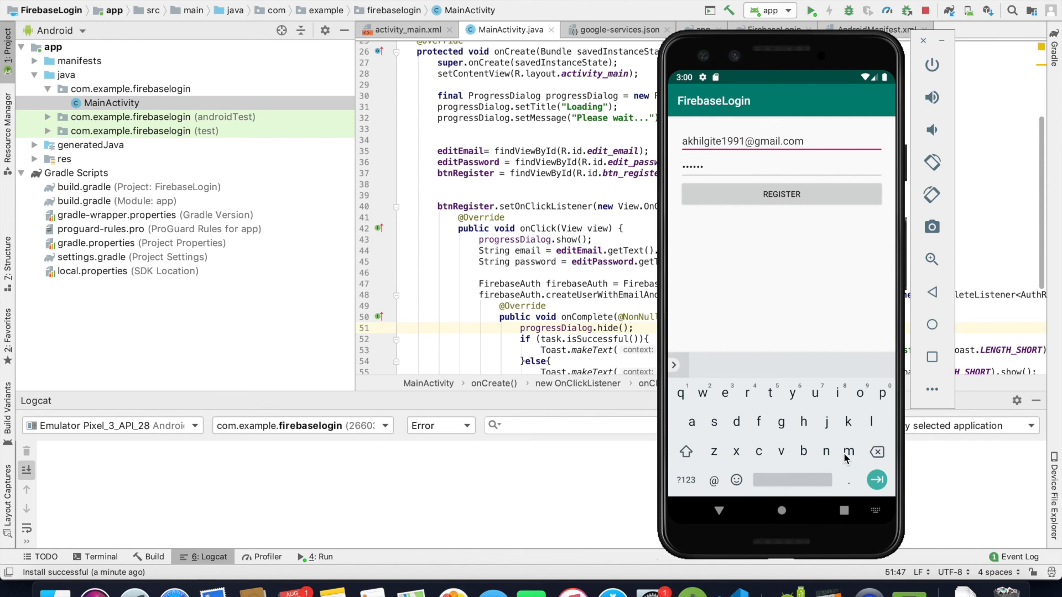
pyautogui.doubleClick(743, 141)
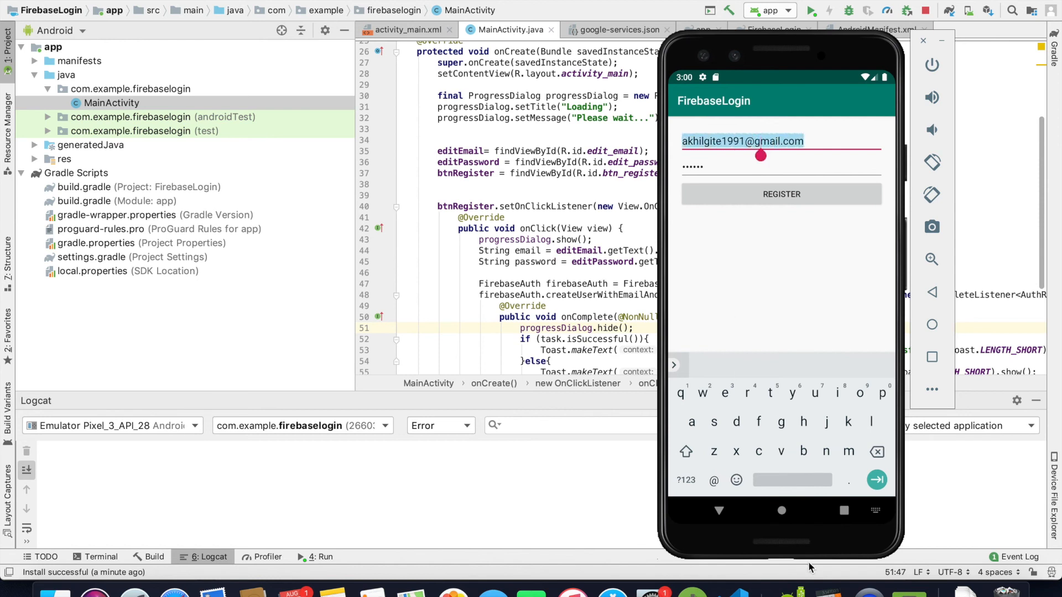
pyautogui.doubleClick(742, 141)
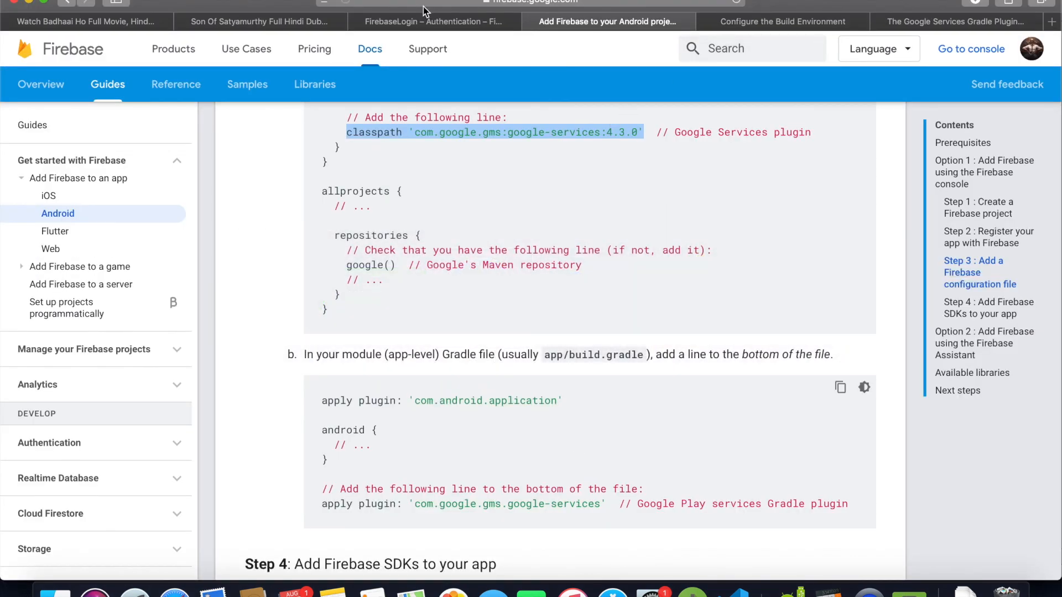
# Review the three registered emails in Firebase Authentication users, then stop the app.
pyautogui.click(432, 21)
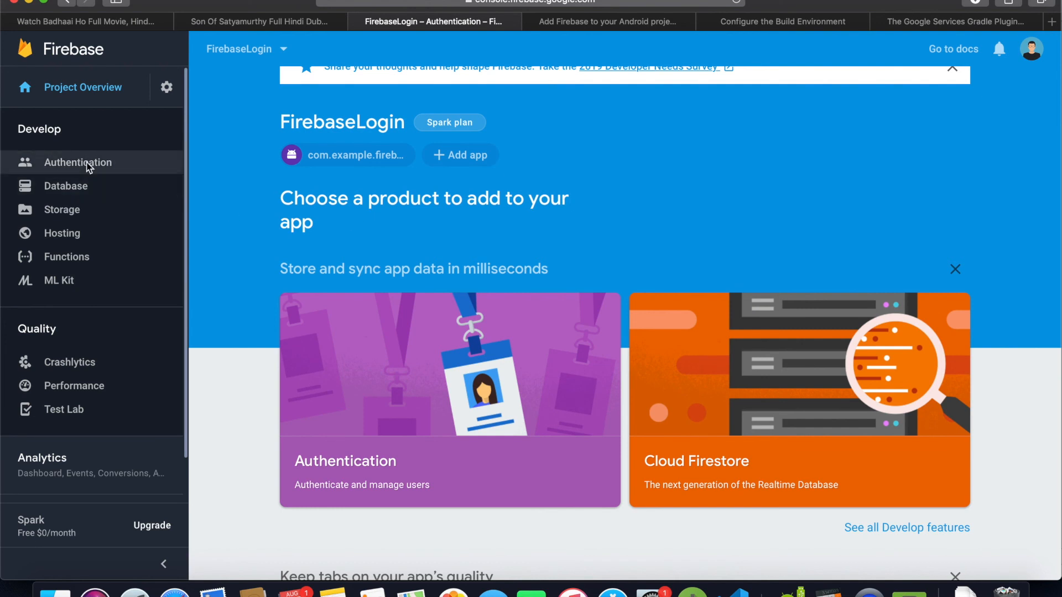
pyautogui.click(78, 162)
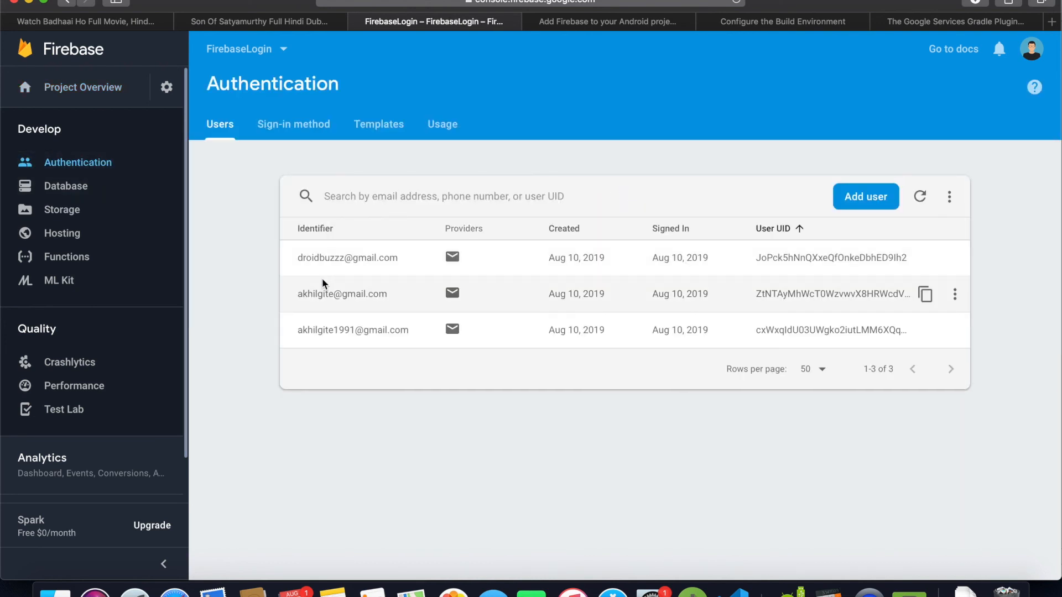
pyautogui.moveTo(347, 258)
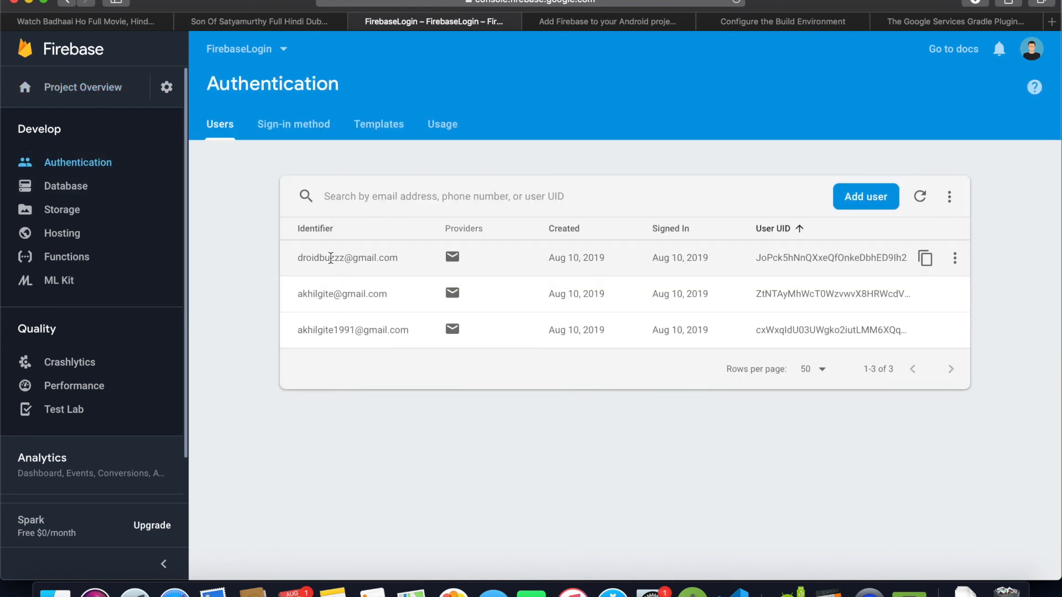
pyautogui.doubleClick(377, 258)
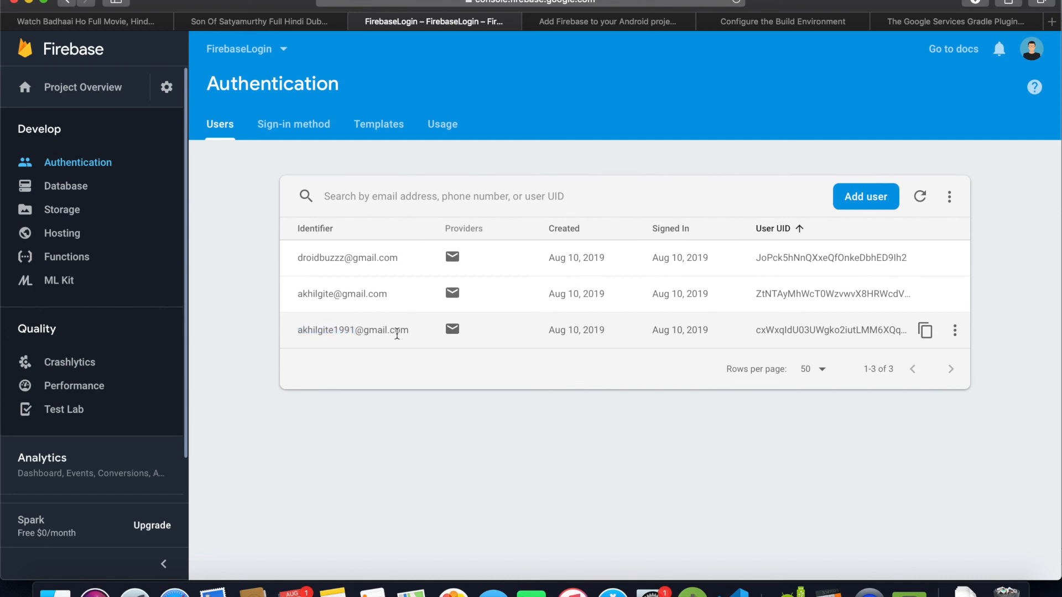
pyautogui.moveTo(405, 353)
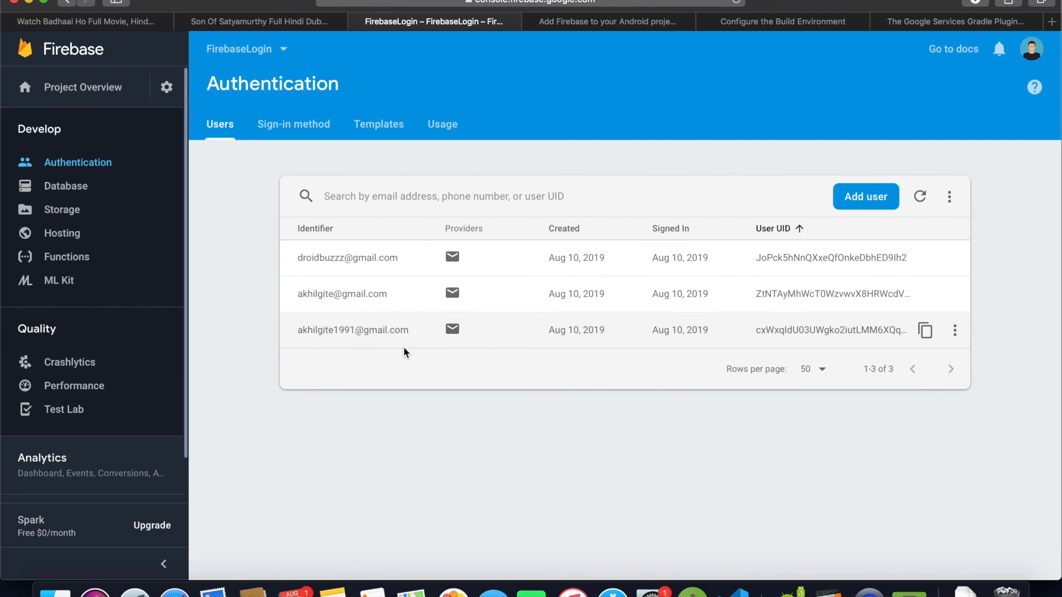
pyautogui.moveTo(383, 349)
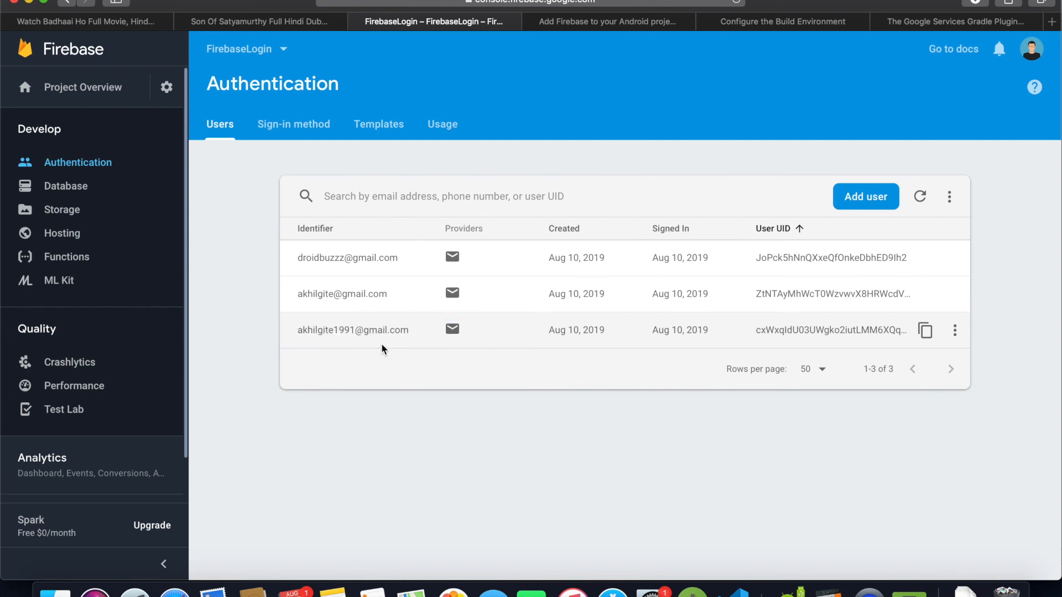
pyautogui.moveTo(396, 410)
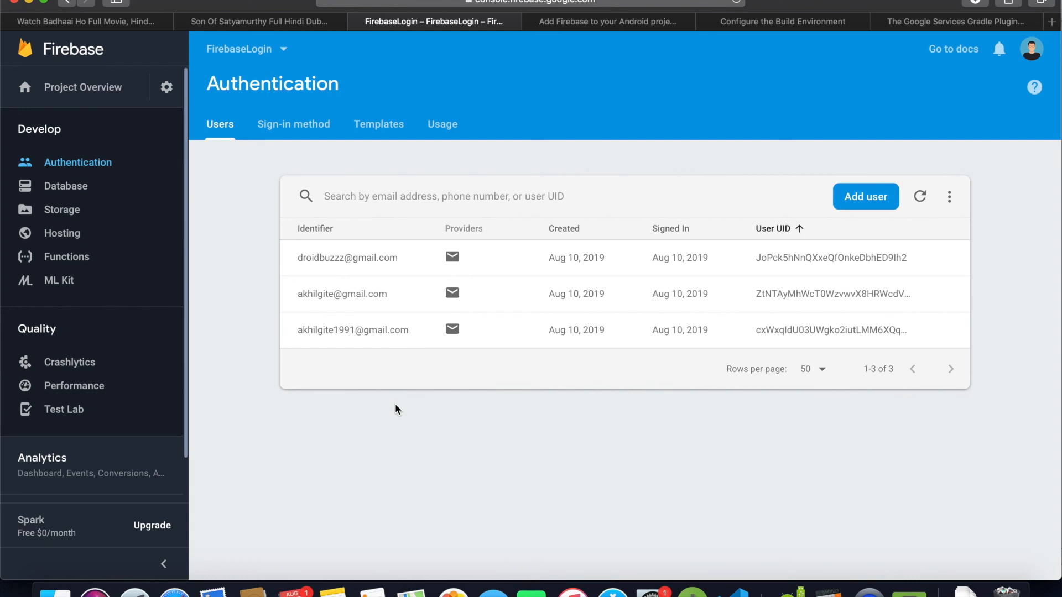
pyautogui.moveTo(353, 330)
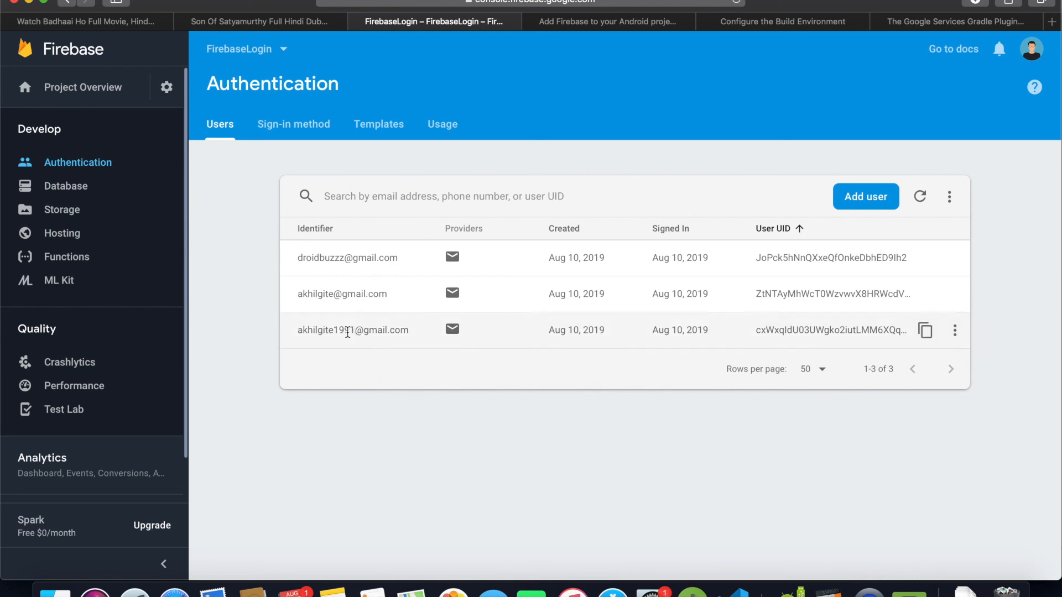
pyautogui.doubleClick(353, 329)
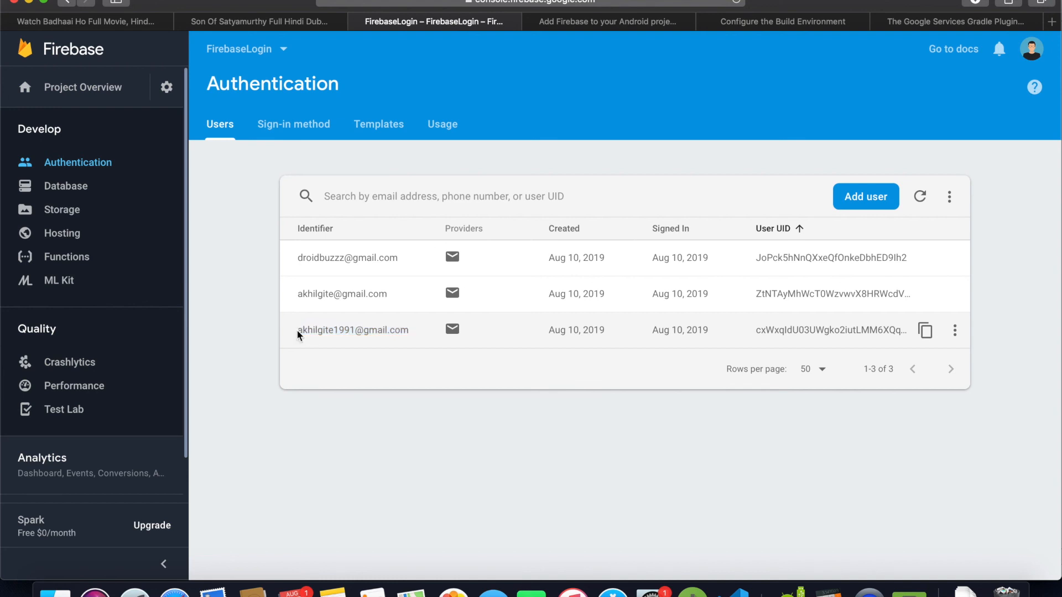
pyautogui.doubleClick(353, 330)
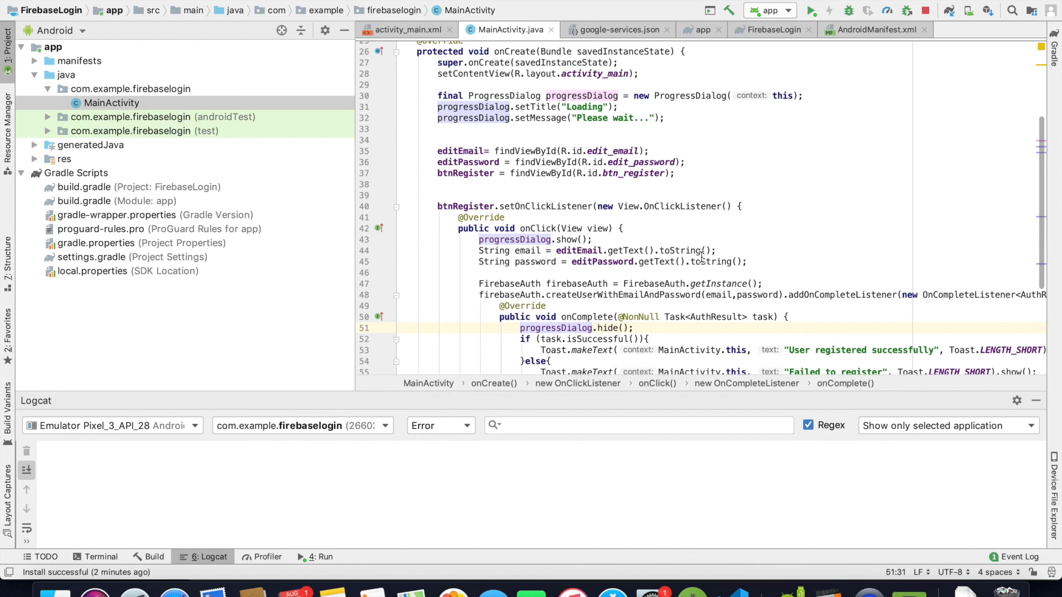
pyautogui.click(925, 9)
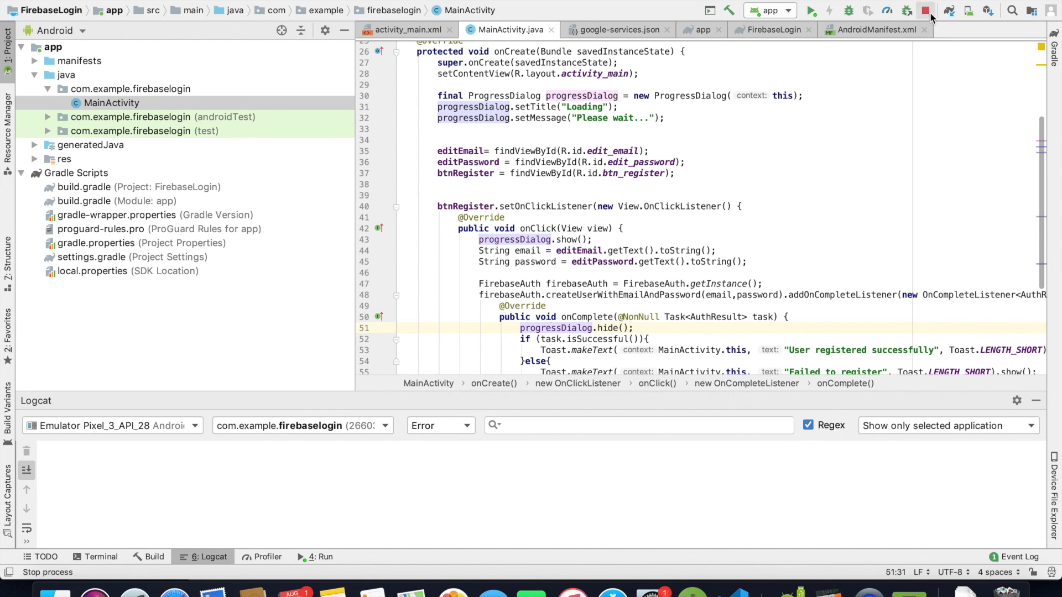